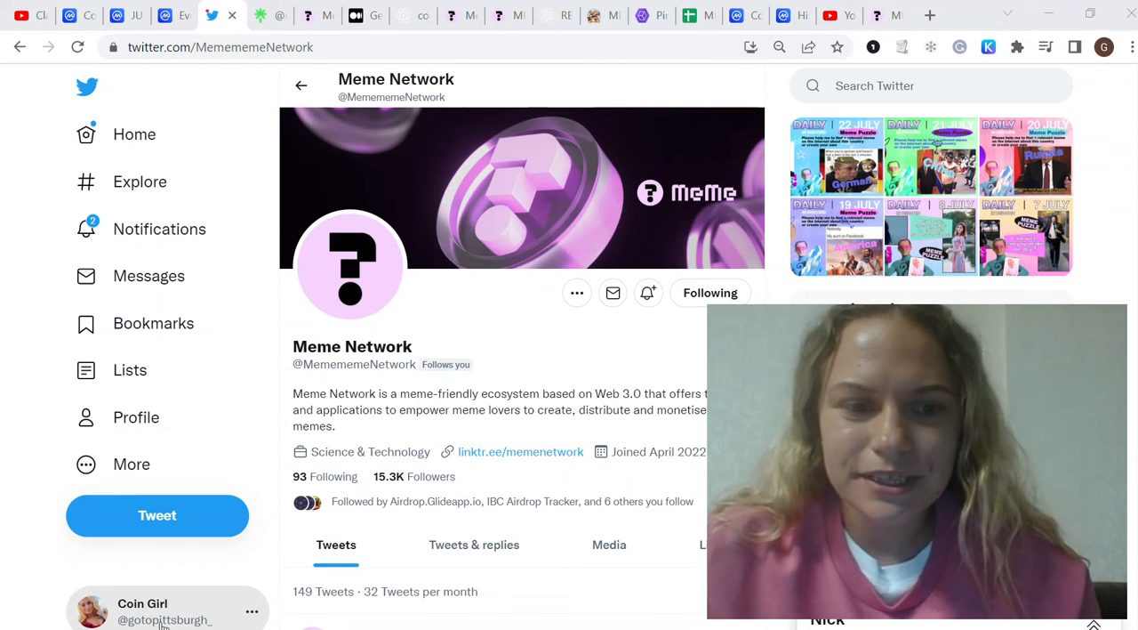
Show the COSMOS airdrops ($MEME, $GLTO) video description, then move to the Cosmos price page.
click(11, 14)
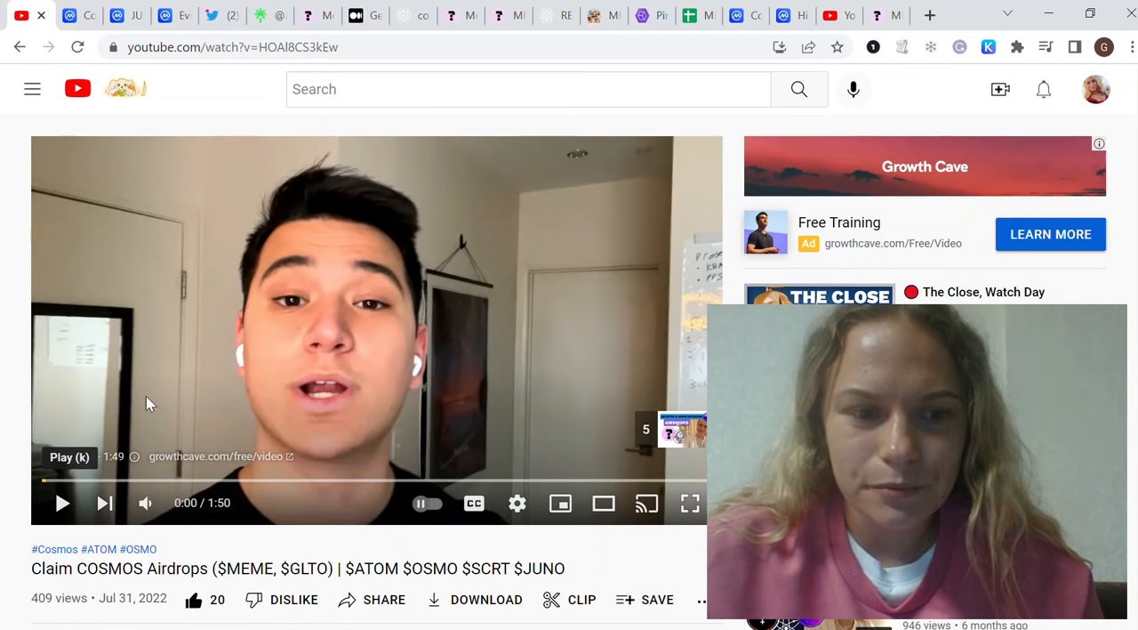
scroll(down, 3)
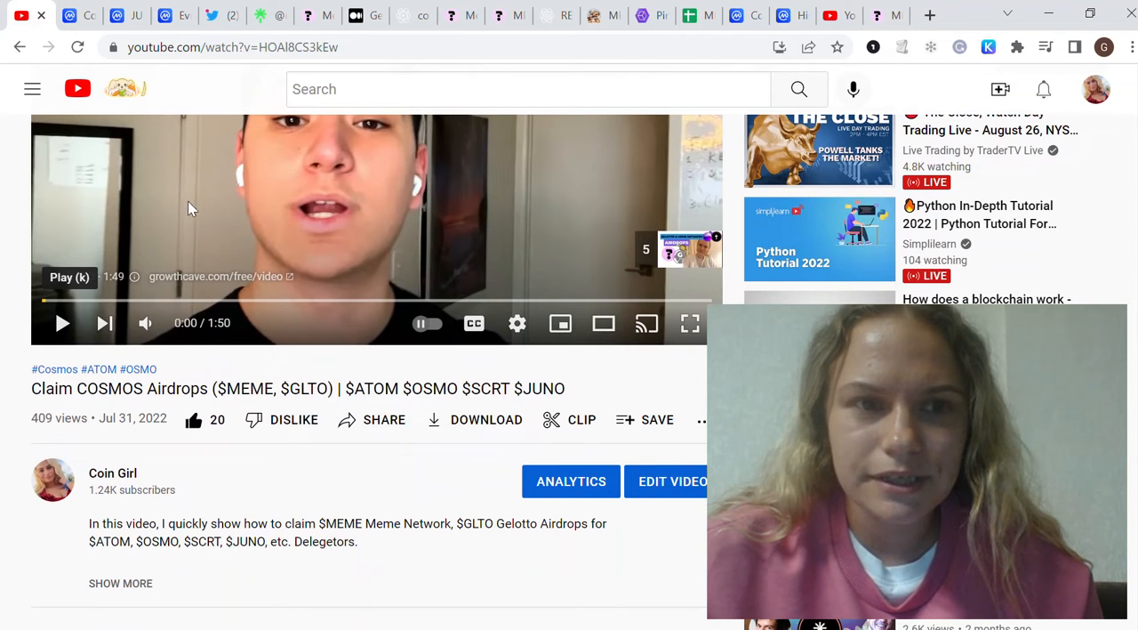
click(210, 15)
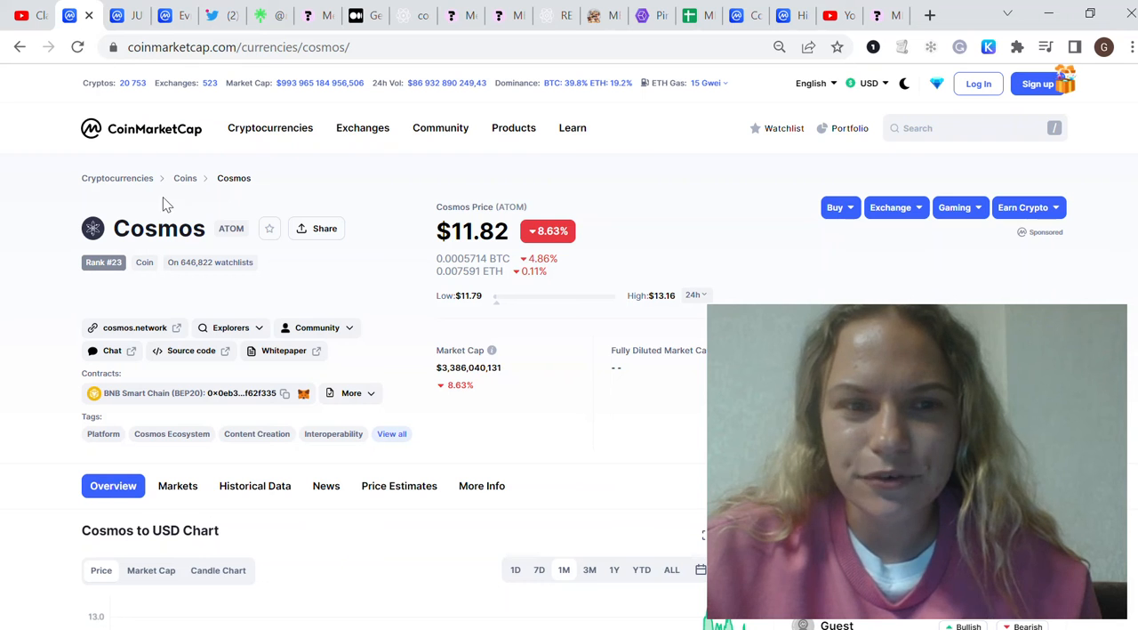
Scroll from the Cosmos page into Evmos's stats and USD price chart with no listed market cap.
scroll(down, 3)
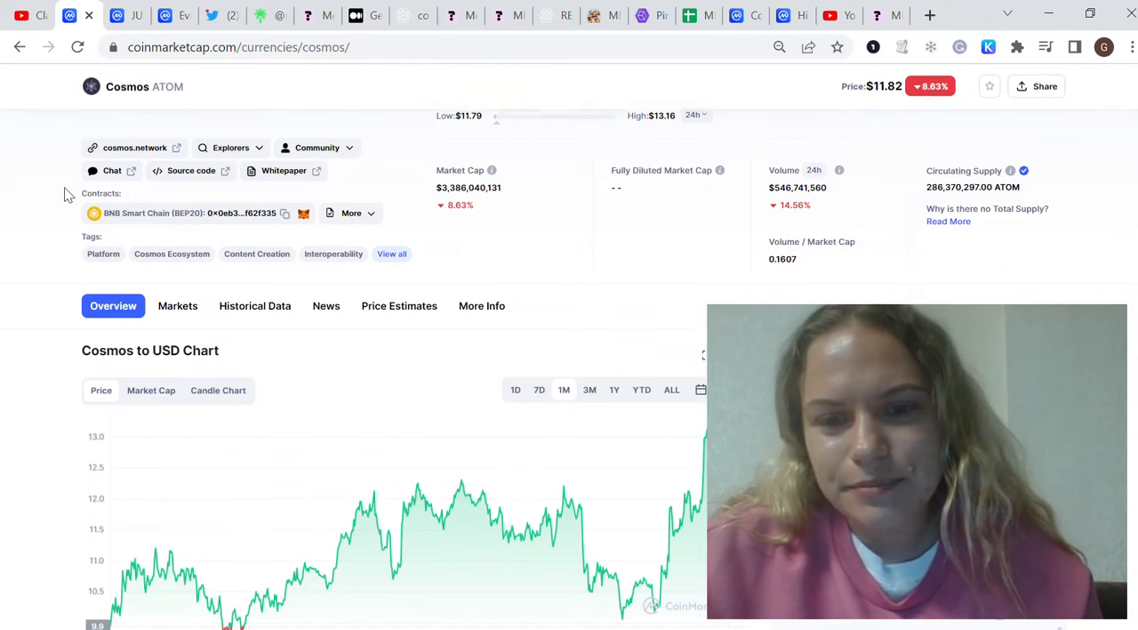
scroll(up, 3)
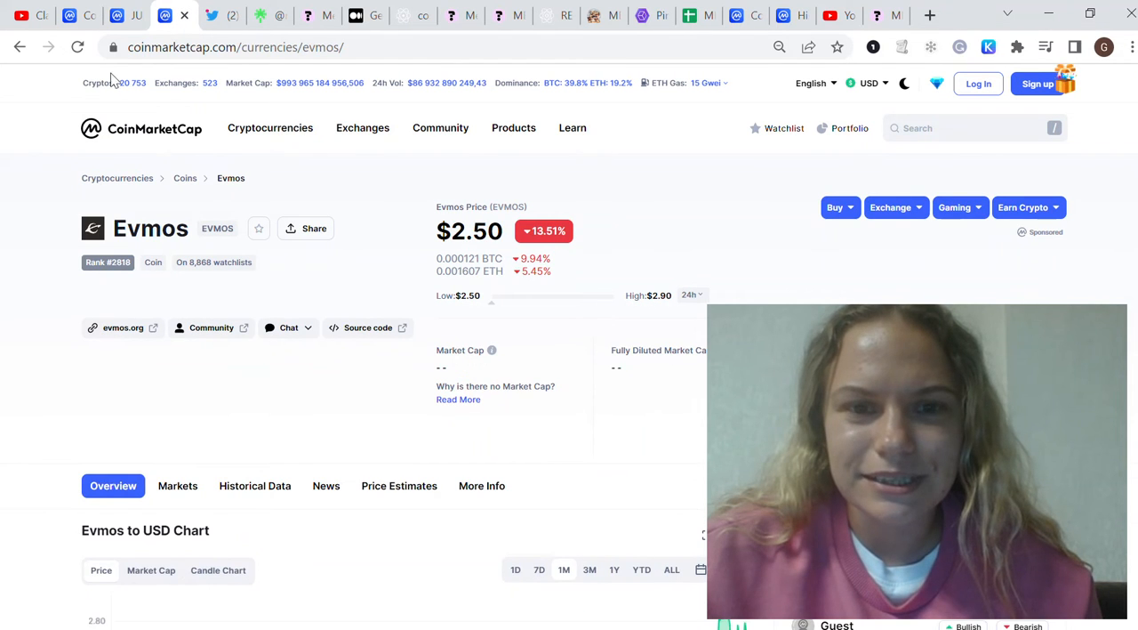
scroll(down, 3)
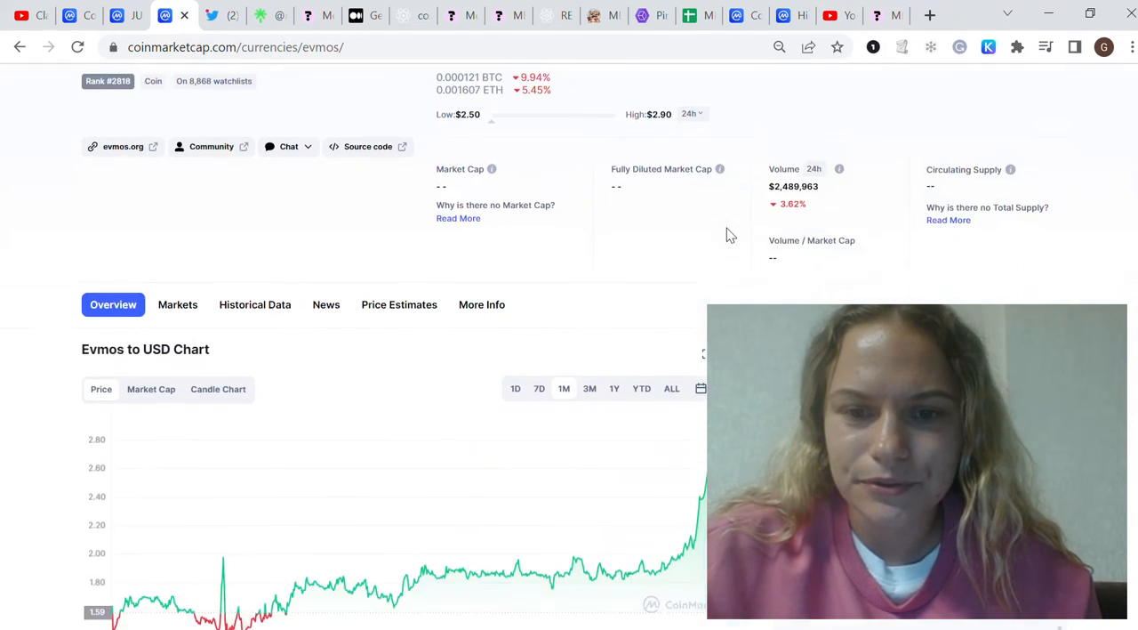
scroll(down, 3)
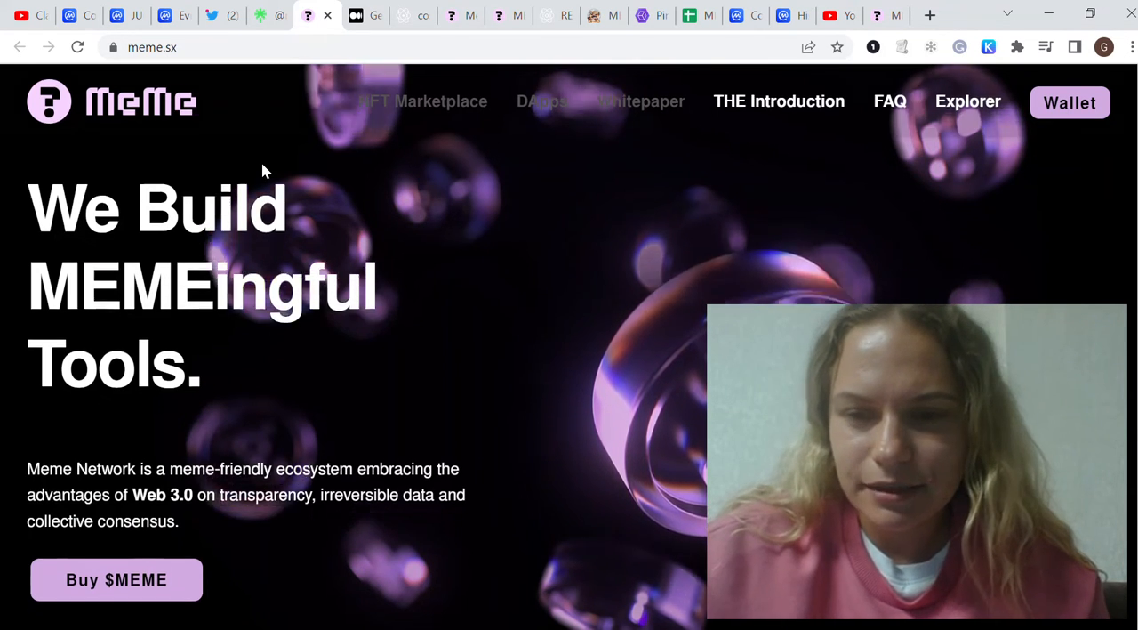
Scroll meme.sx past Creator Tools, Social Network and Incubator to the Features cards.
scroll(down, 3)
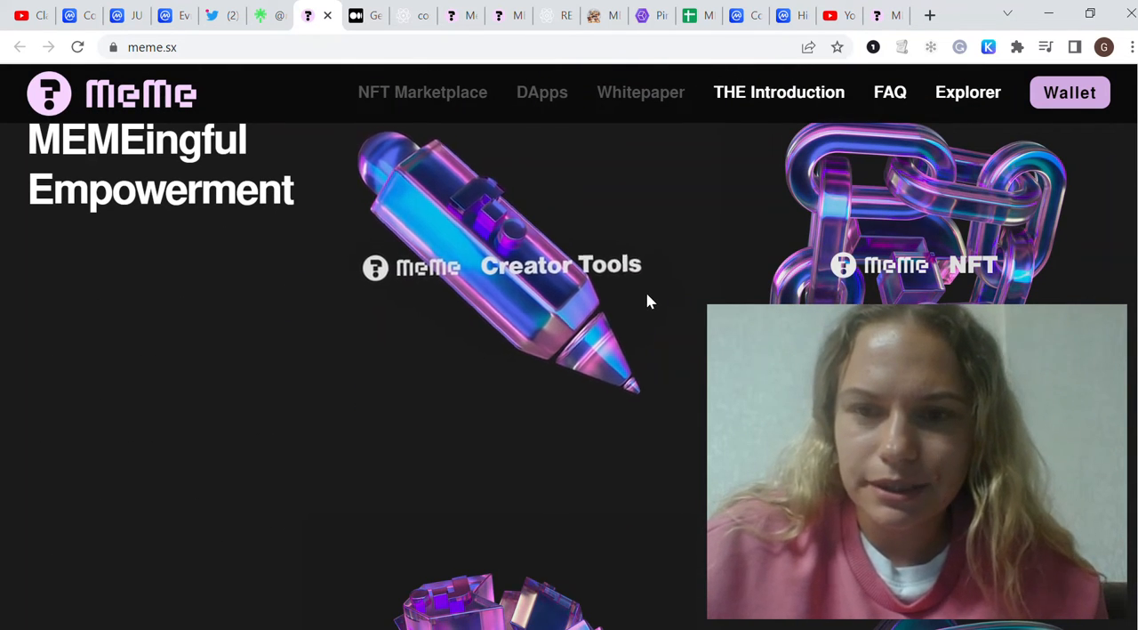
mouse_move(459, 185)
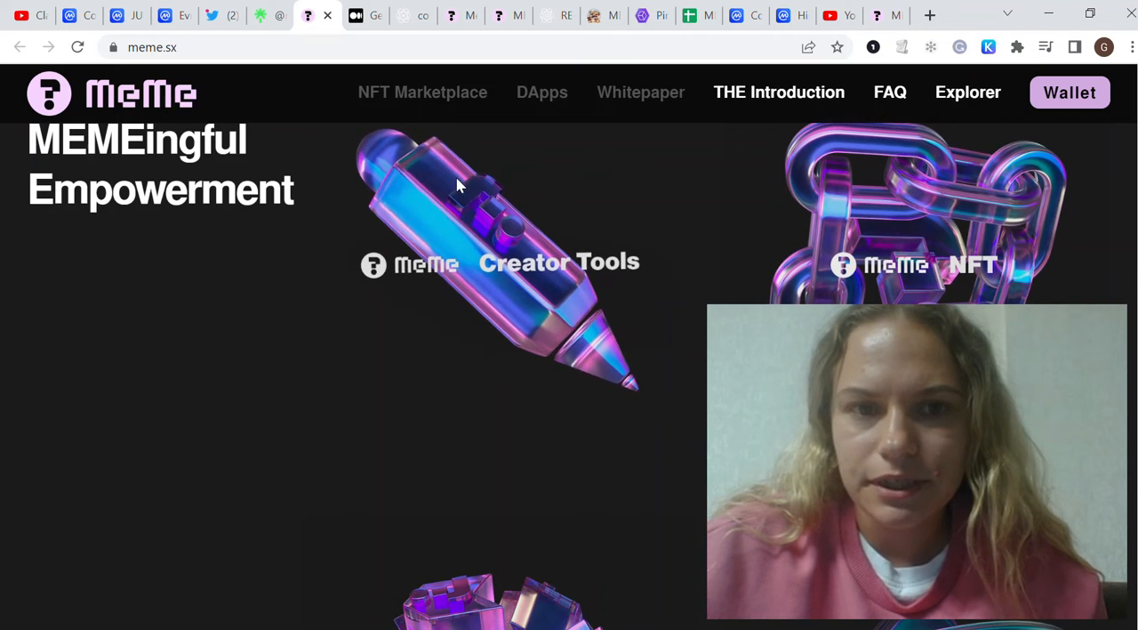
scroll(down, 3)
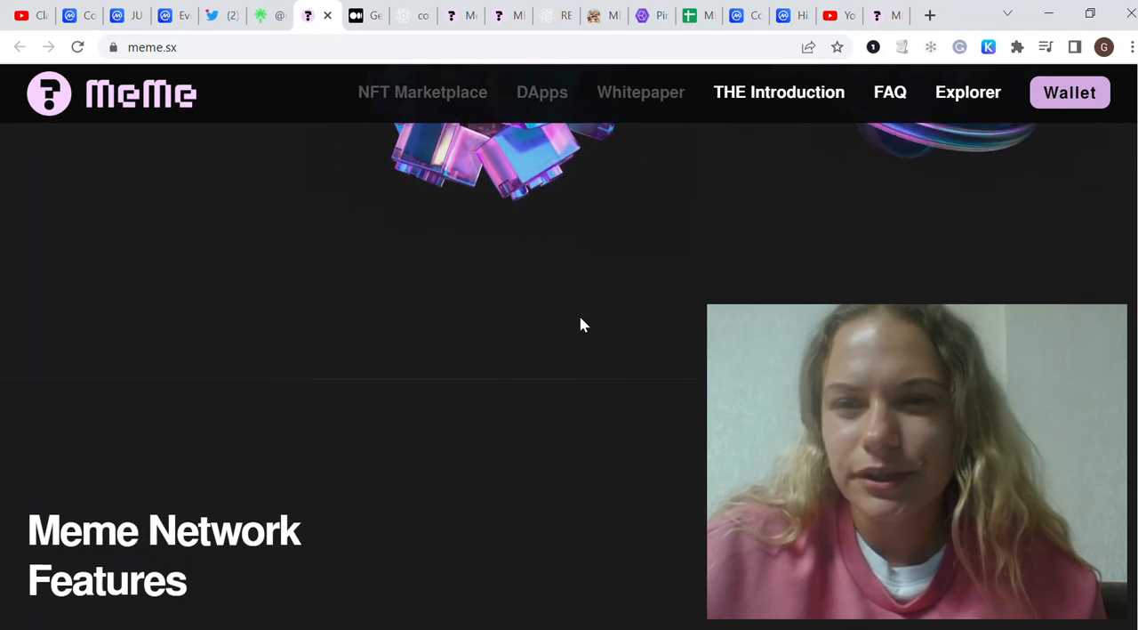
scroll(up, 3)
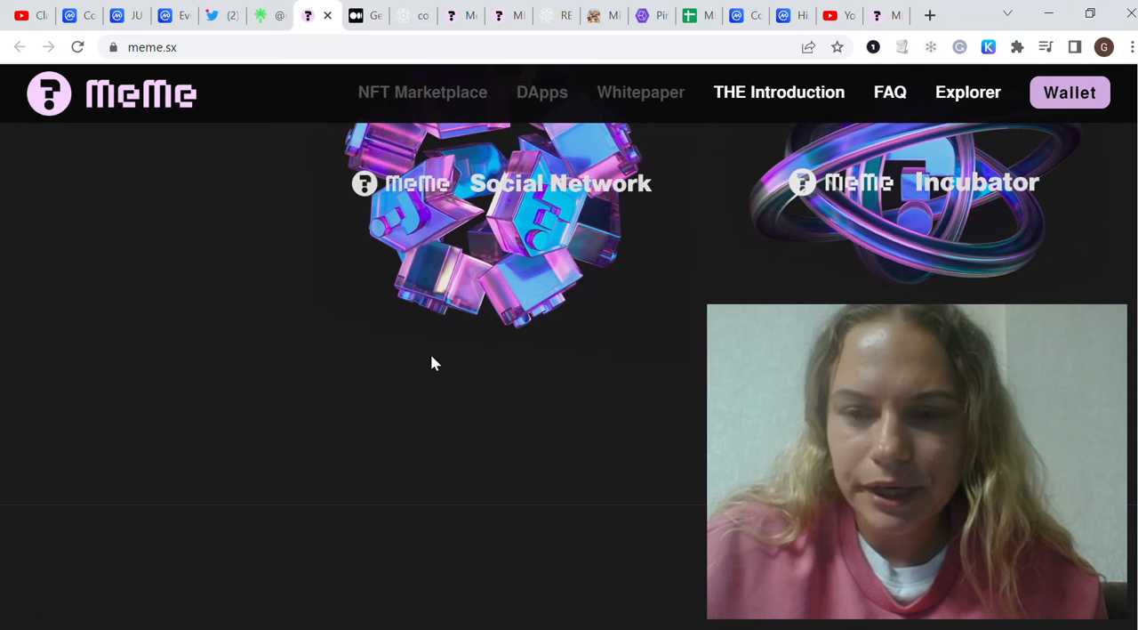
mouse_move(333, 345)
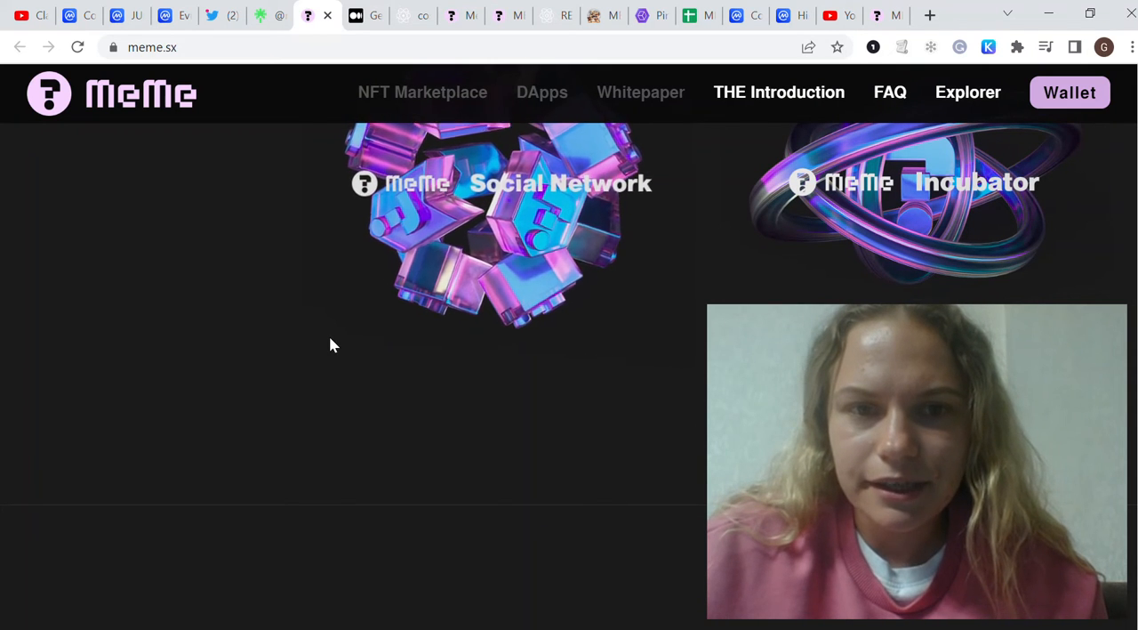
mouse_move(336, 345)
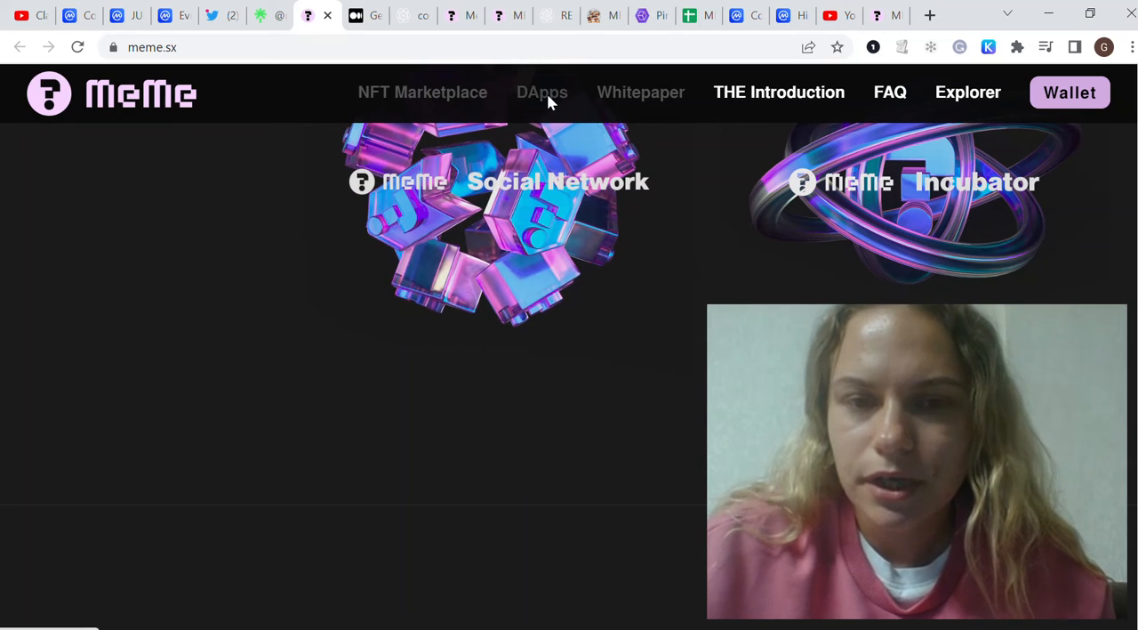
mouse_move(272, 121)
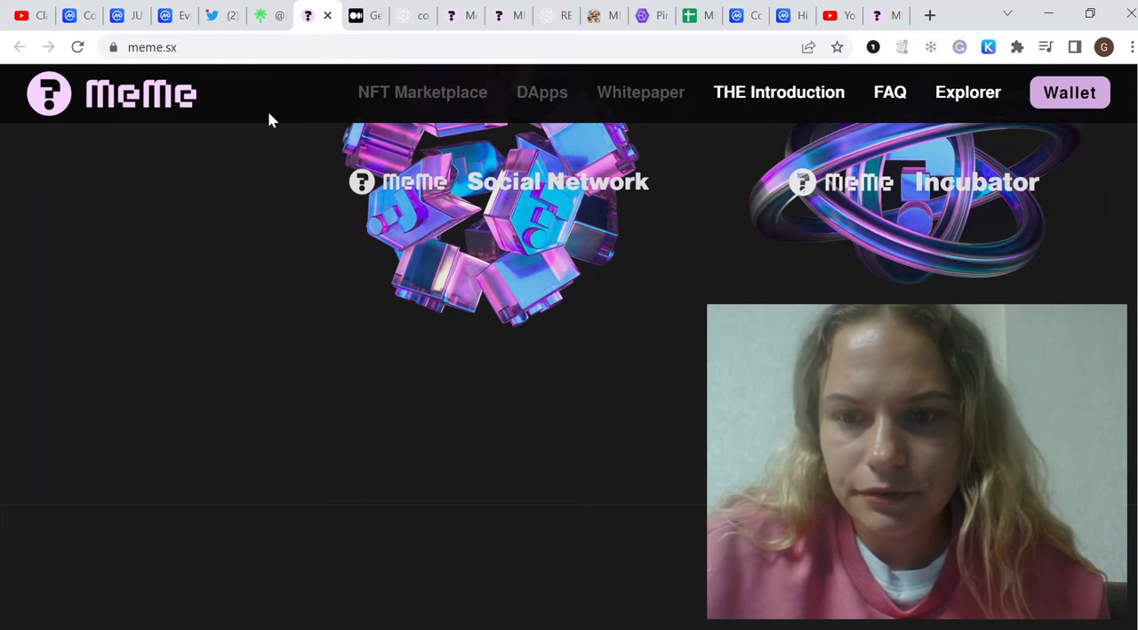
mouse_move(285, 182)
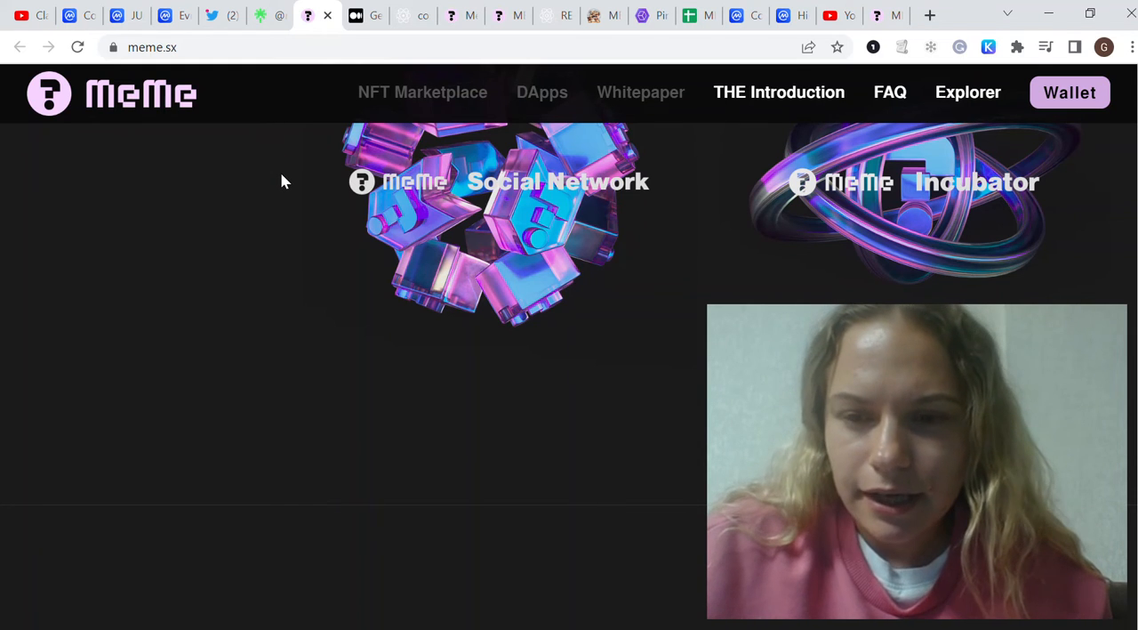
scroll(down, 3)
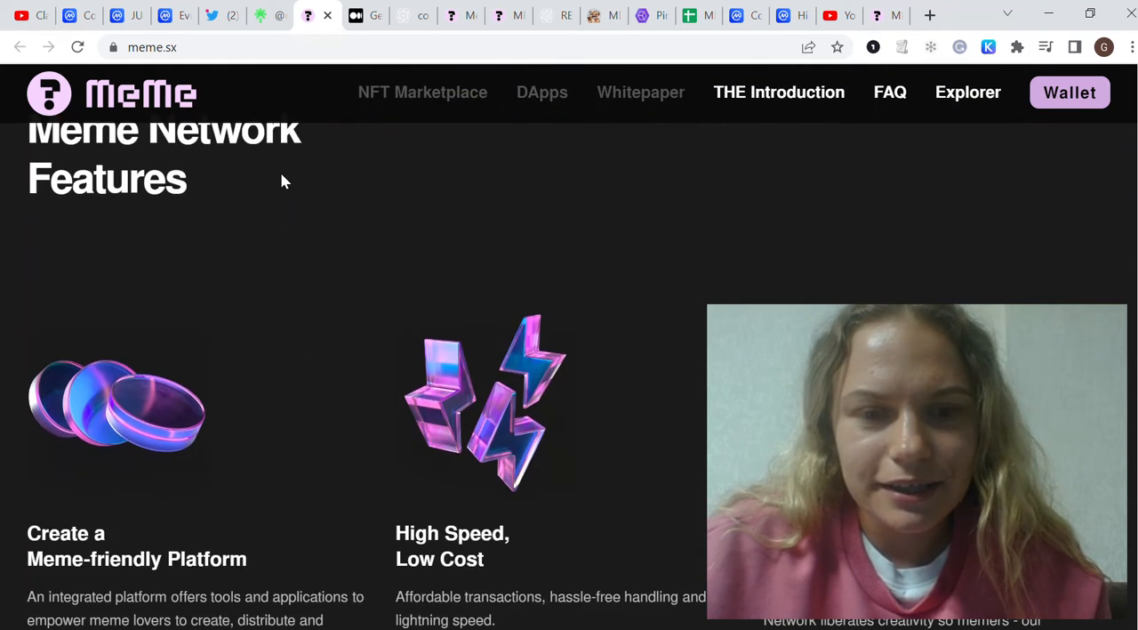
scroll(down, 3)
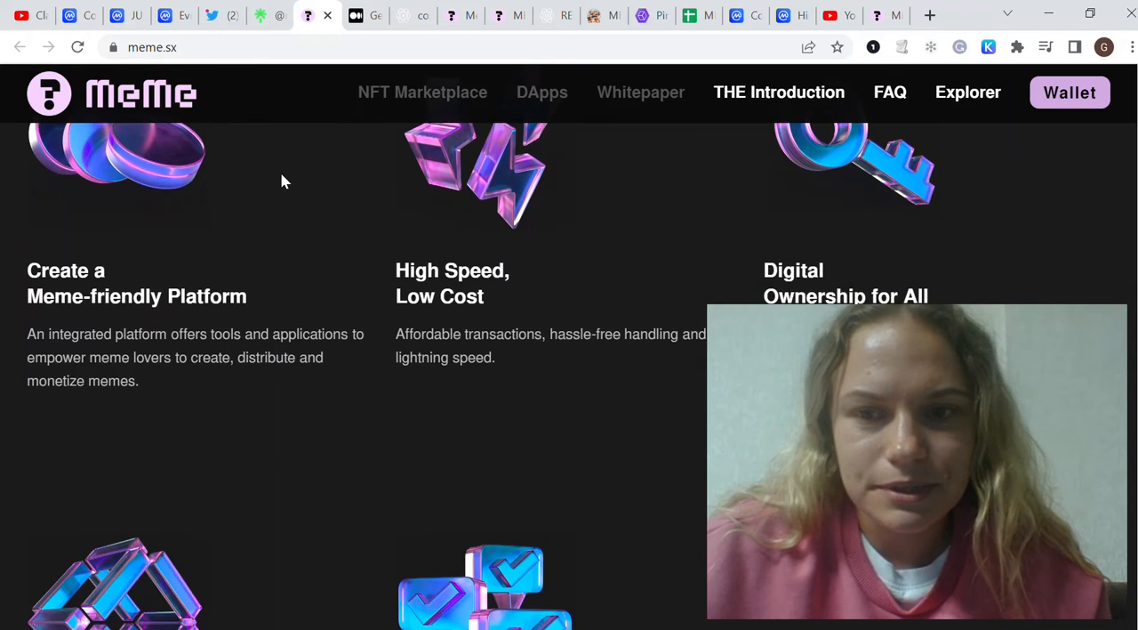
scroll(down, 3)
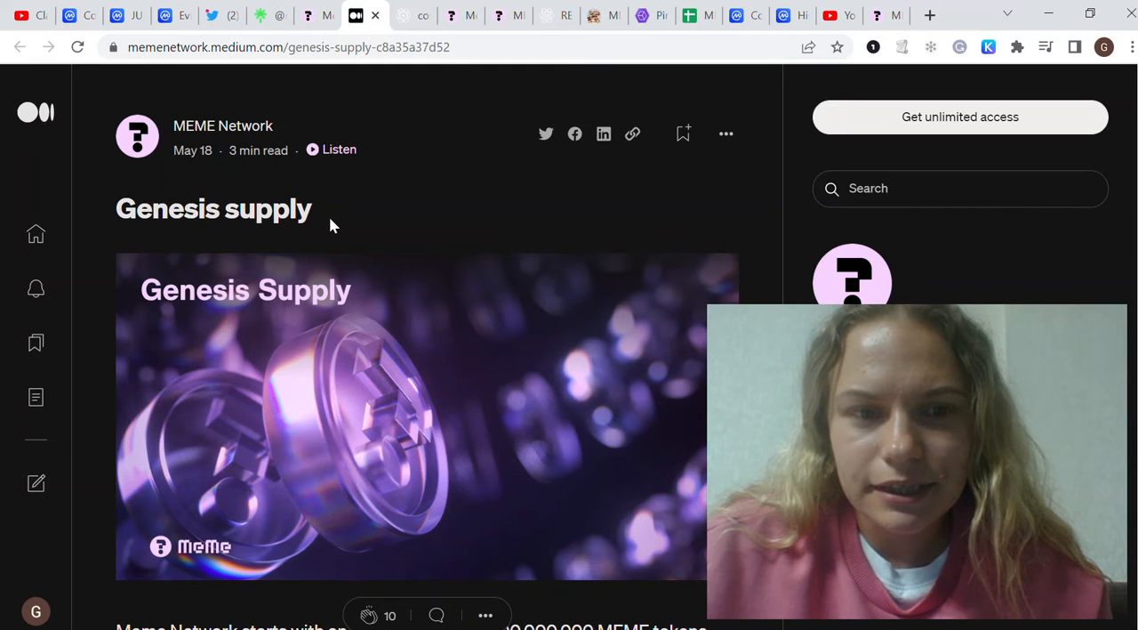
Read the Genesis supply article through the 5 billion graphic, distribution donut chart and Airdrop paragraph.
scroll(down, 3)
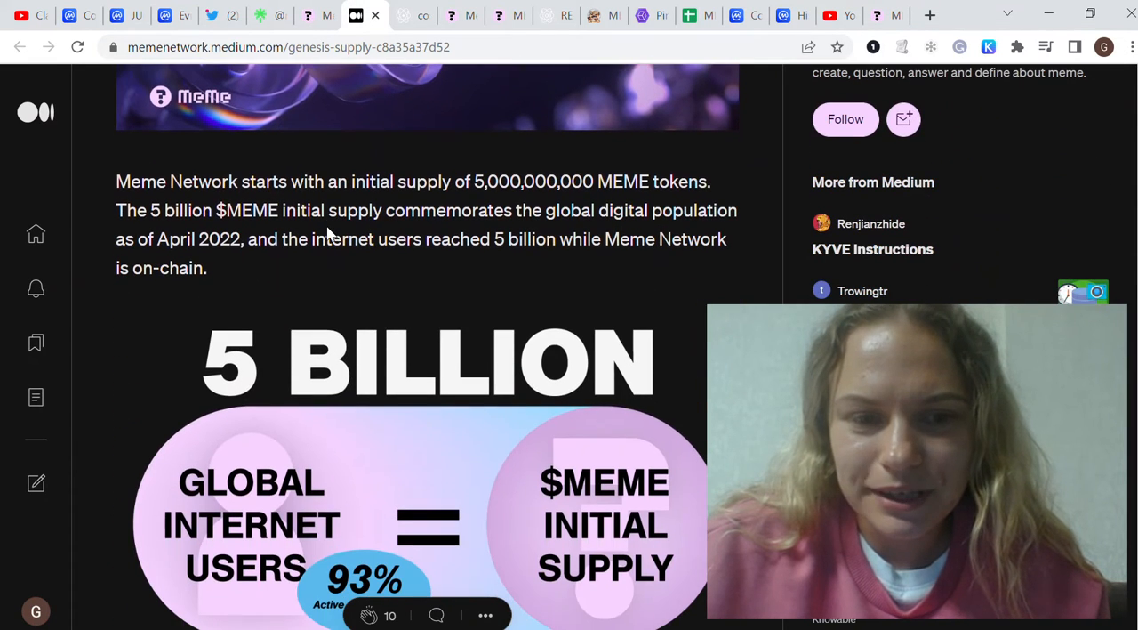
scroll(down, 3)
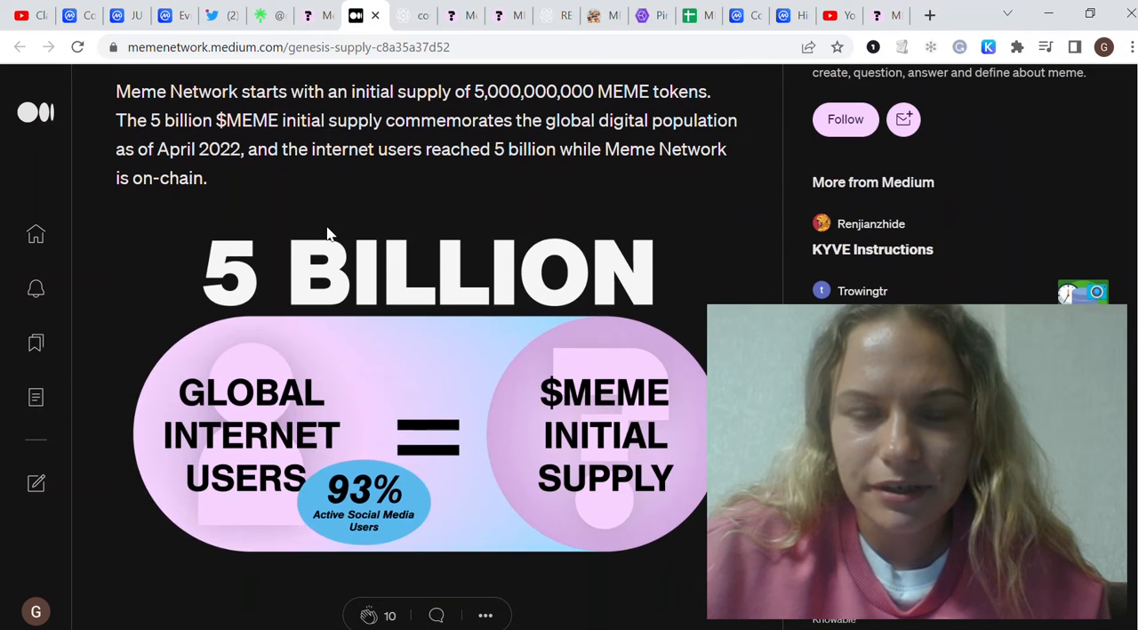
scroll(down, 3)
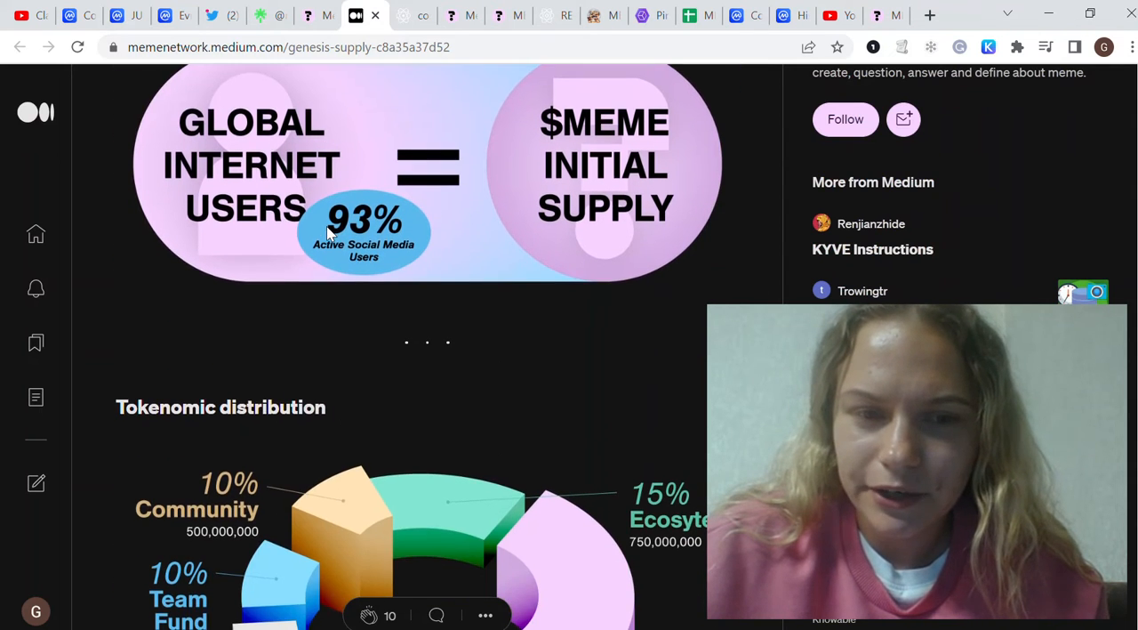
scroll(down, 3)
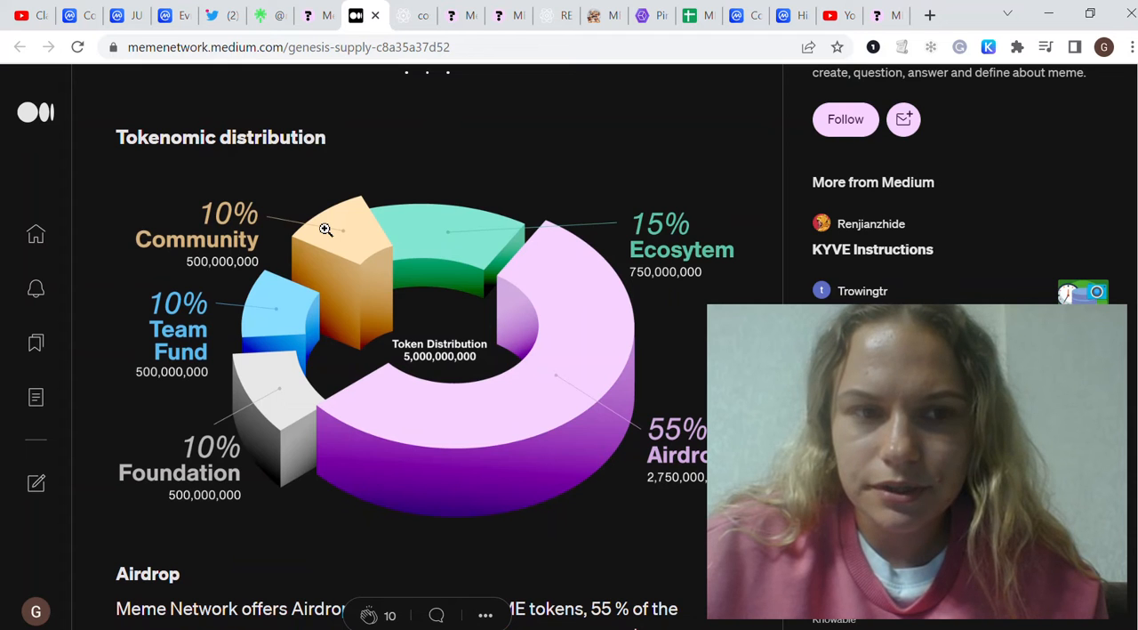
scroll(down, 3)
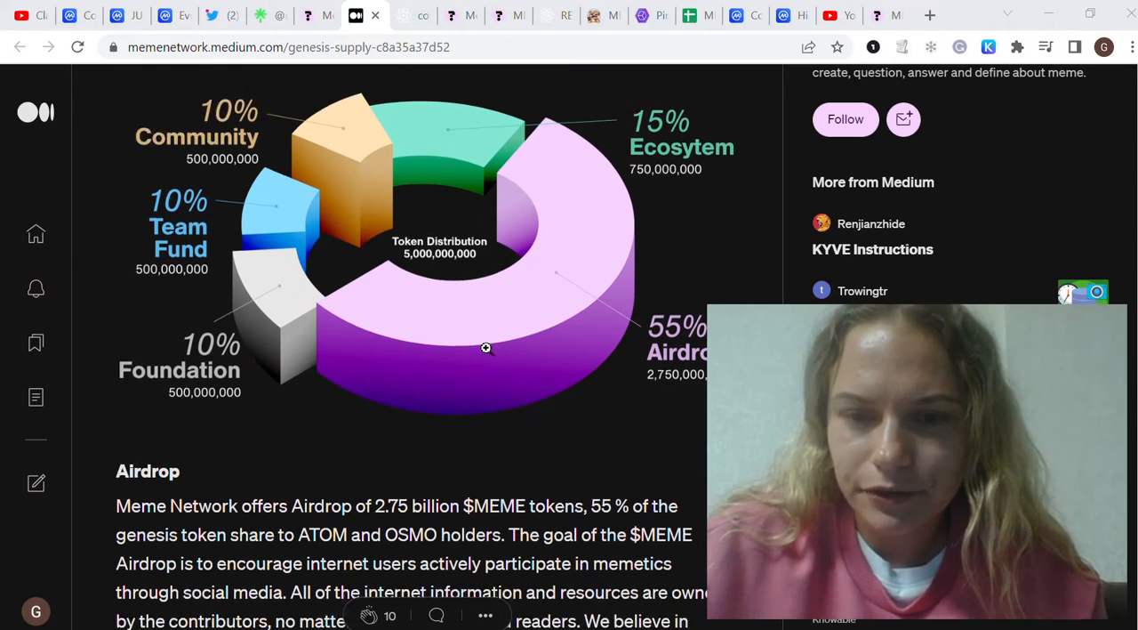
scroll(down, 3)
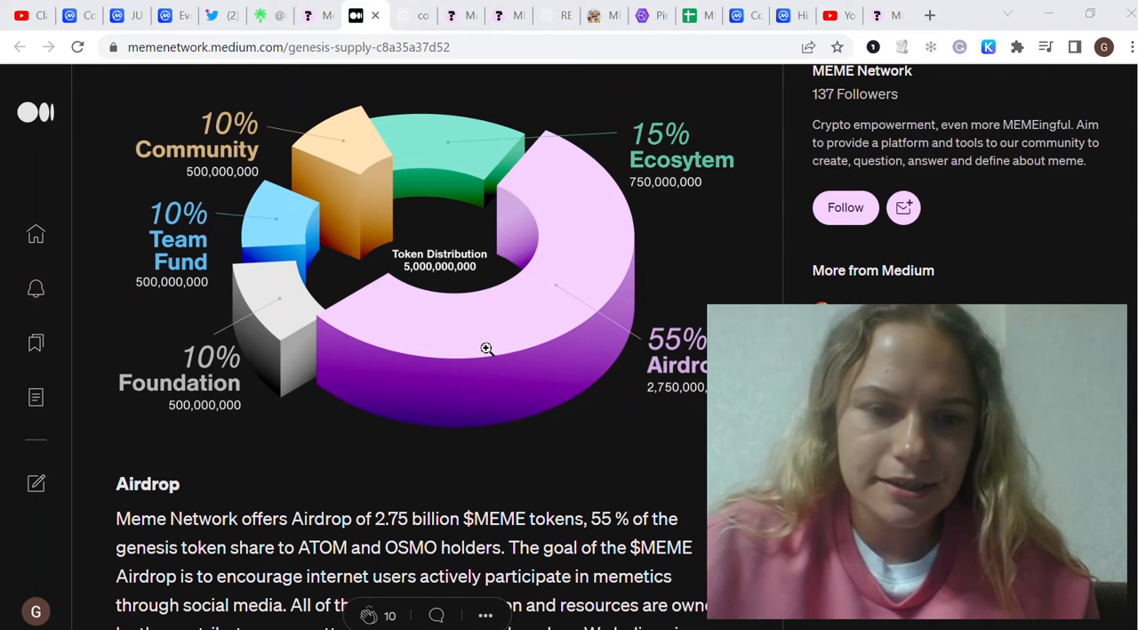
scroll(down, 3)
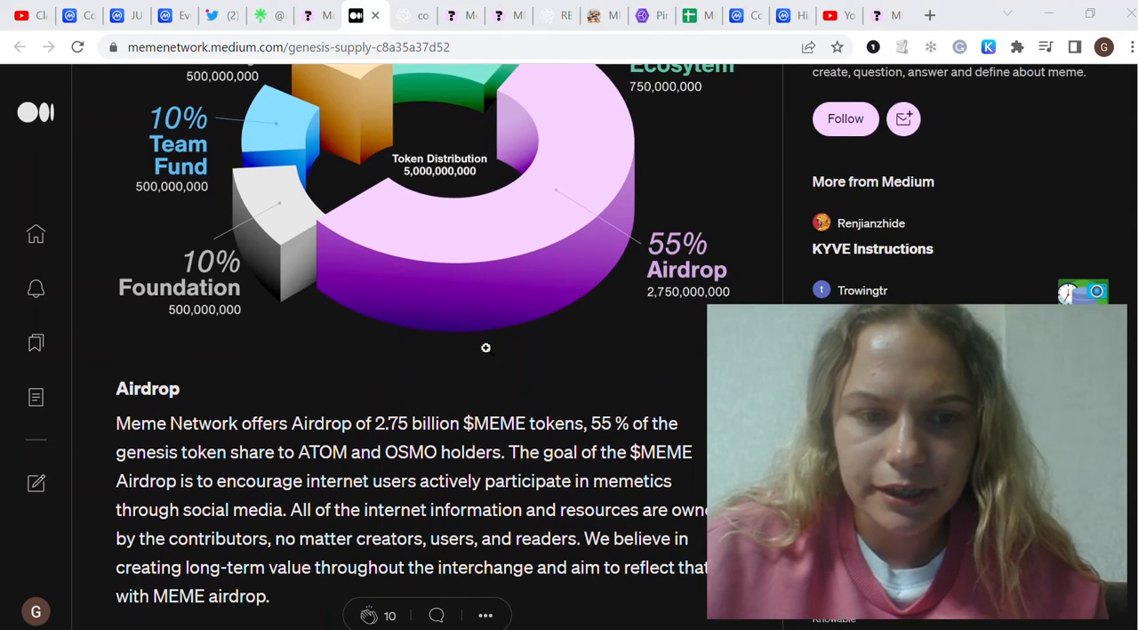
scroll(down, 3)
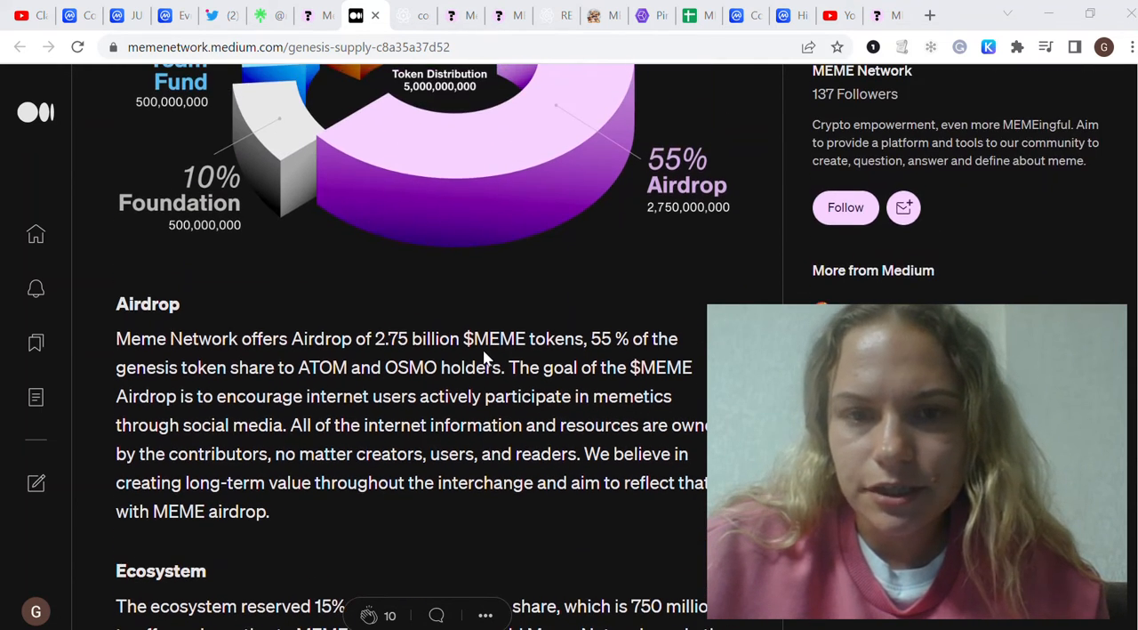
View the MEME chain Overview card on Cosmos Directory, then move to the PING.PUB explorer.
click(446, 15)
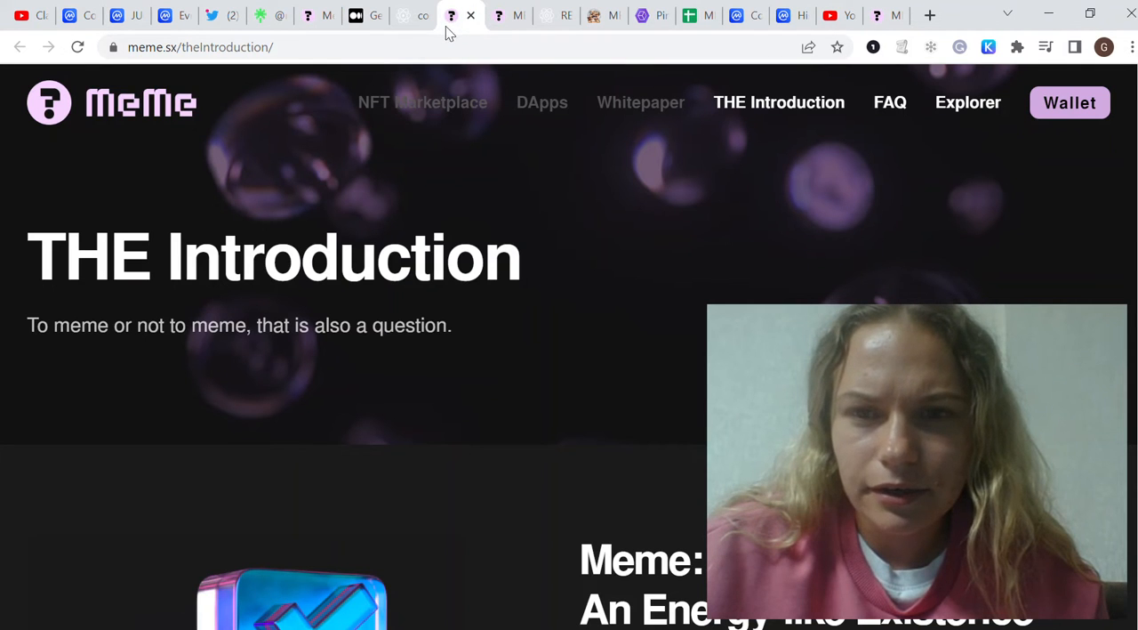
click(408, 14)
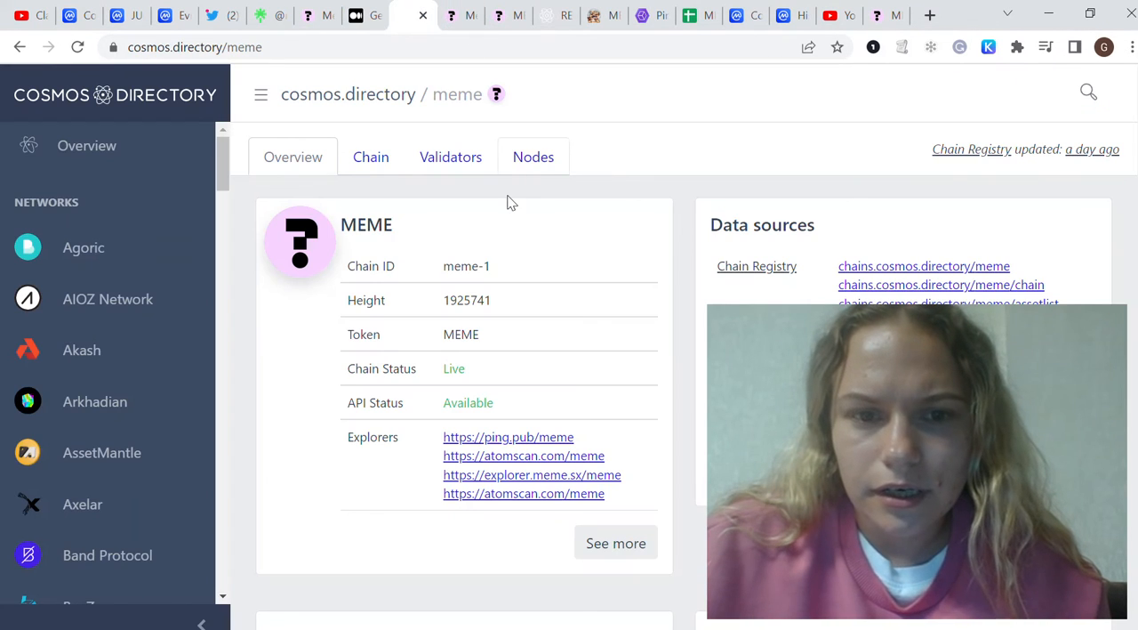
scroll(down, 3)
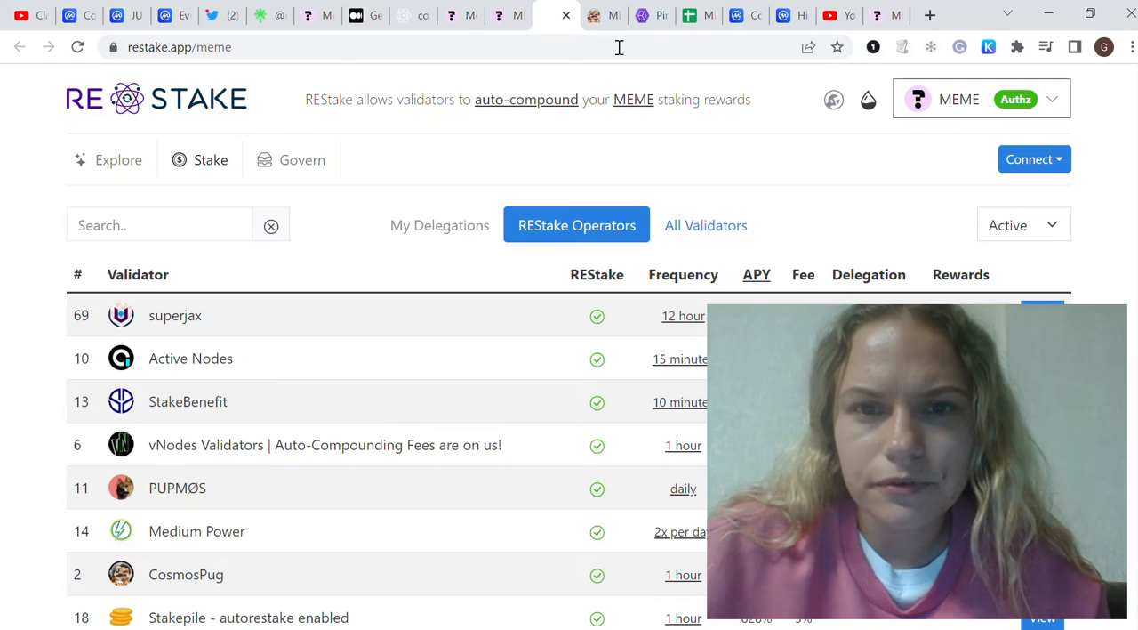
click(642, 14)
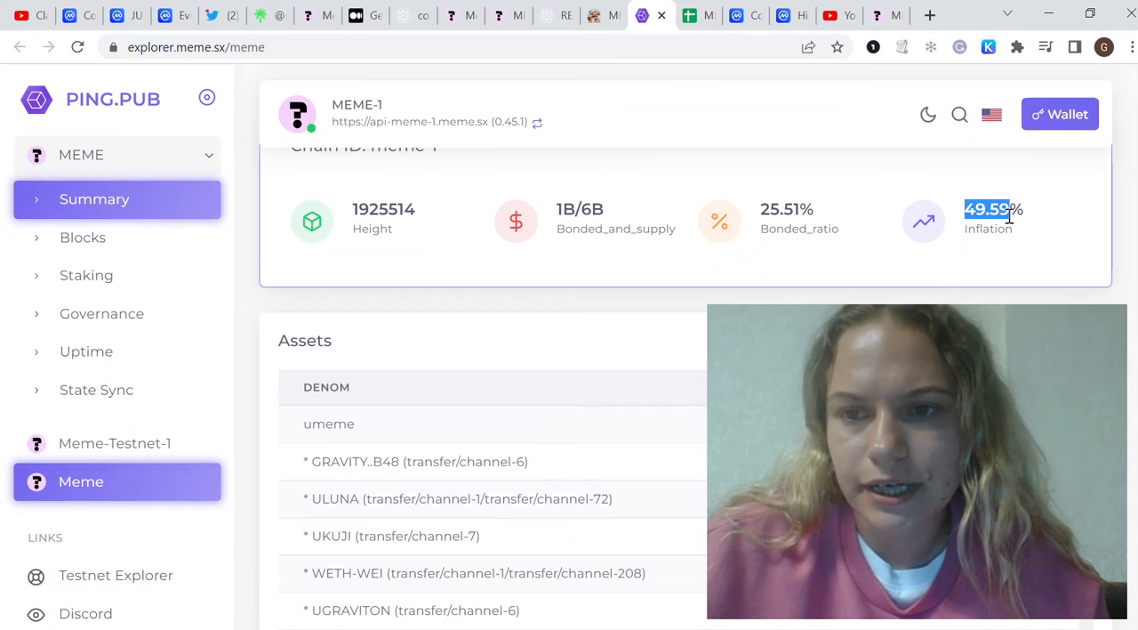
Review MEME's explorer Summary down to Assets and the $0 wallet balance, then return to REStake validators.
scroll(down, 3)
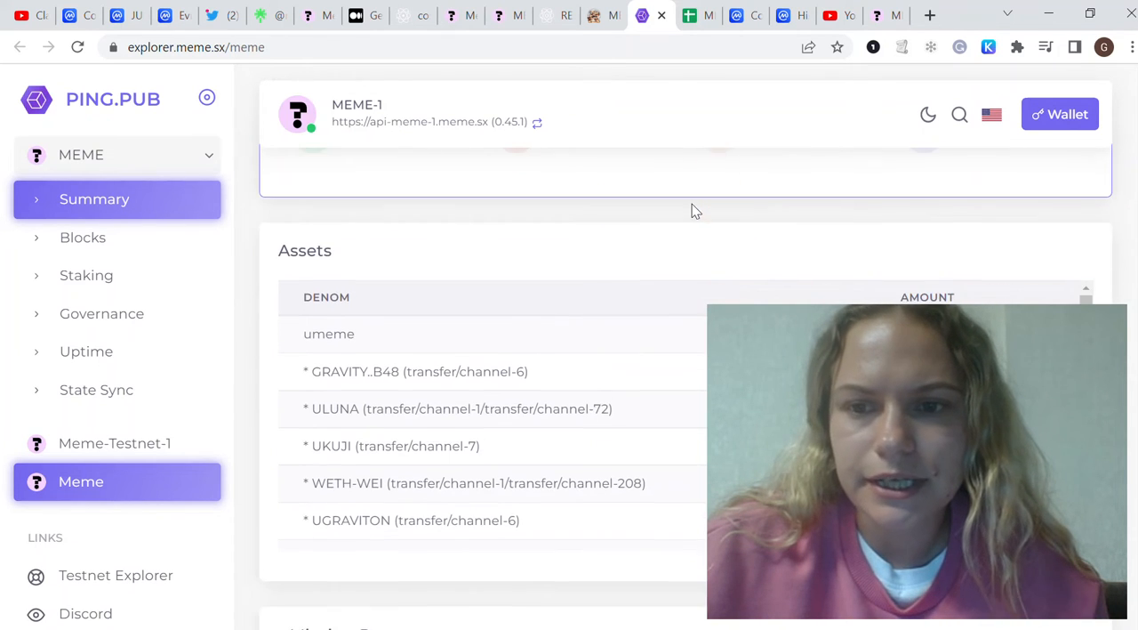
scroll(down, 3)
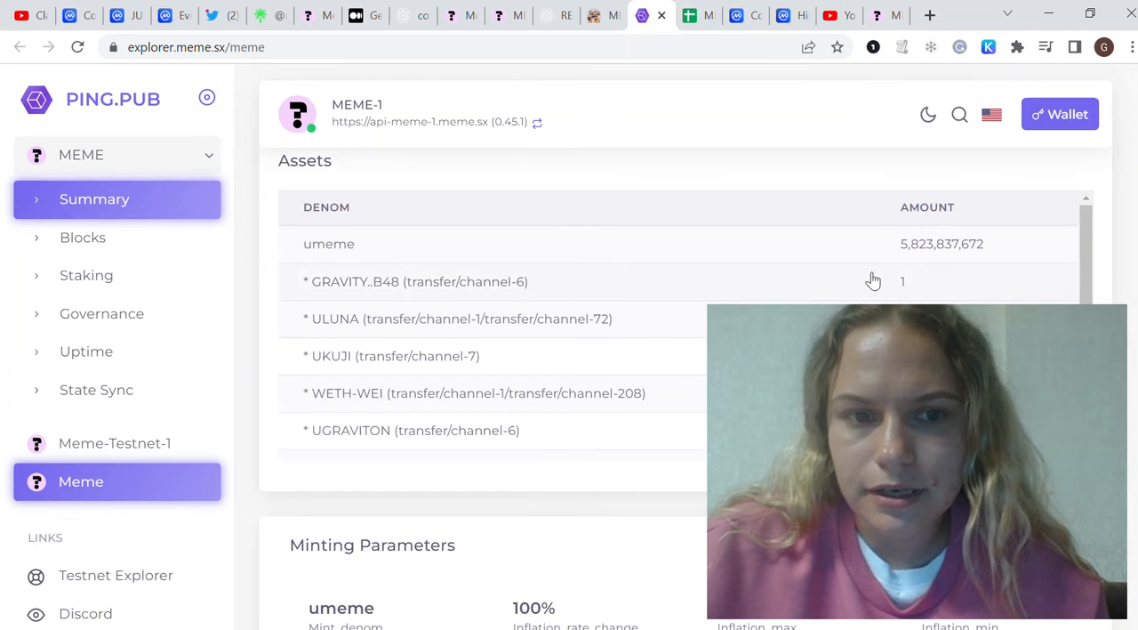
mouse_move(913, 260)
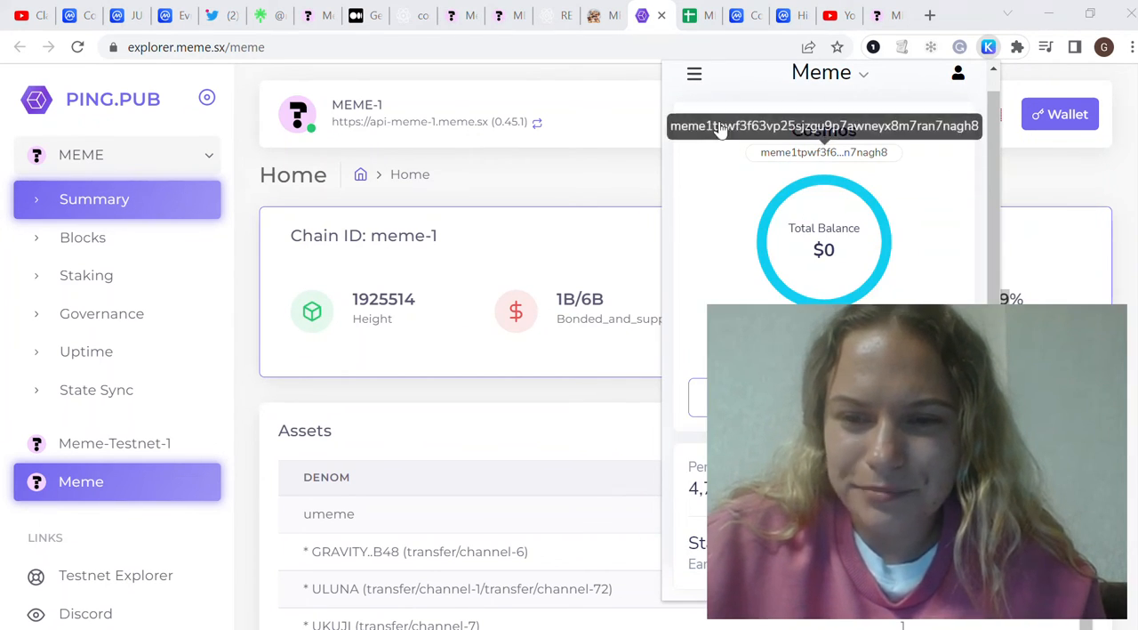
mouse_move(603, 87)
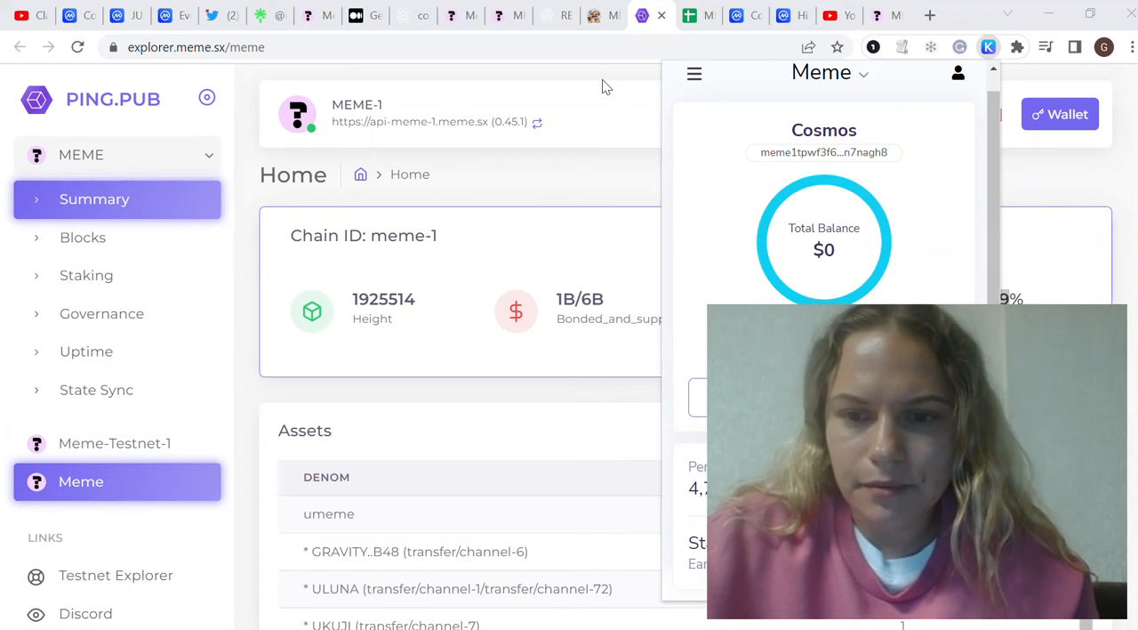
click(595, 16)
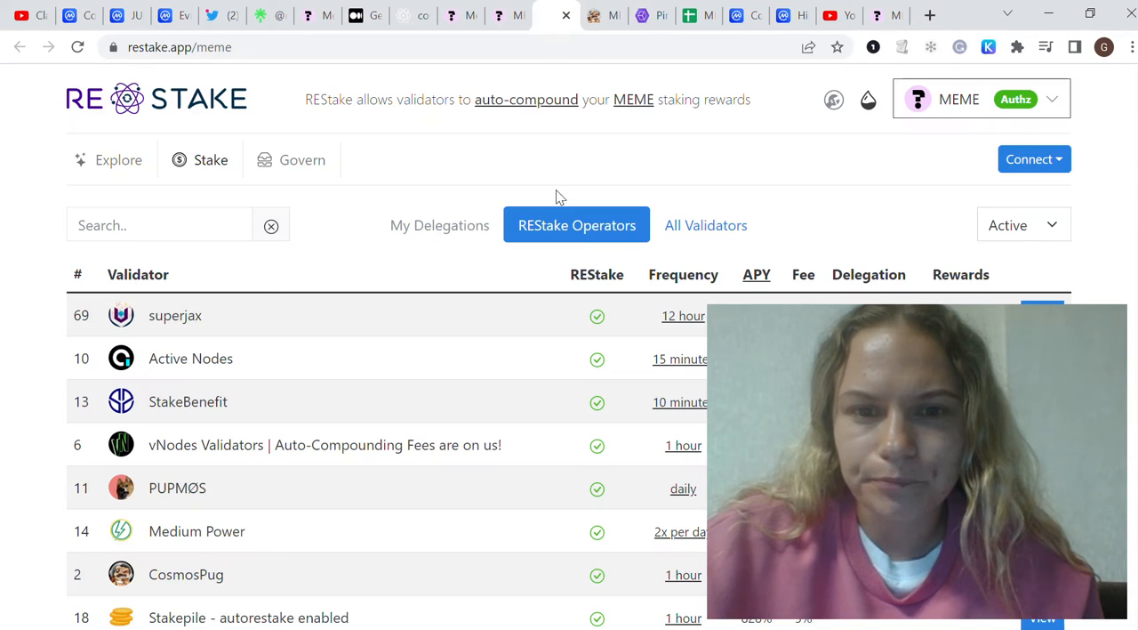
scroll(down, 3)
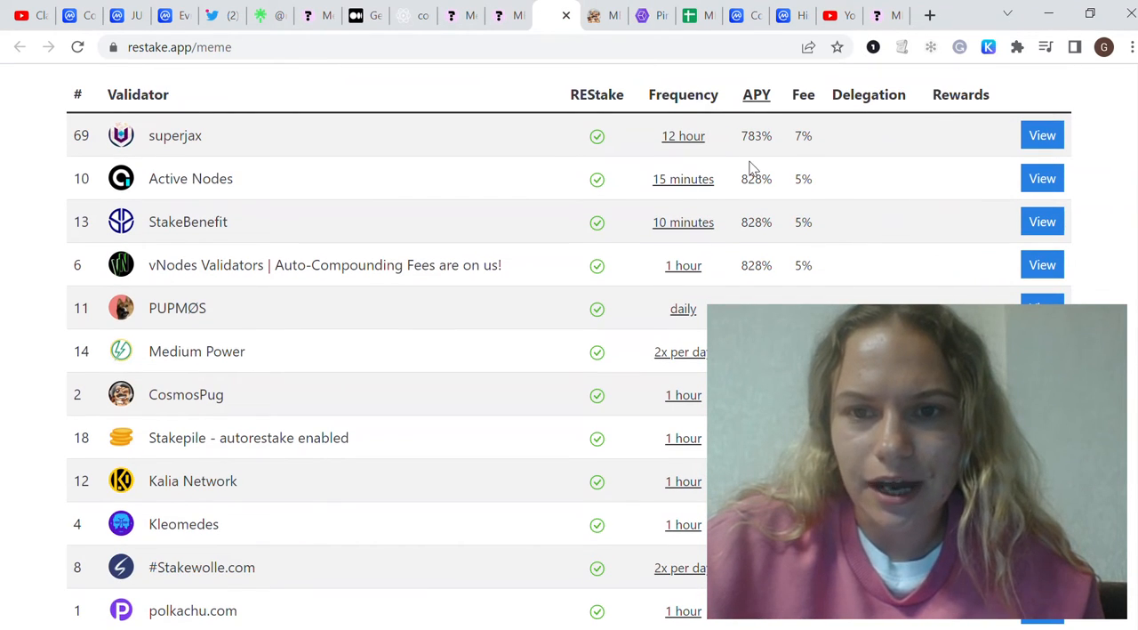
scroll(down, 3)
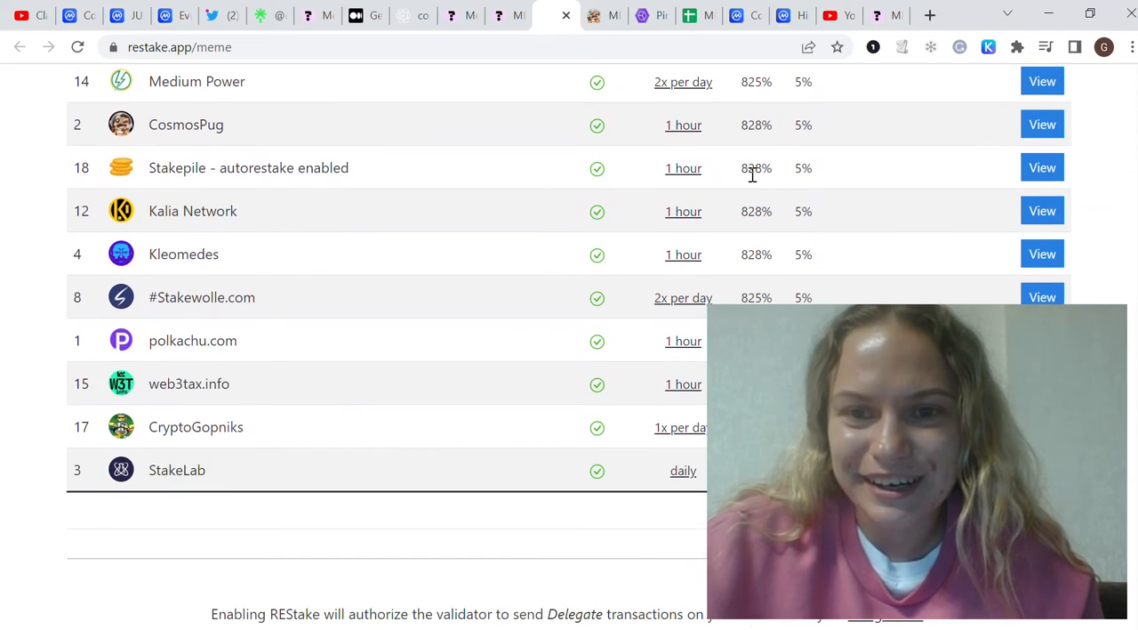
scroll(down, 3)
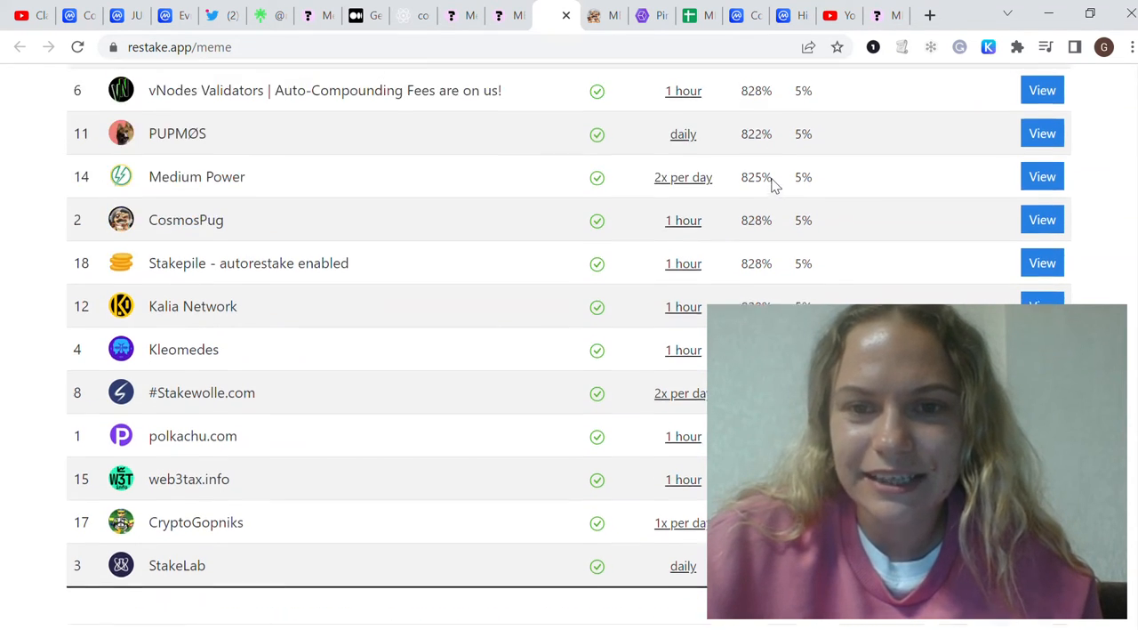
scroll(up, 3)
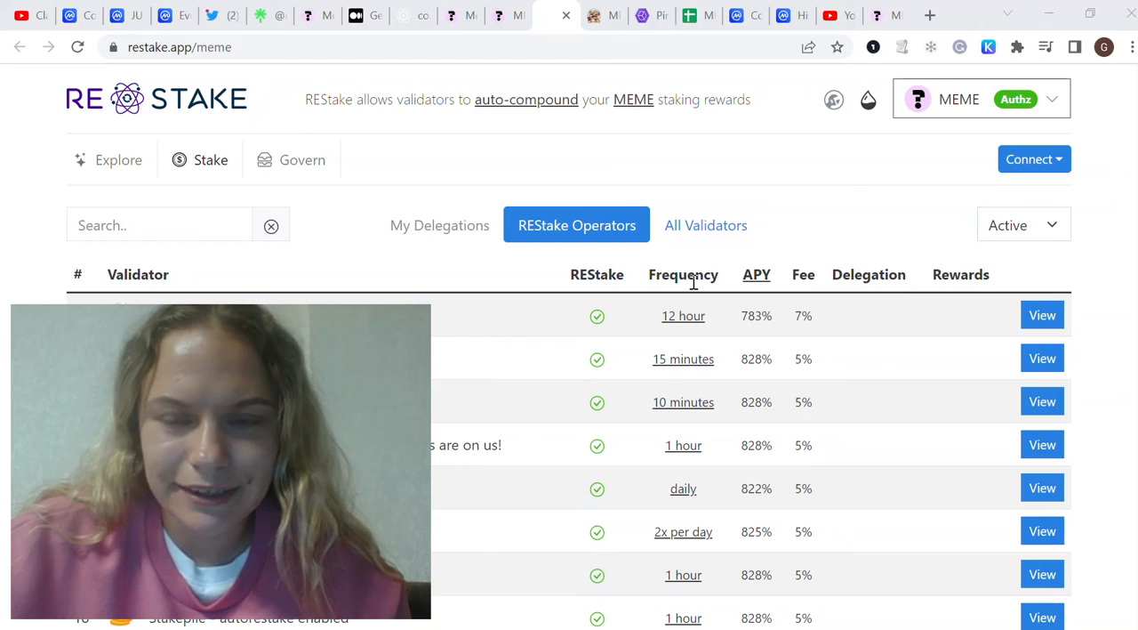
mouse_move(683, 314)
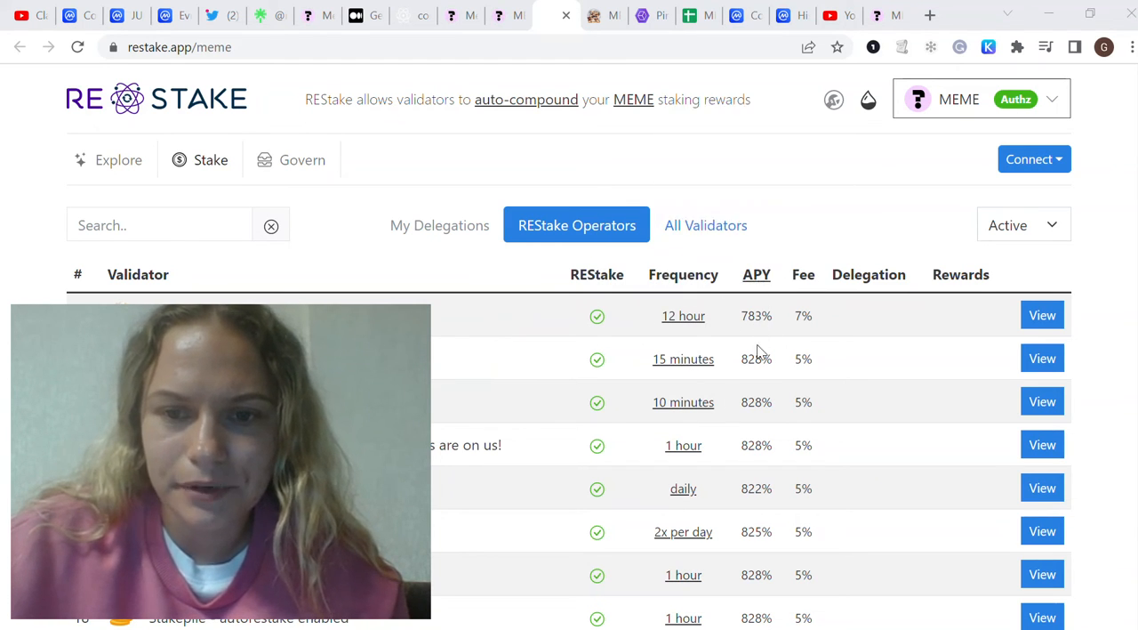
scroll(down, 3)
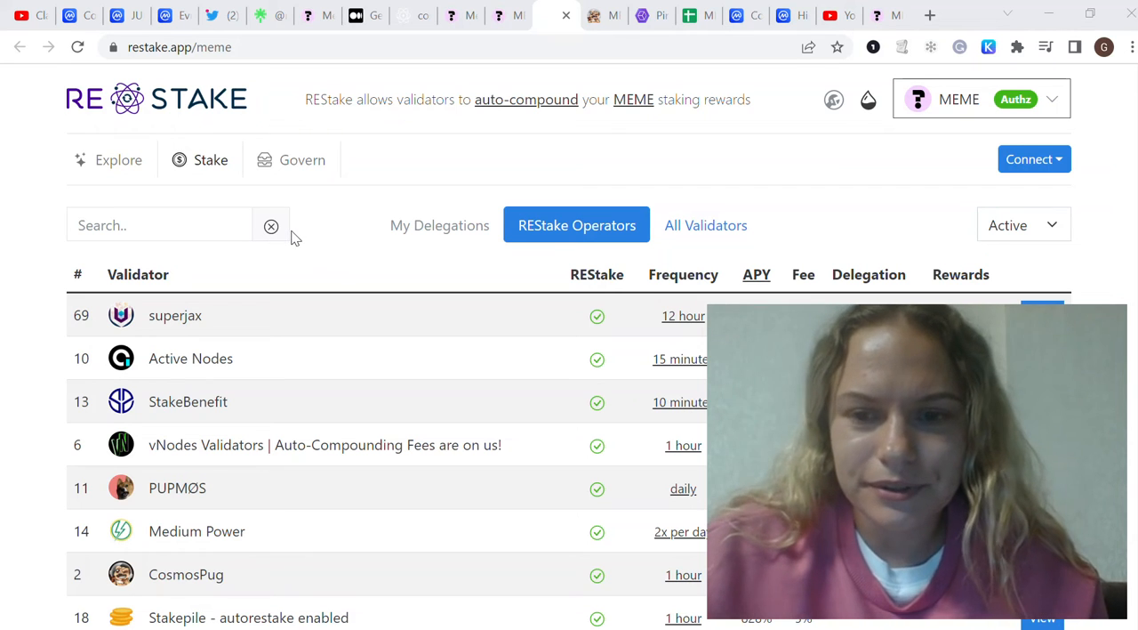
mouse_move(342, 245)
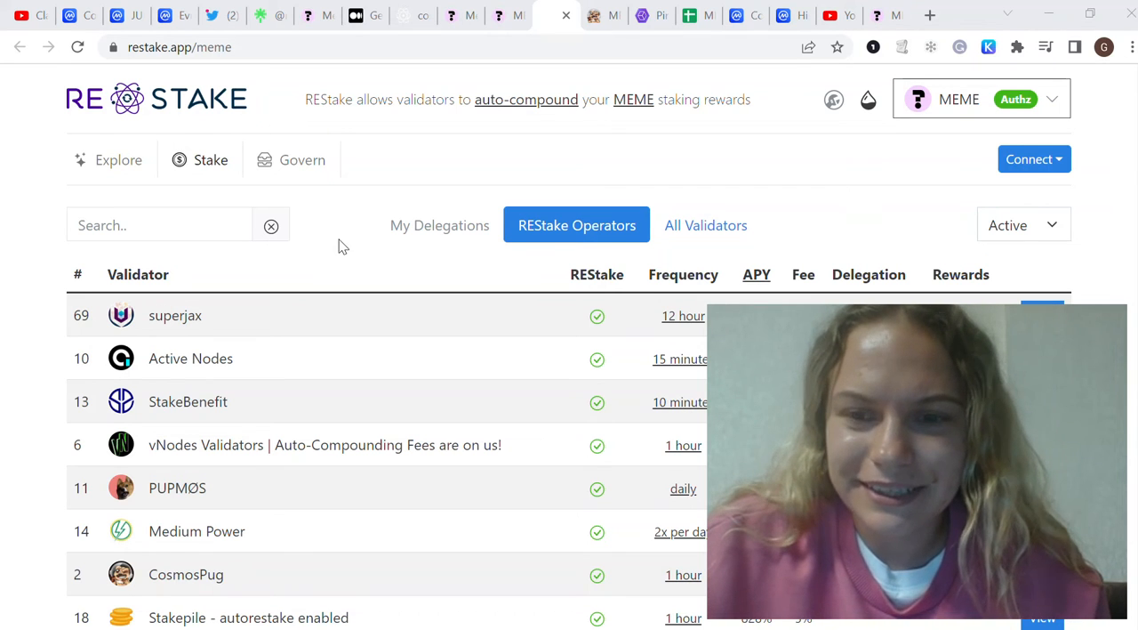
mouse_move(446, 116)
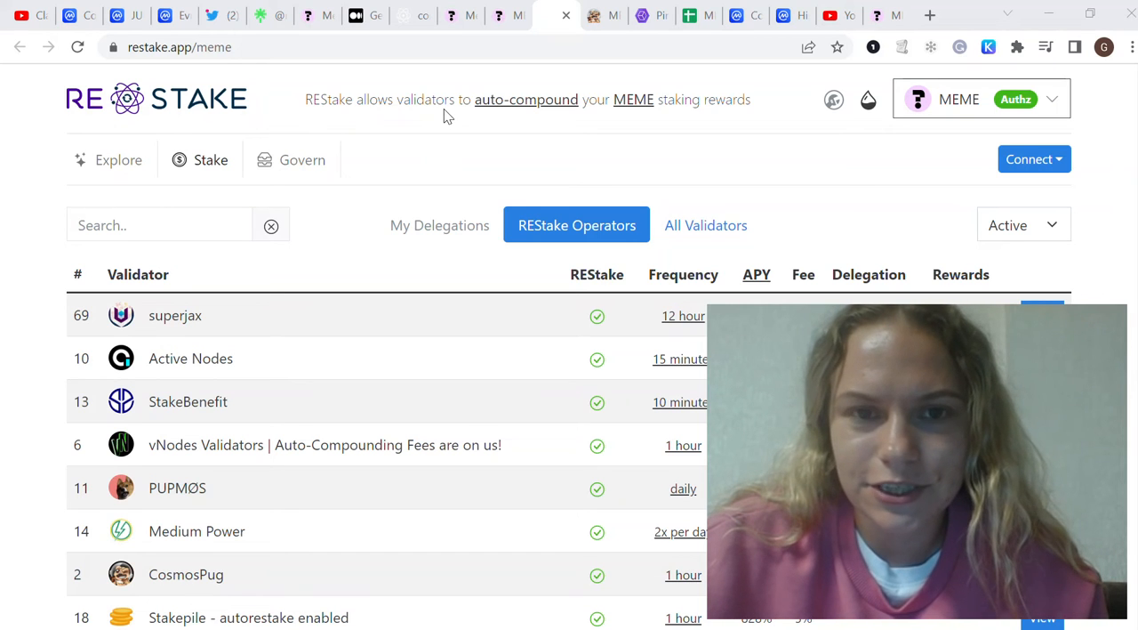
mouse_move(430, 149)
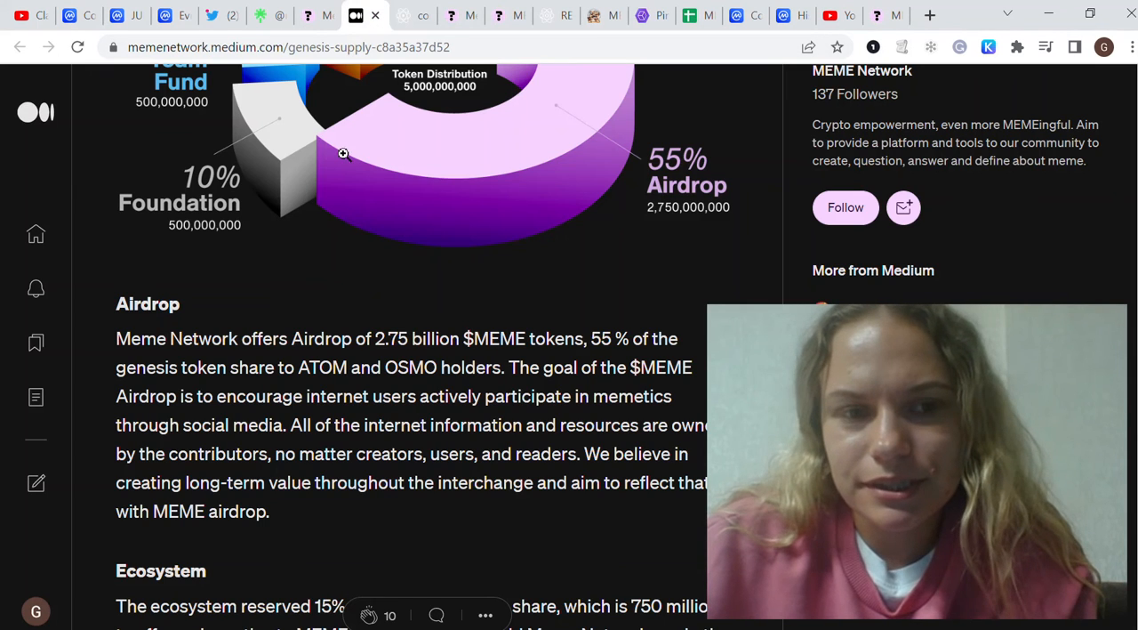
Cycle back through Cosmos Directory's MEME page to the meme.sx 'THE Introduction' page.
click(366, 14)
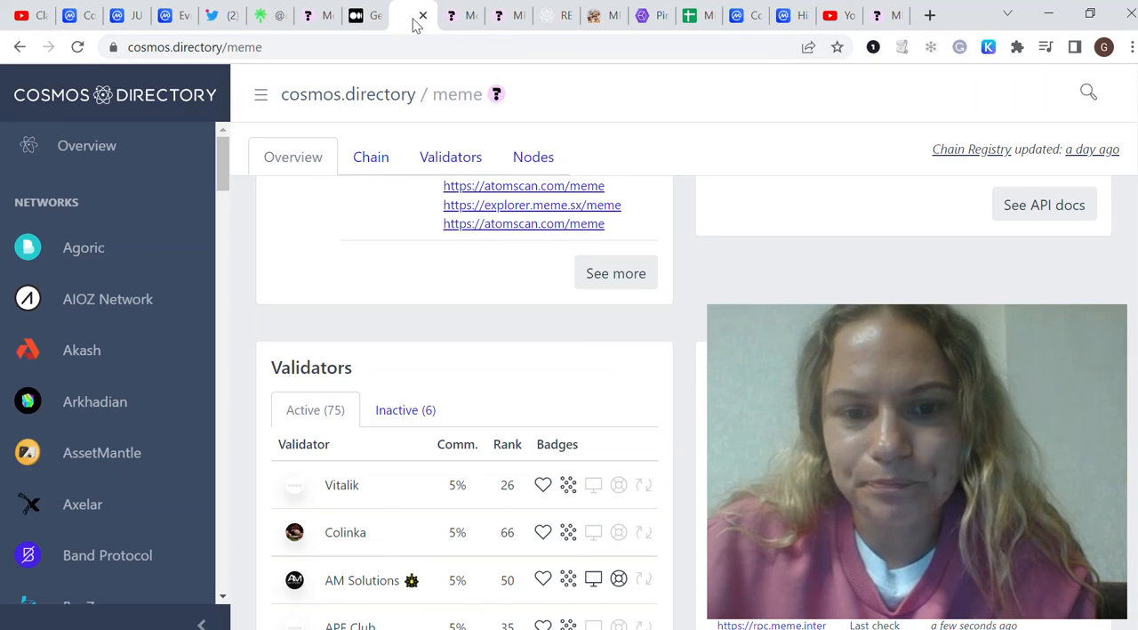
click(452, 15)
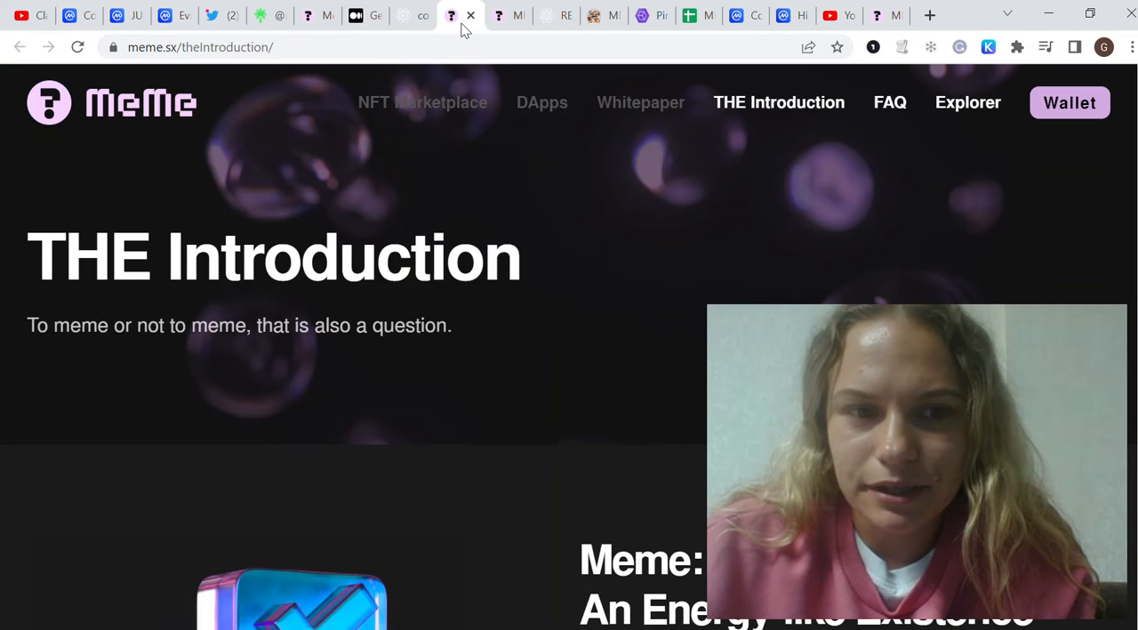
mouse_move(484, 144)
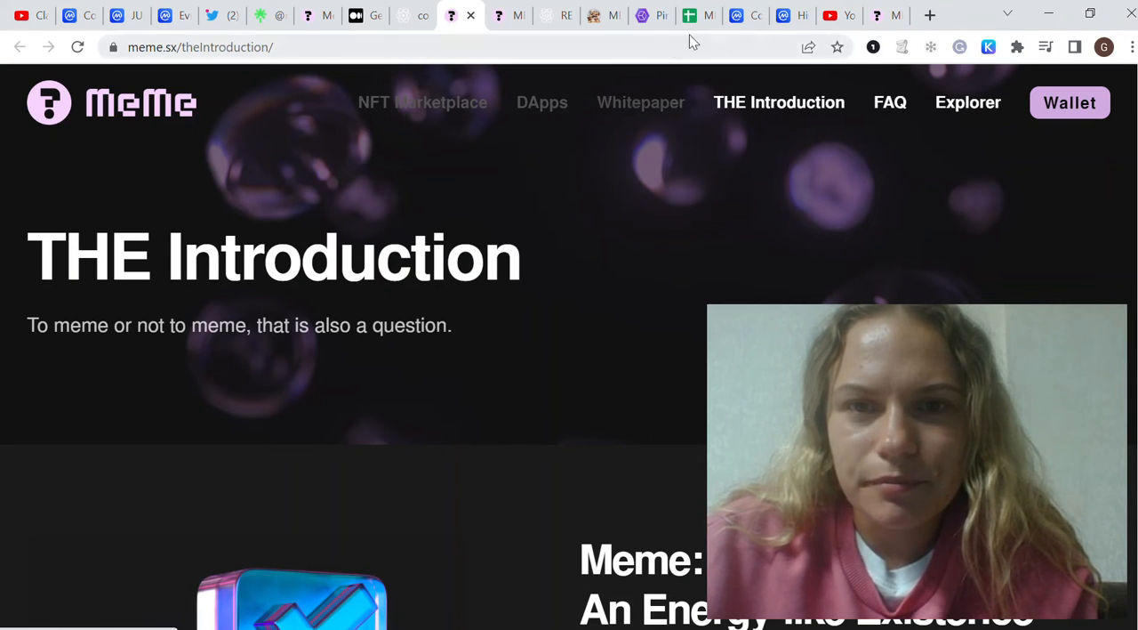
Check the sheet's 0.000187 price and supply rows against the MEME price chart on Cosmos Pug.
click(697, 15)
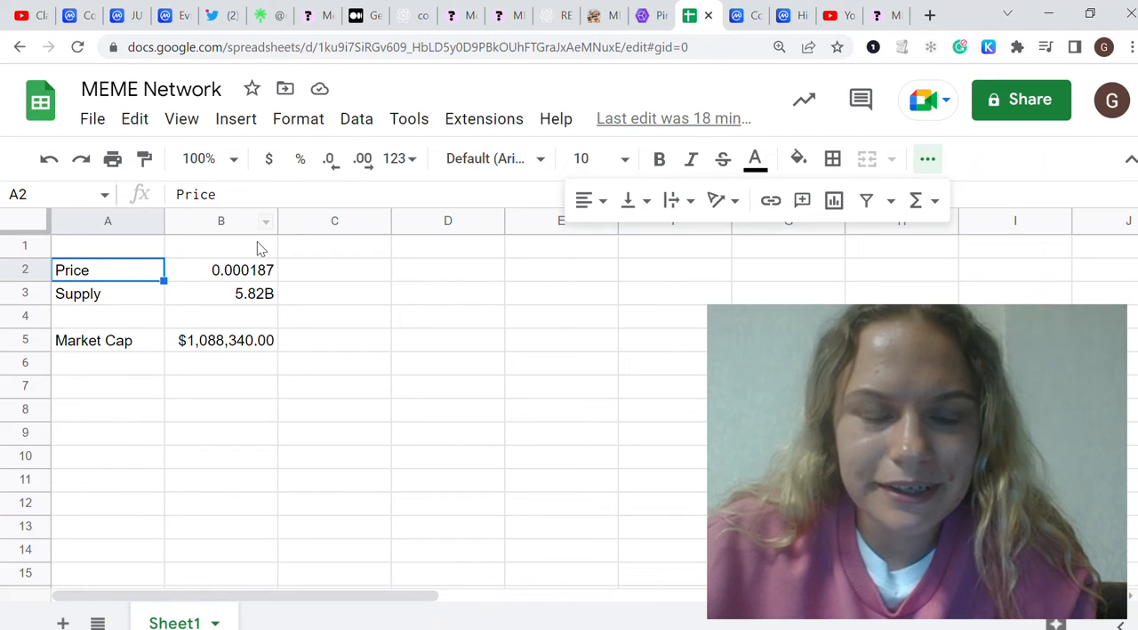
click(107, 340)
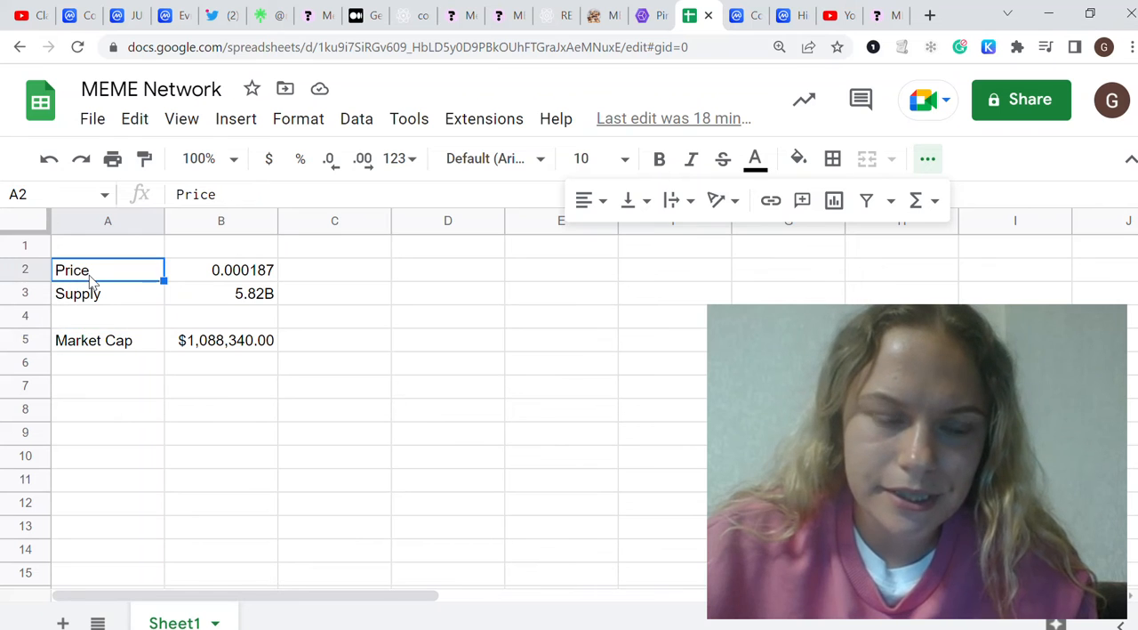
click(106, 294)
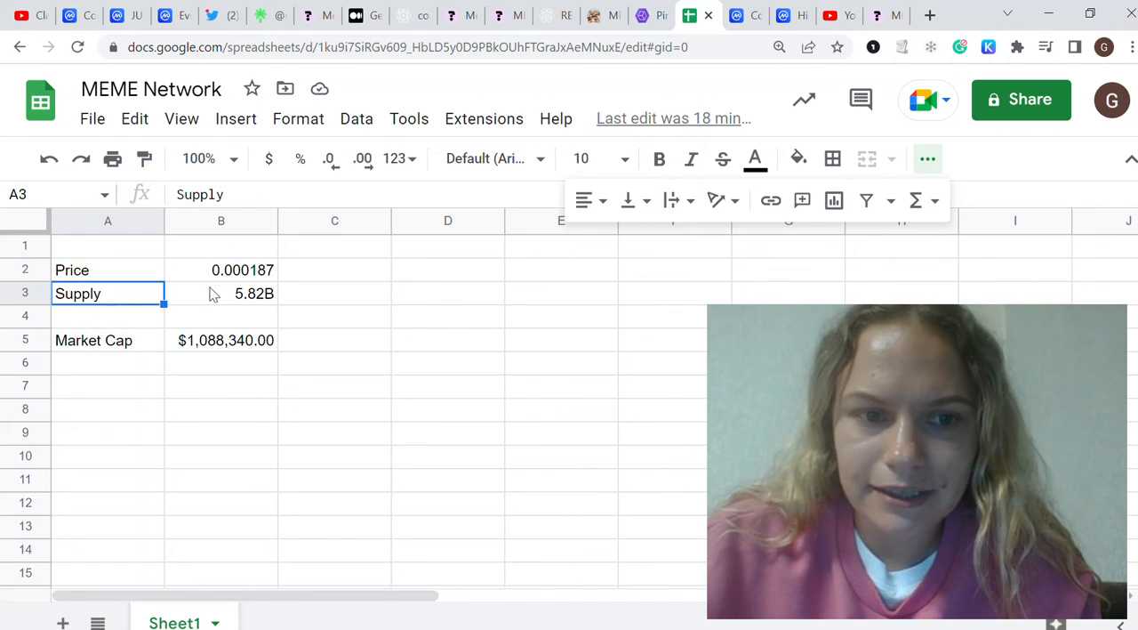
click(220, 270)
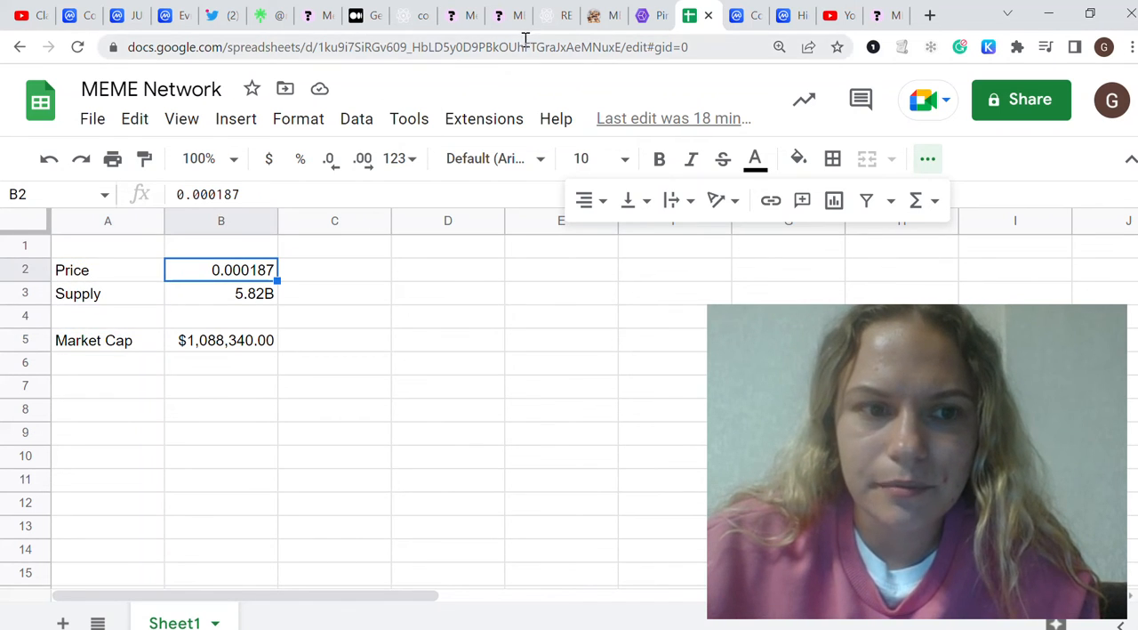
click(636, 15)
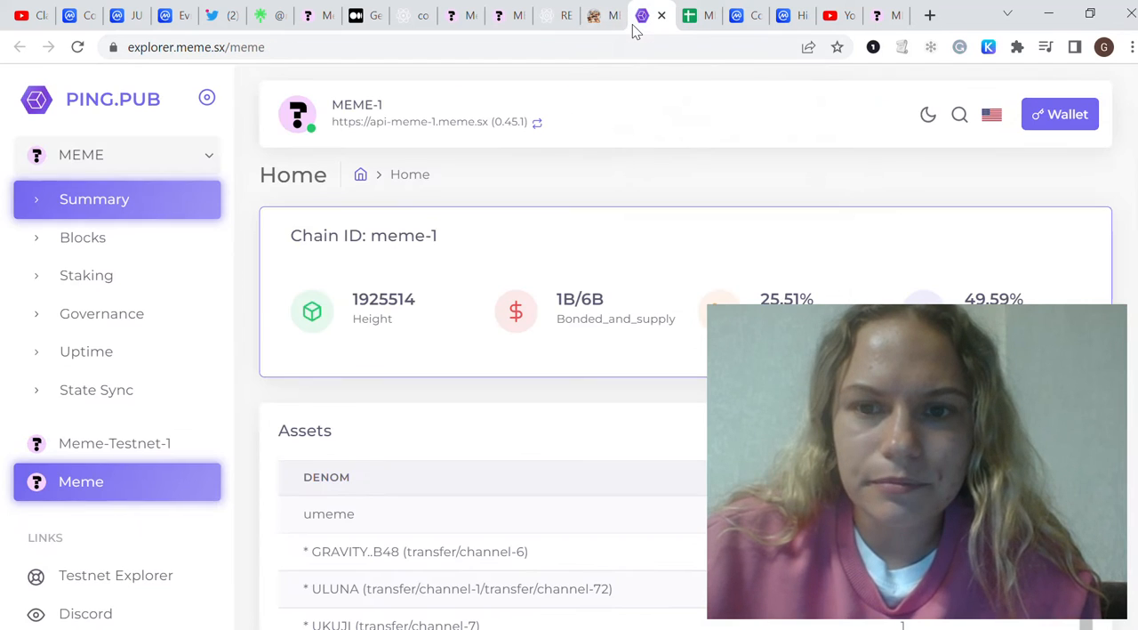
click(594, 15)
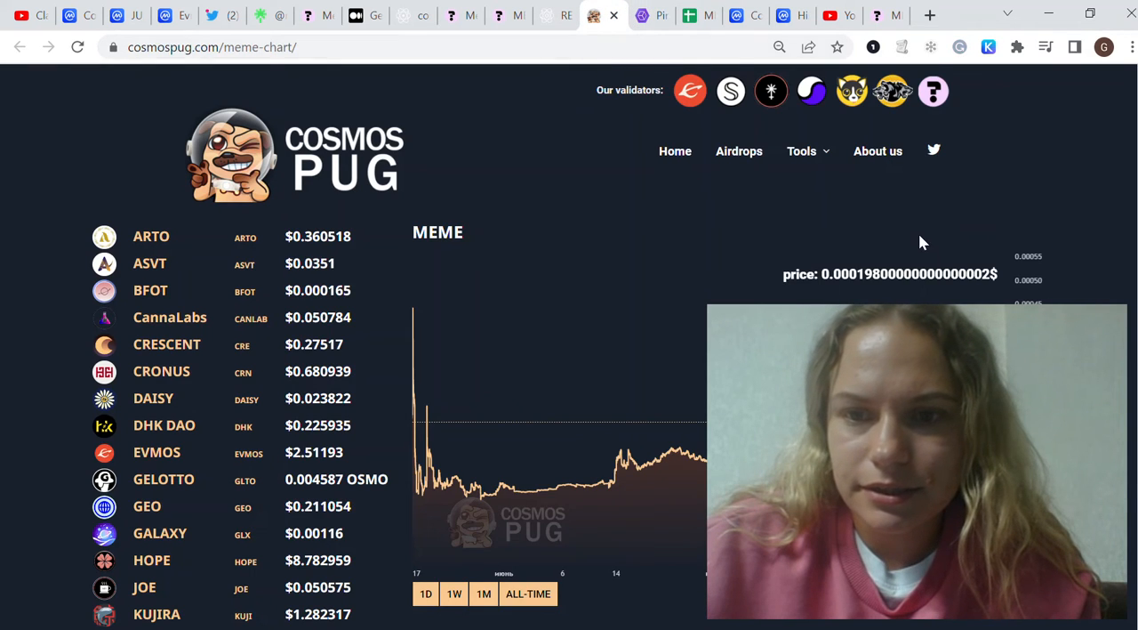
scroll(down, 3)
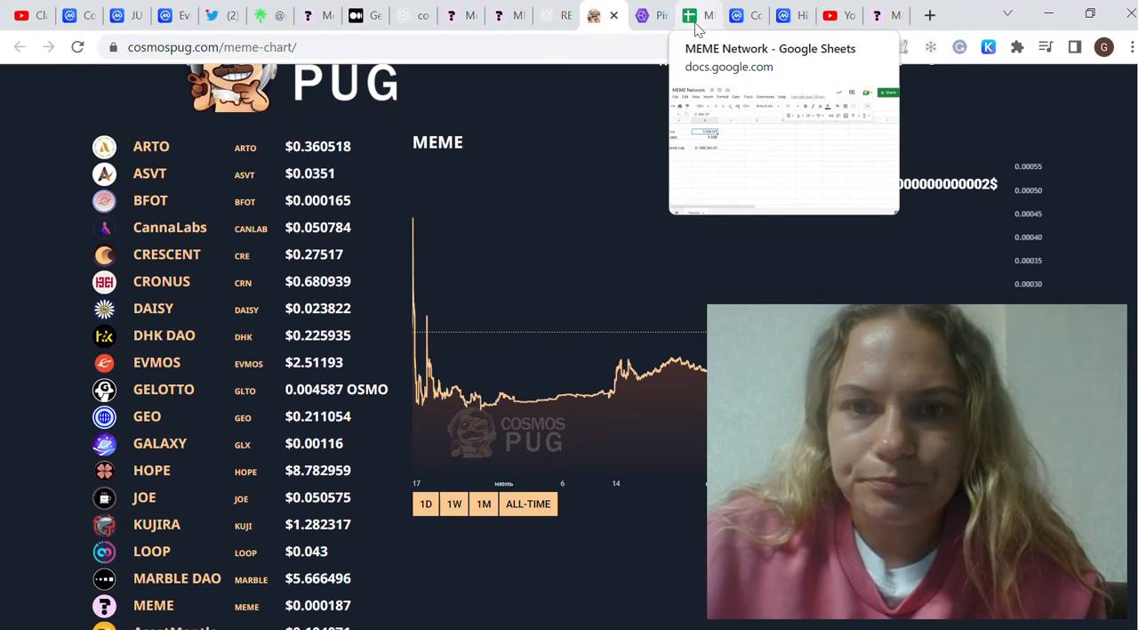
click(688, 14)
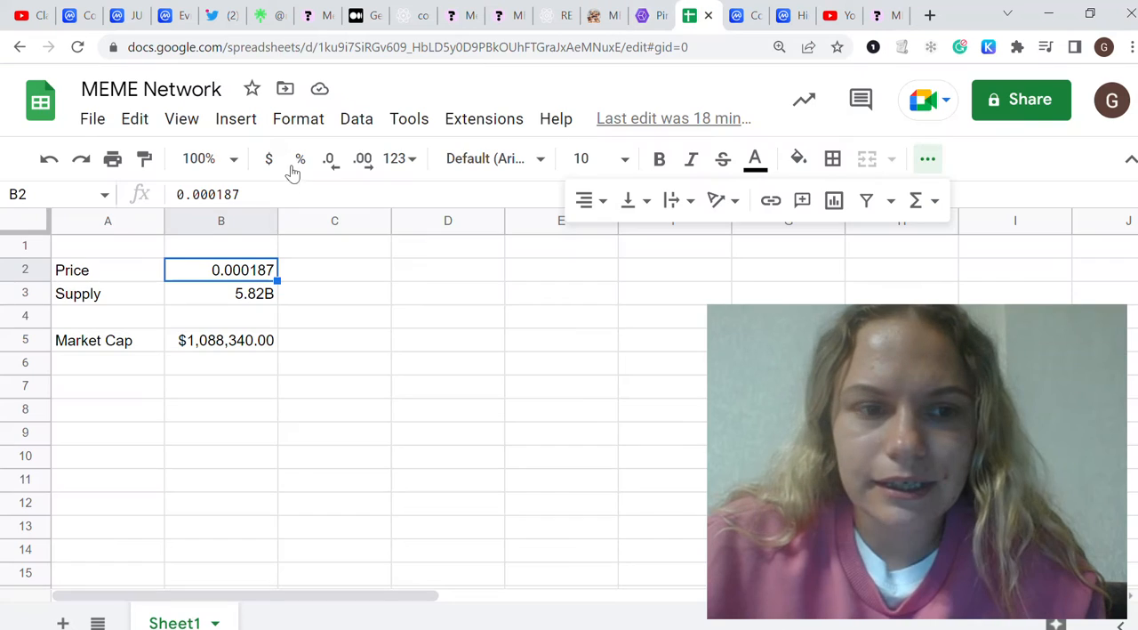
click(220, 291)
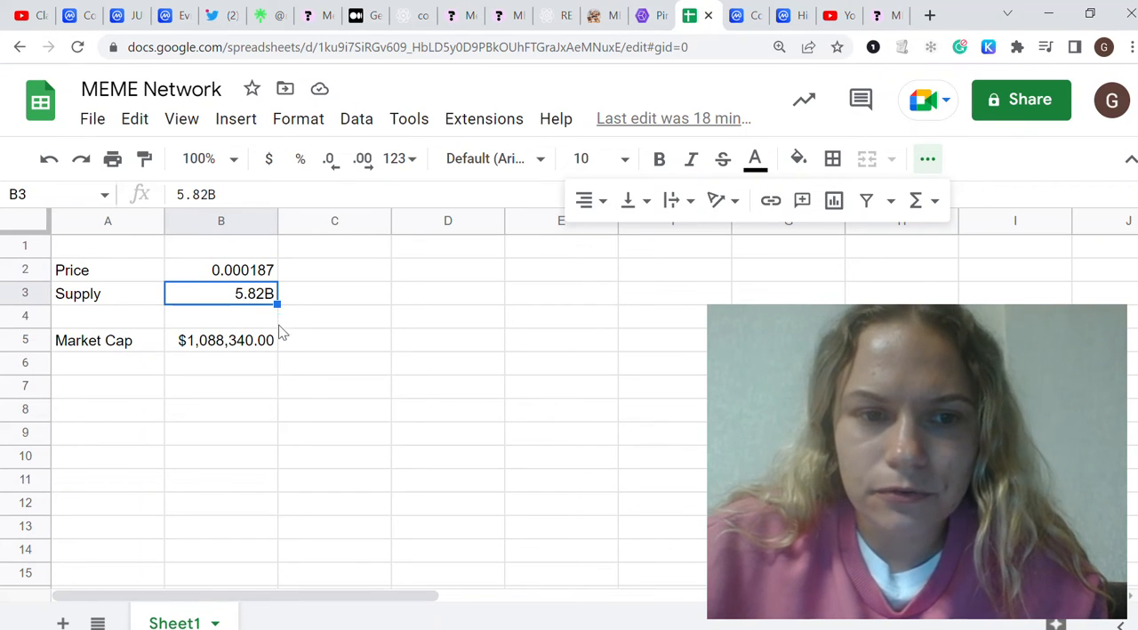
click(93, 340)
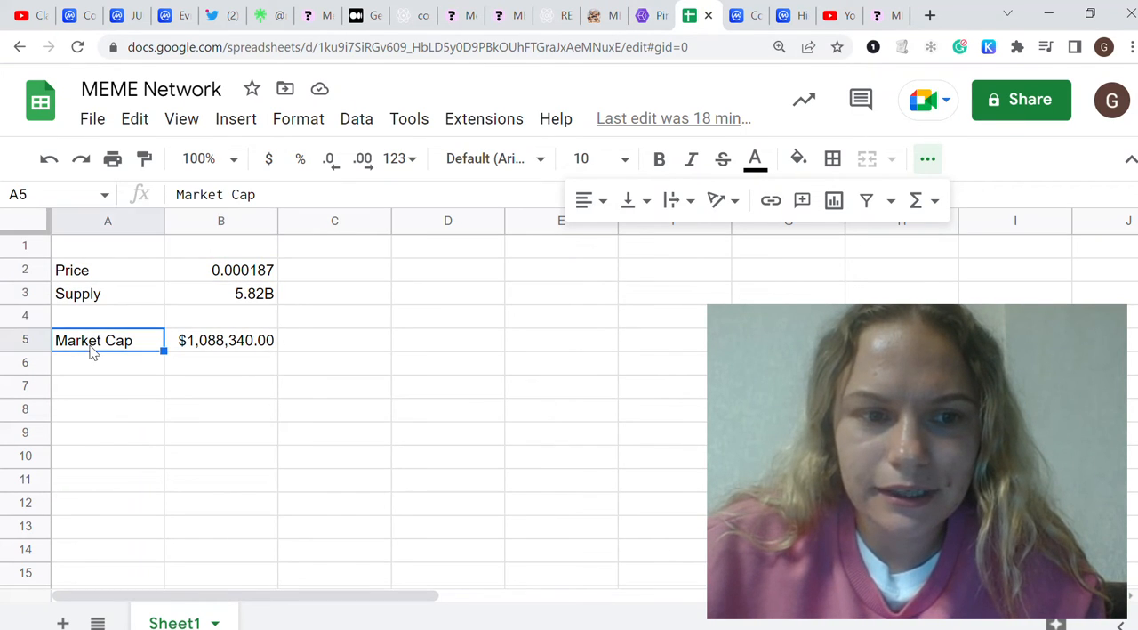
click(221, 340)
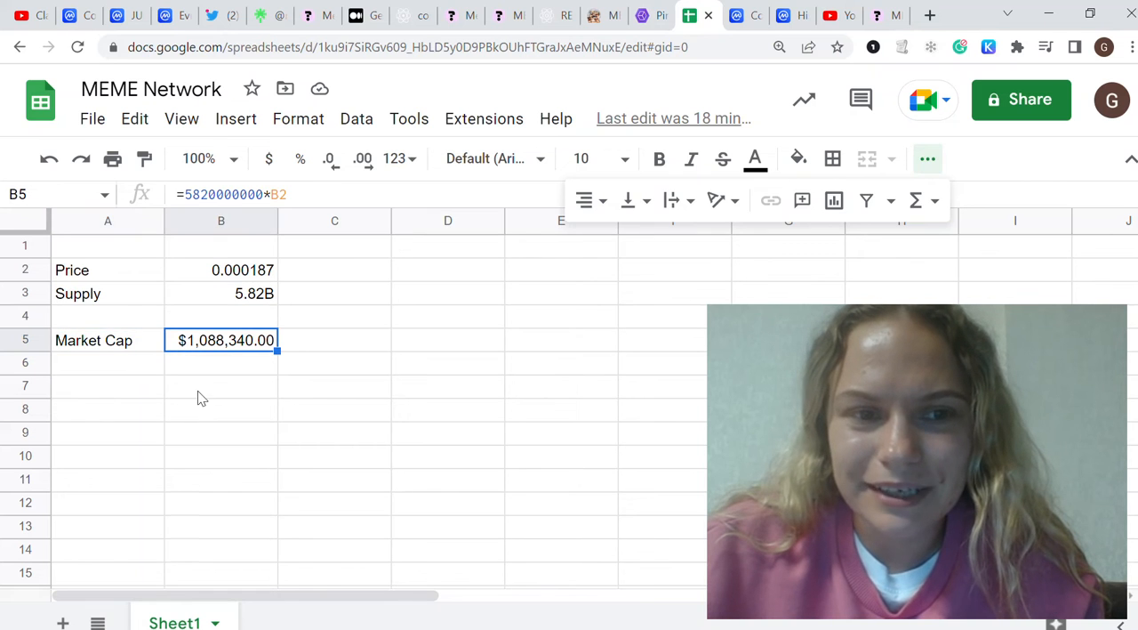
click(107, 340)
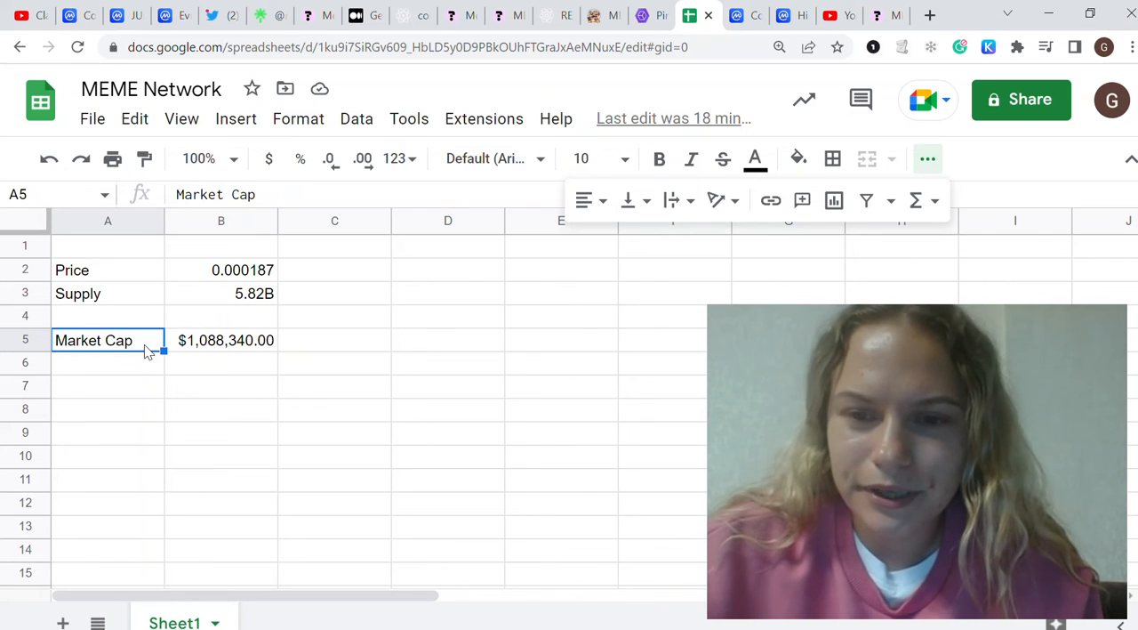
click(733, 14)
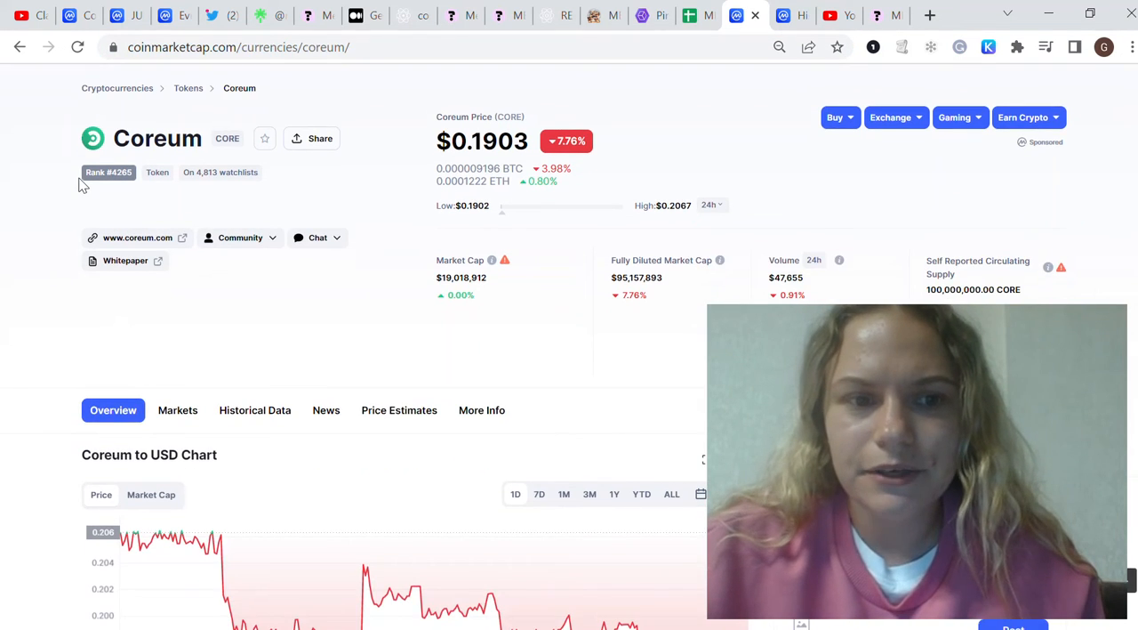
Highlight Coreum's $19,018,912 market cap for comparison and return to the MEME Network sheet.
scroll(up, 3)
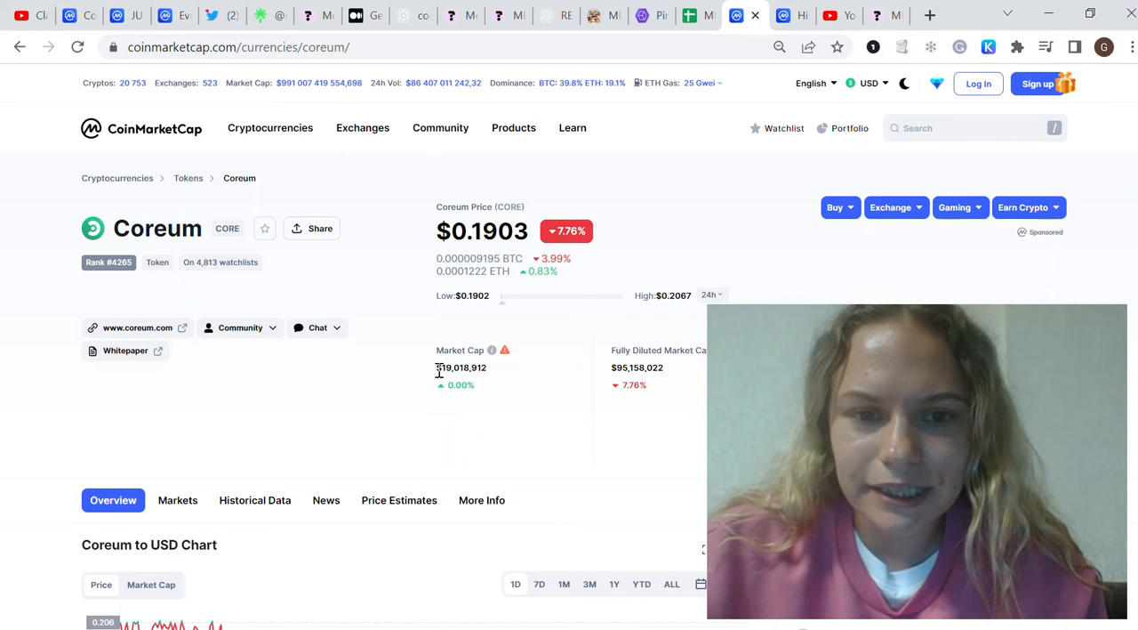
double_click(461, 366)
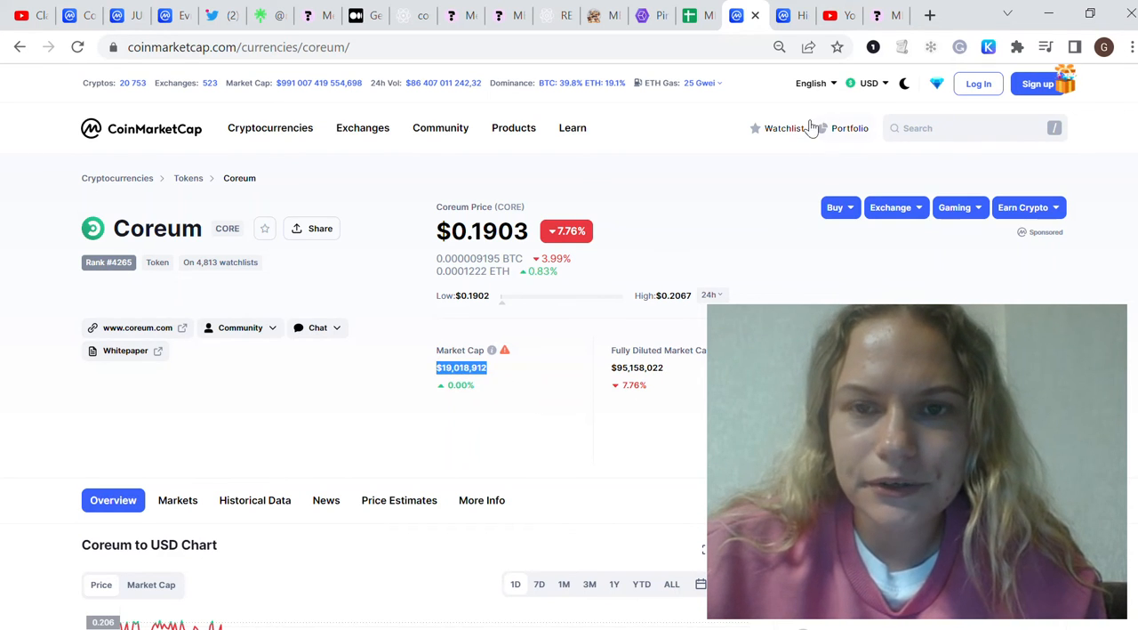
click(686, 14)
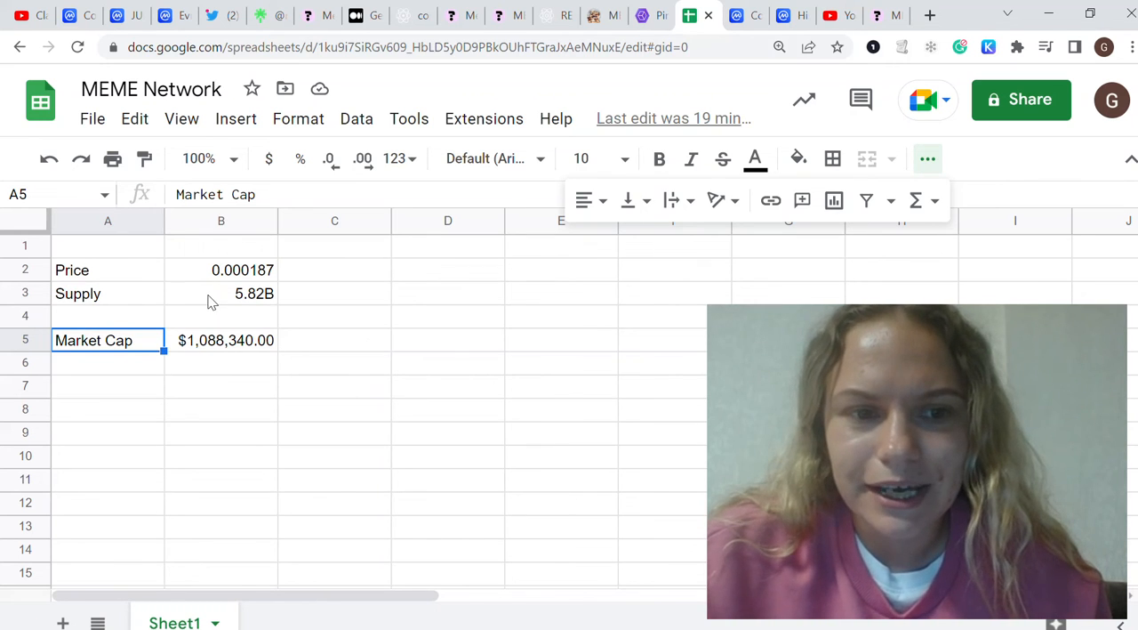
click(220, 292)
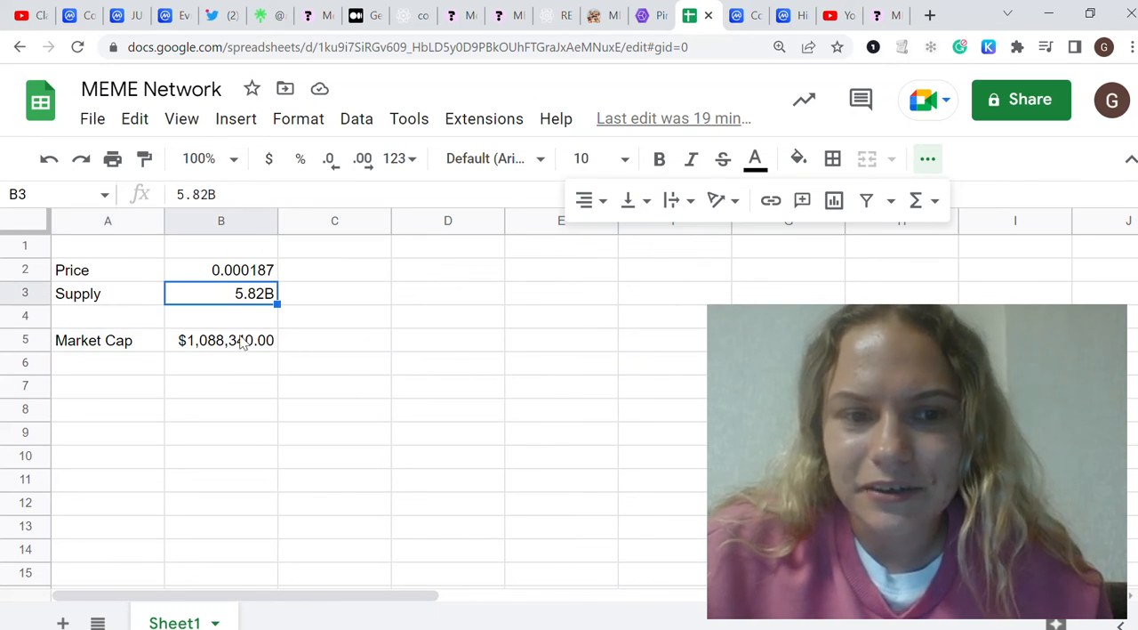
click(220, 339)
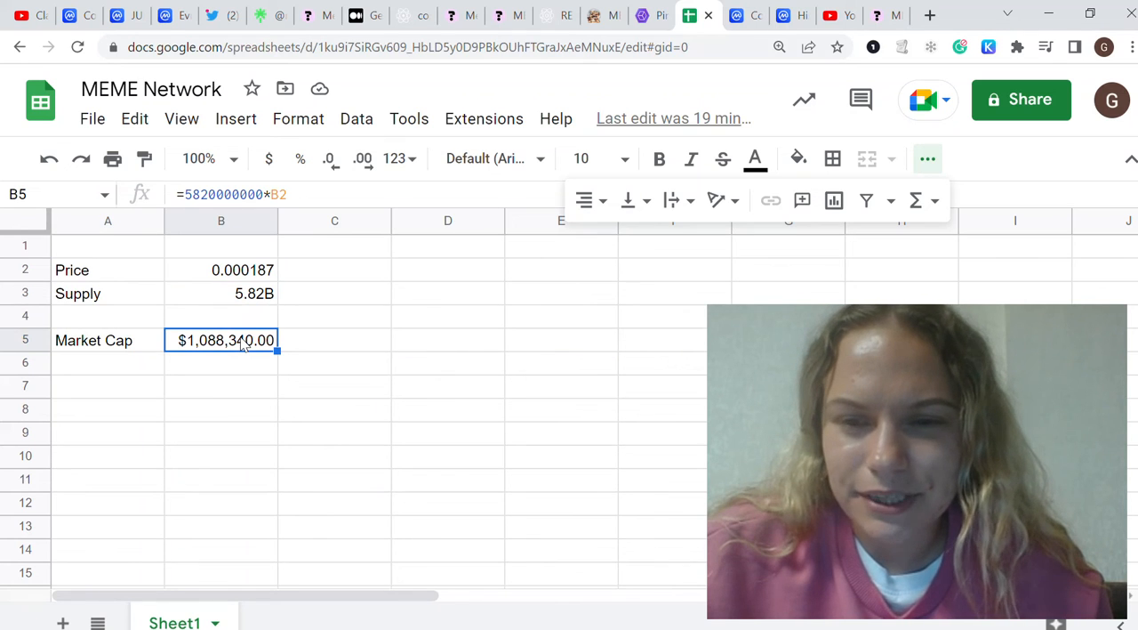
mouse_move(331, 329)
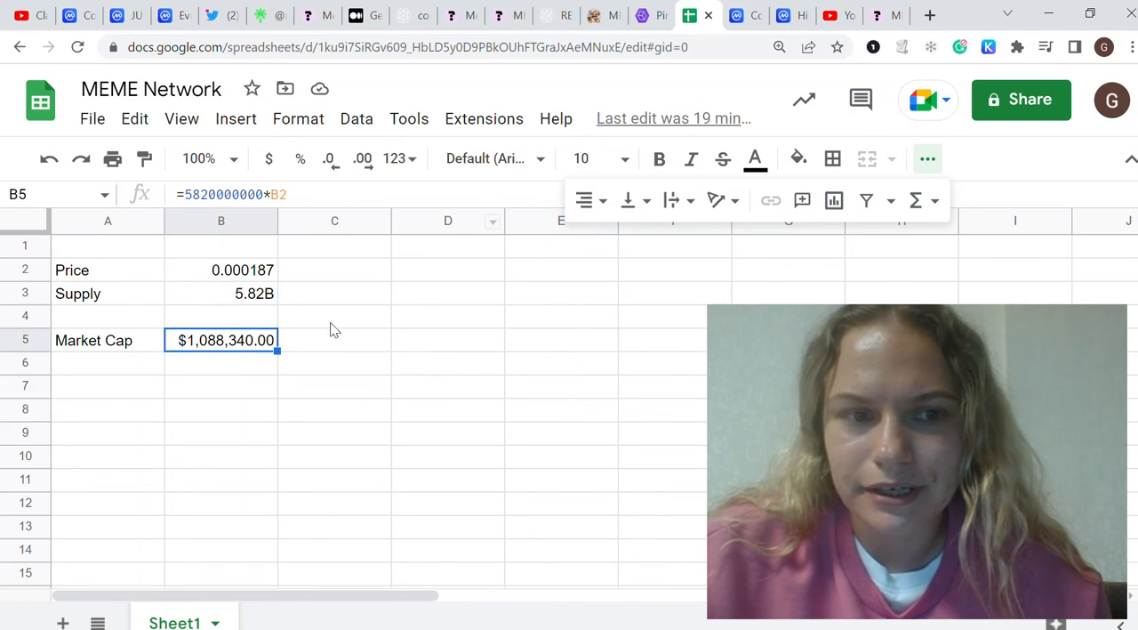
click(106, 339)
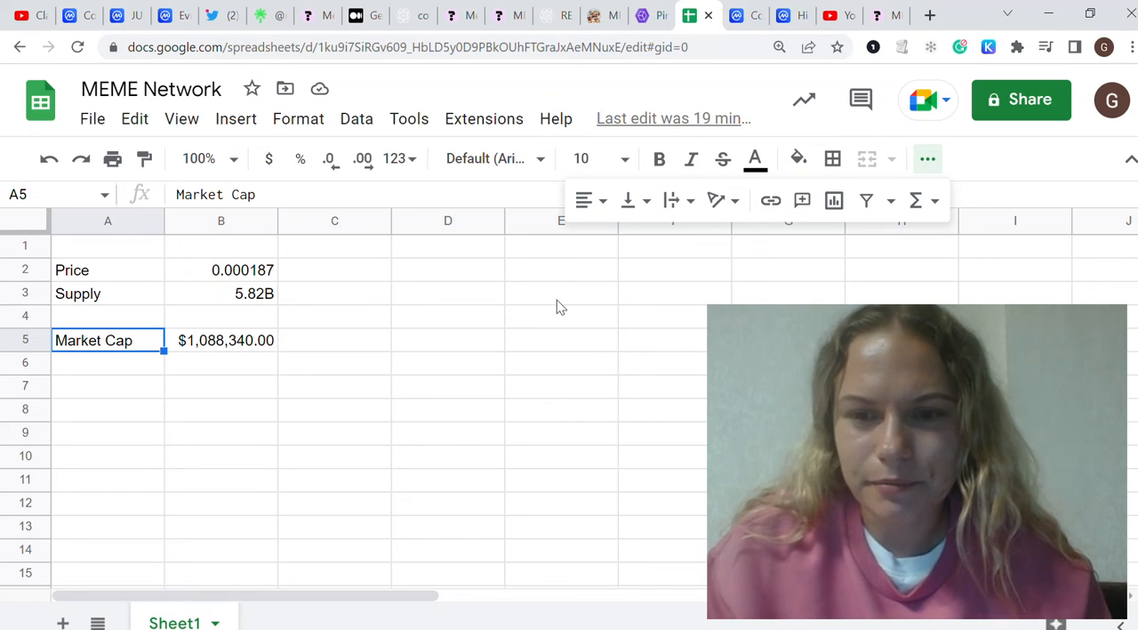
mouse_move(377, 338)
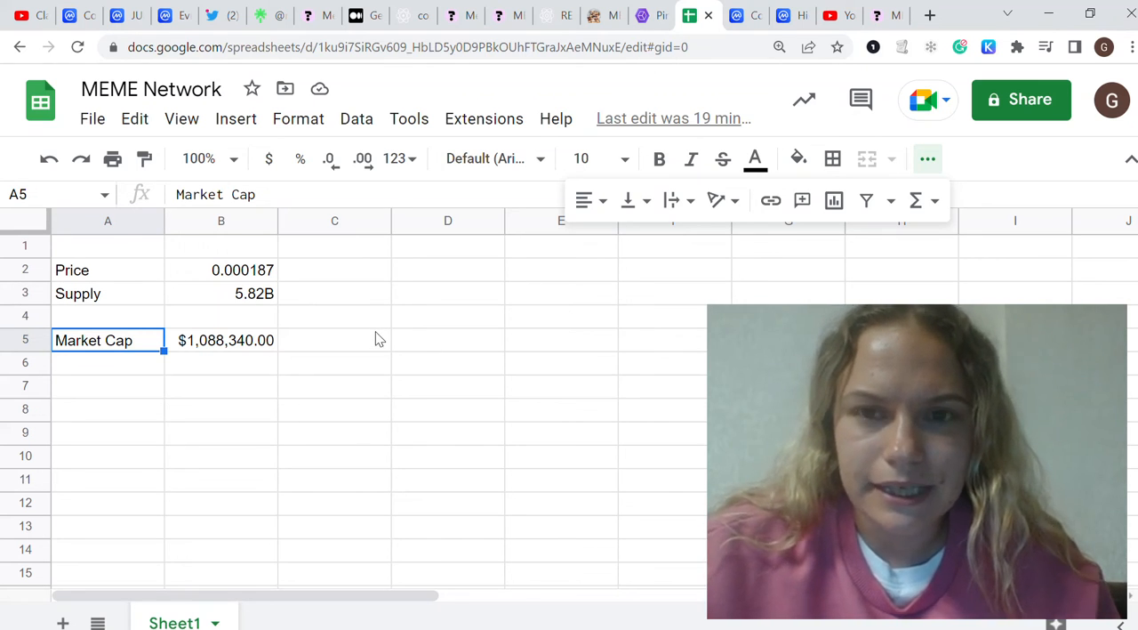
mouse_move(751, 39)
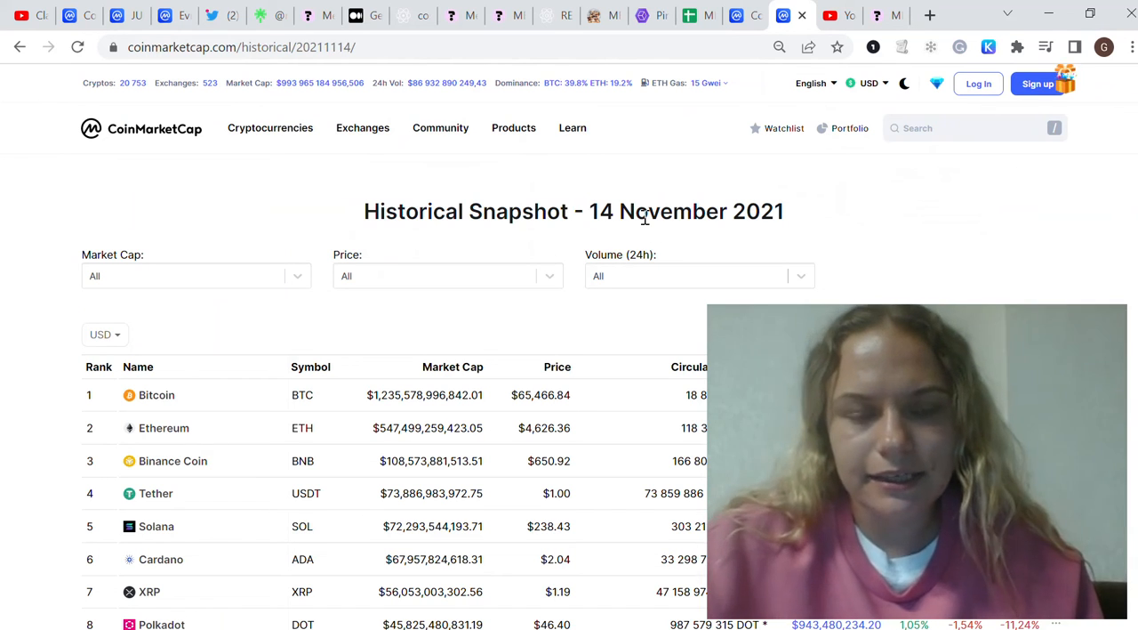
mouse_move(480, 320)
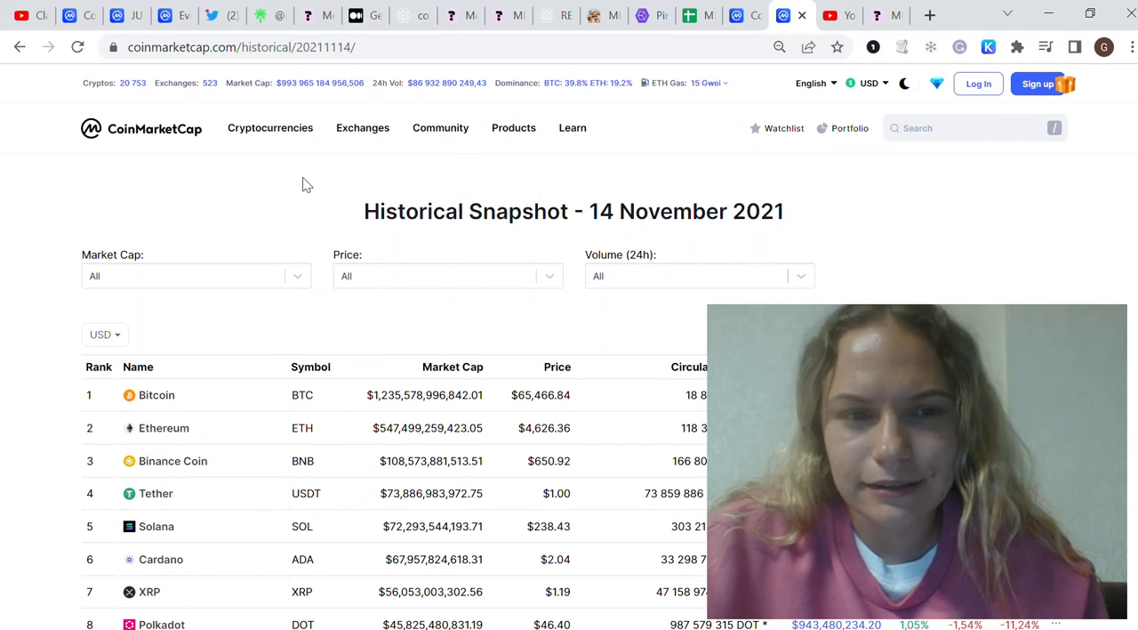
mouse_move(271, 355)
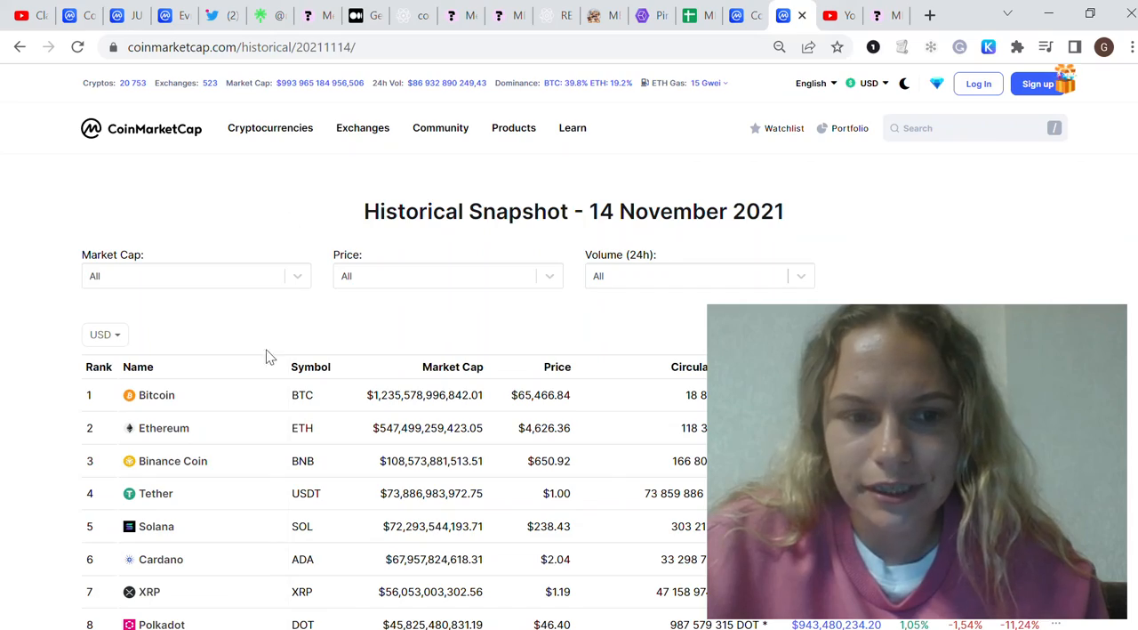
Scroll the 14 November 2021 snapshot down to rank 400 (Tellor), where market caps sit near $150 million.
scroll(down, 3)
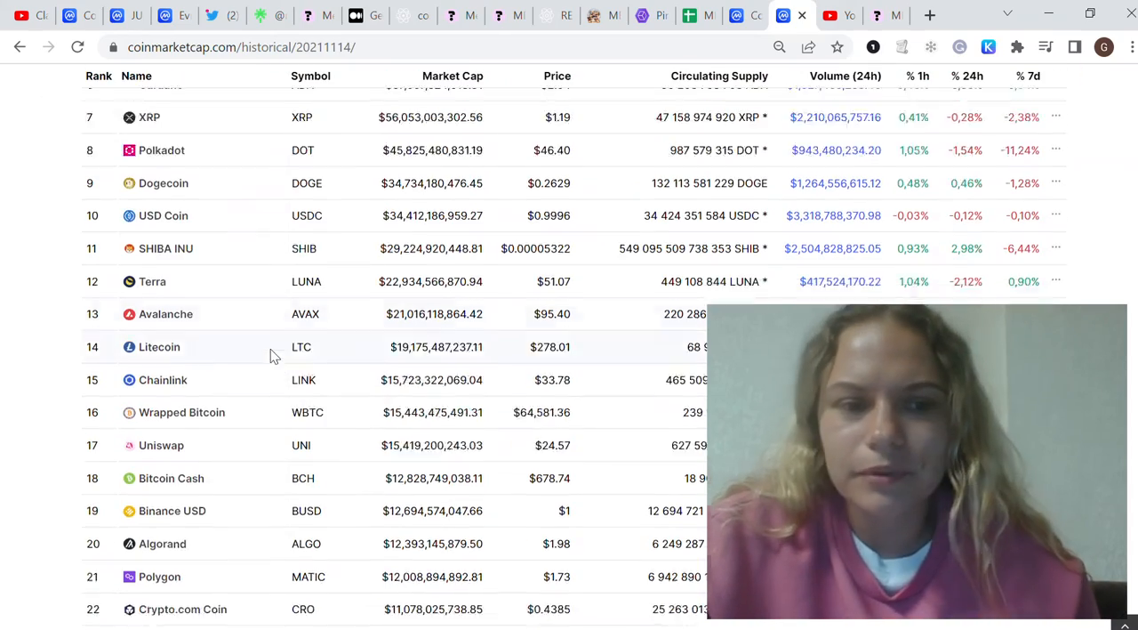
scroll(down, 3)
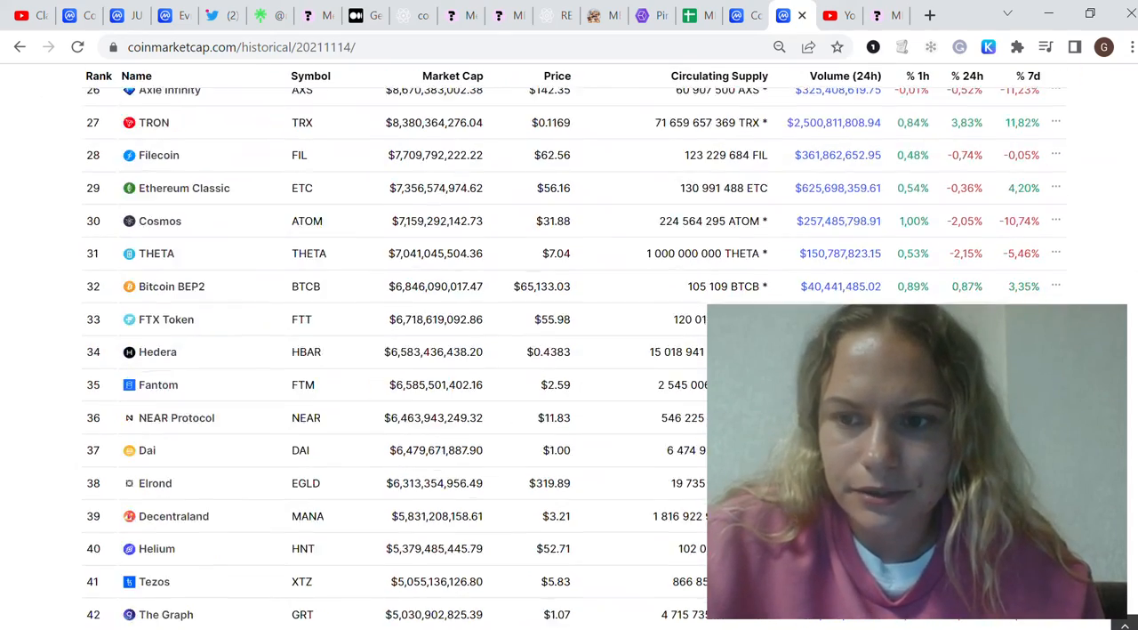
scroll(down, 3)
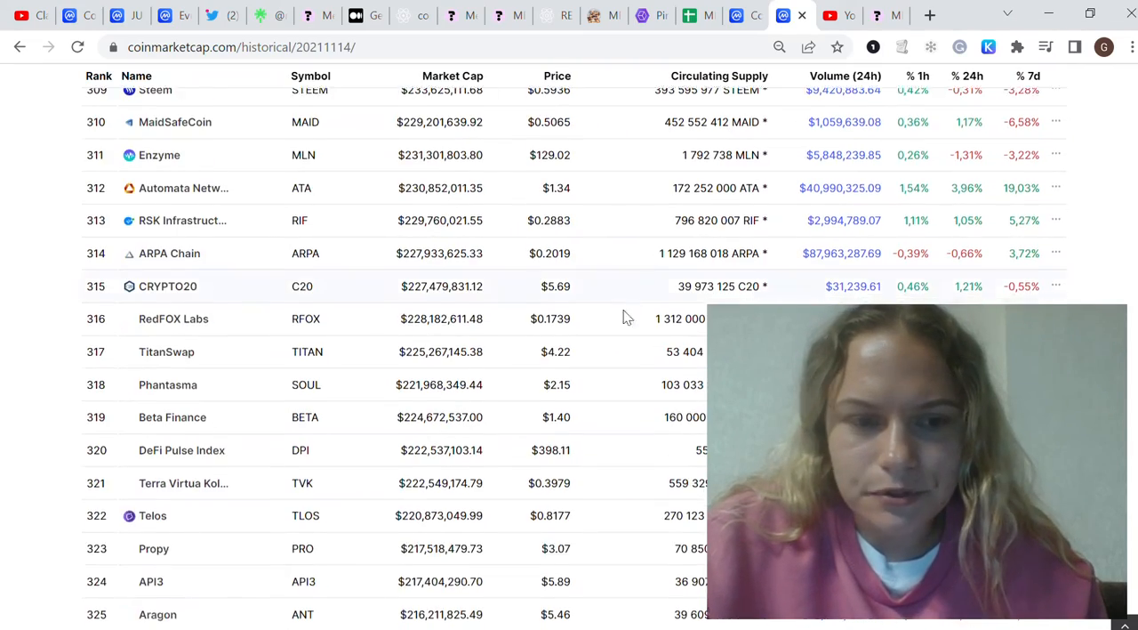
scroll(down, 3)
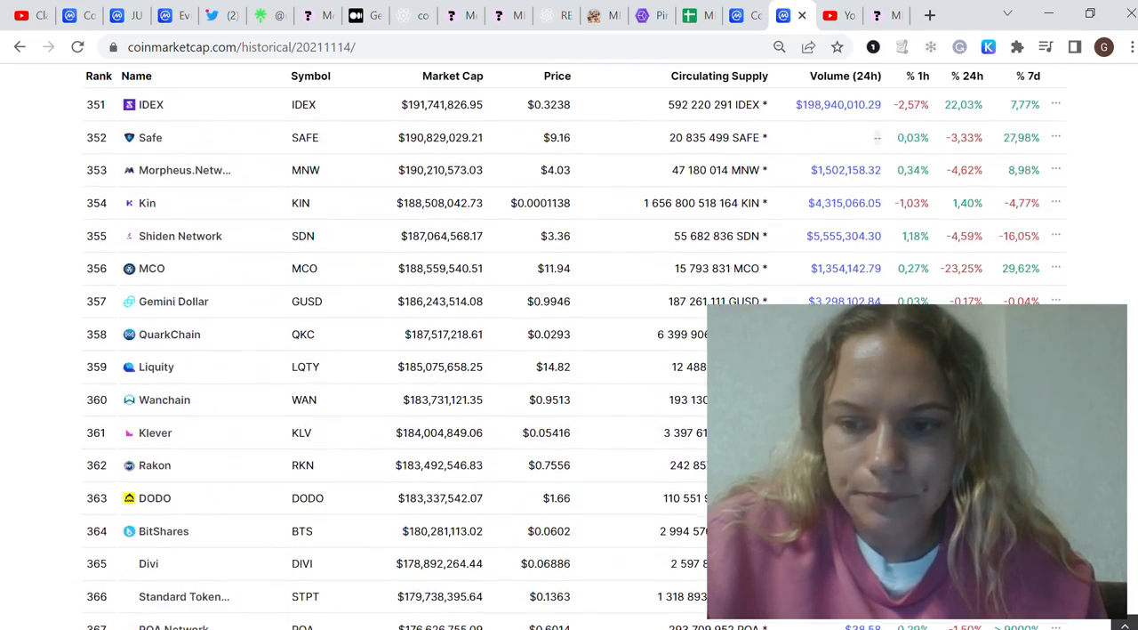
scroll(down, 3)
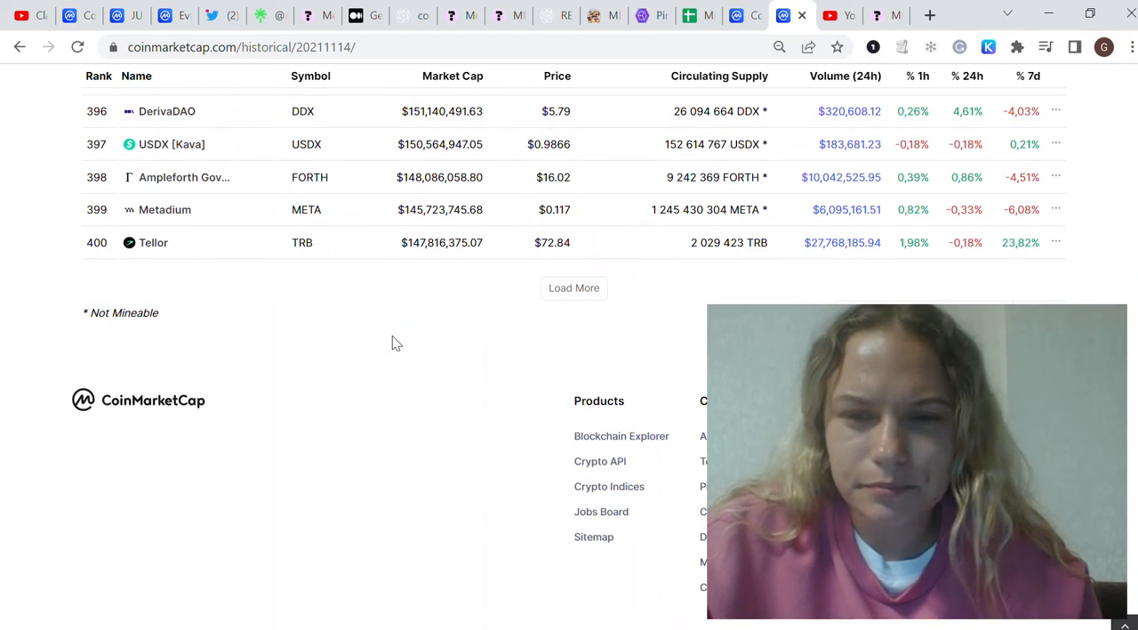
scroll(up, 3)
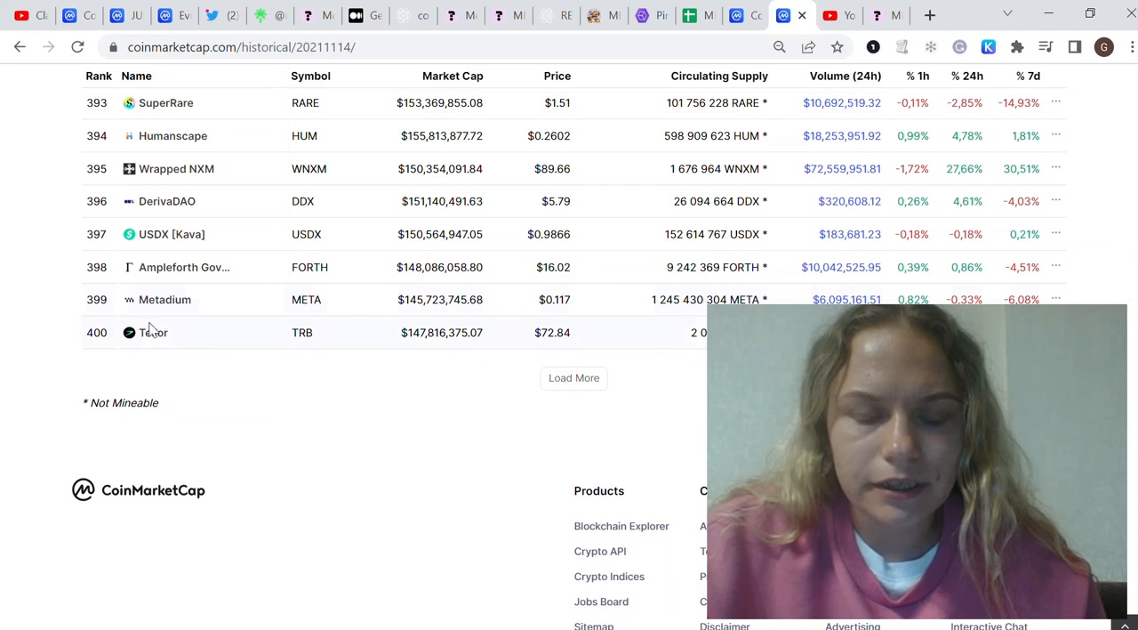
mouse_move(320, 387)
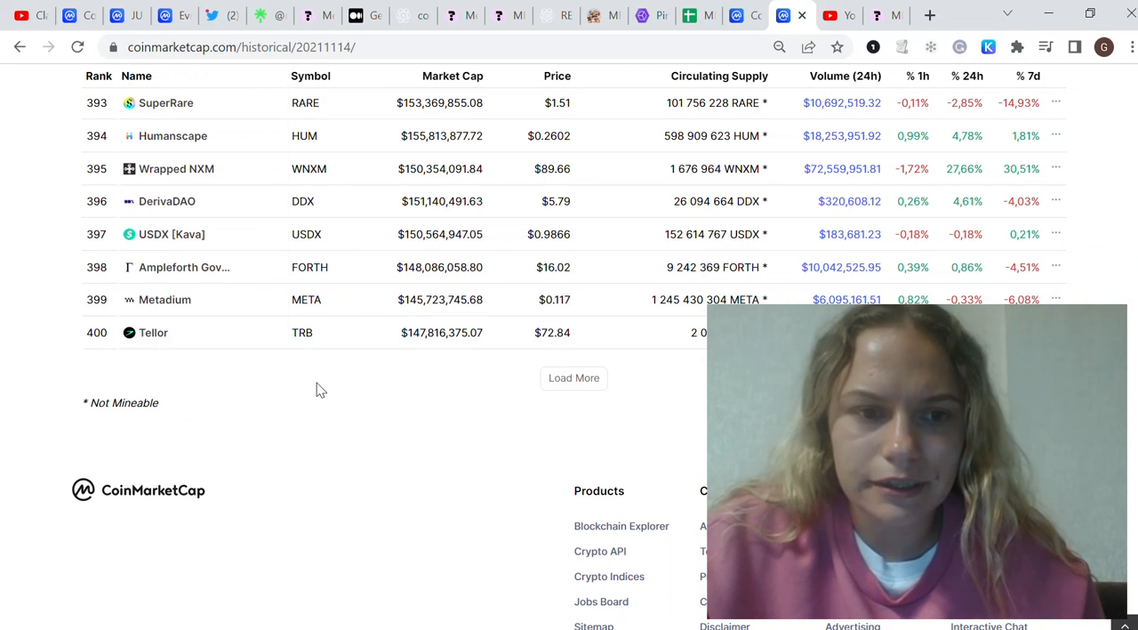
mouse_move(329, 384)
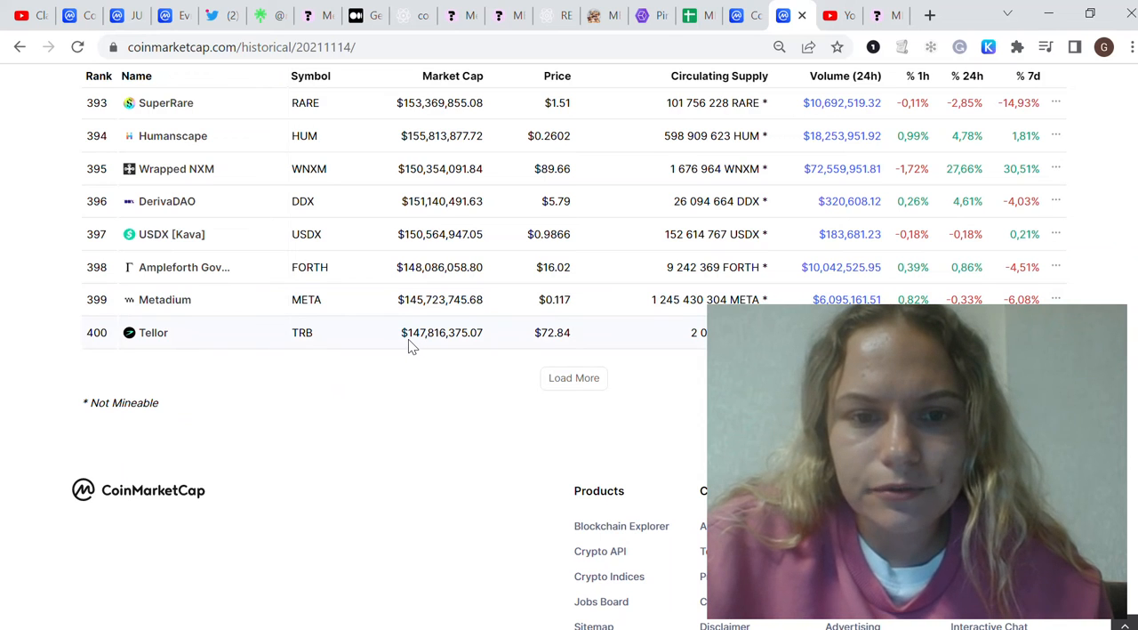
mouse_move(425, 346)
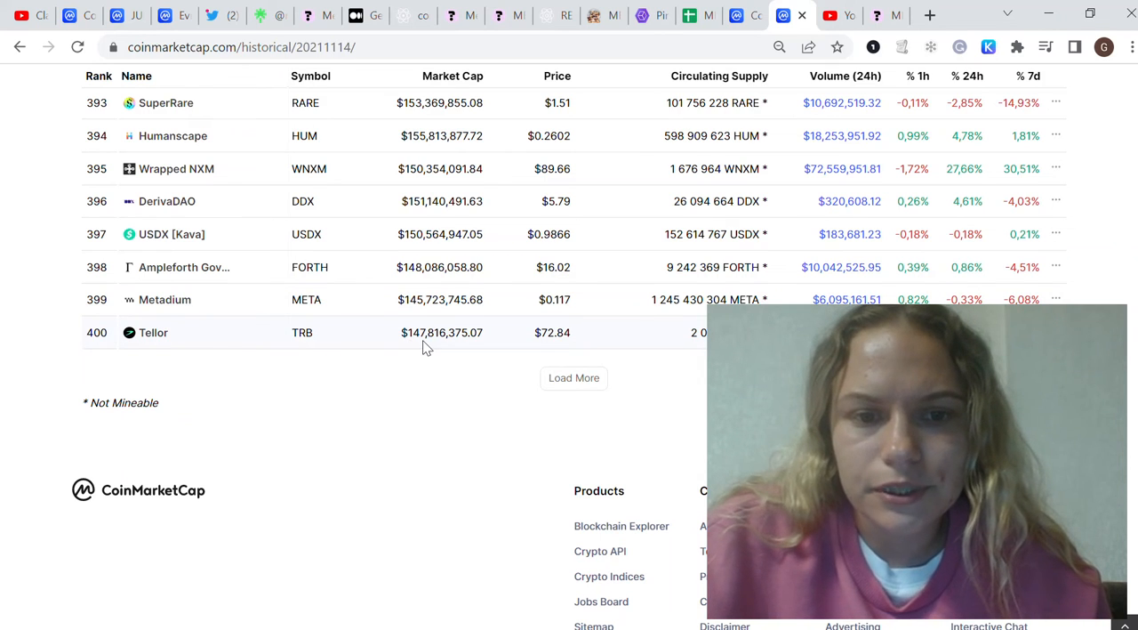
mouse_move(256, 344)
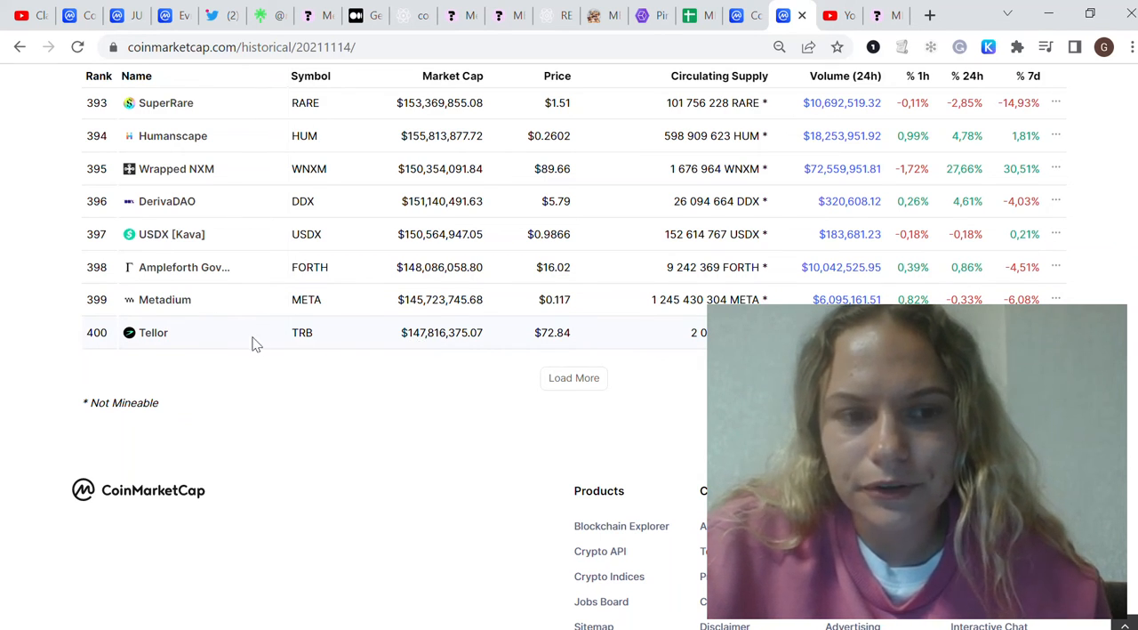
mouse_move(420, 357)
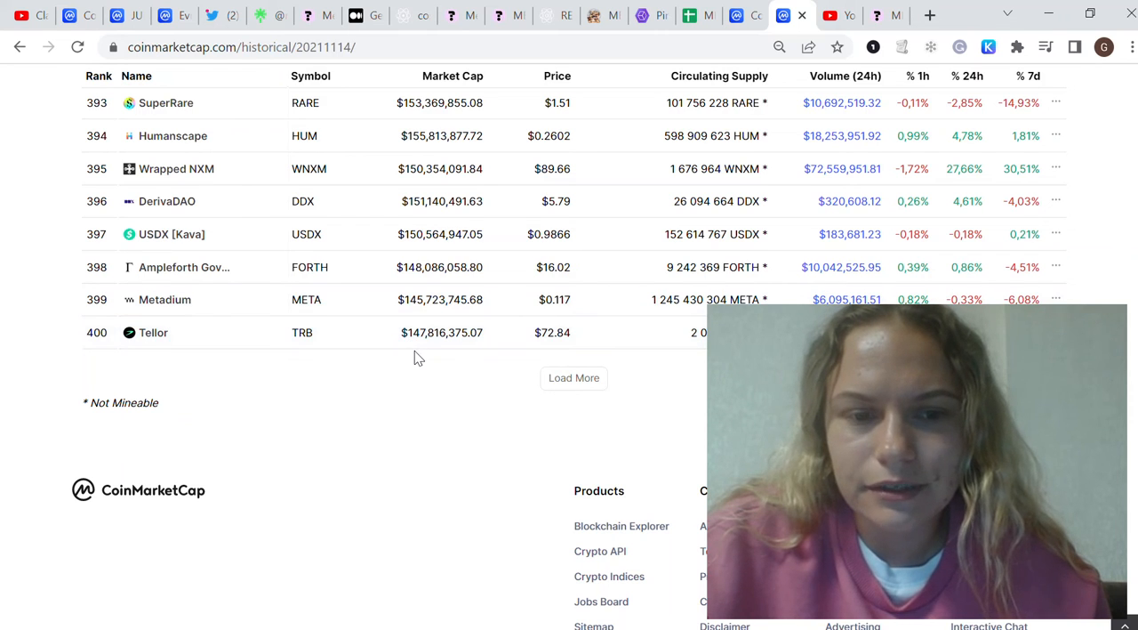
mouse_move(443, 373)
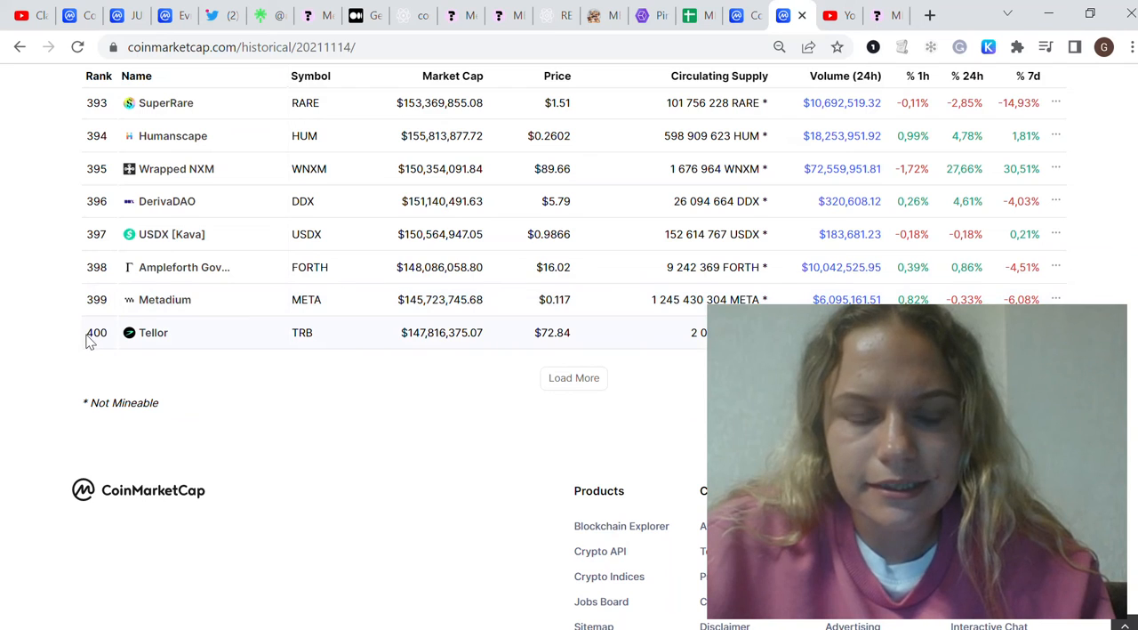
mouse_move(452, 409)
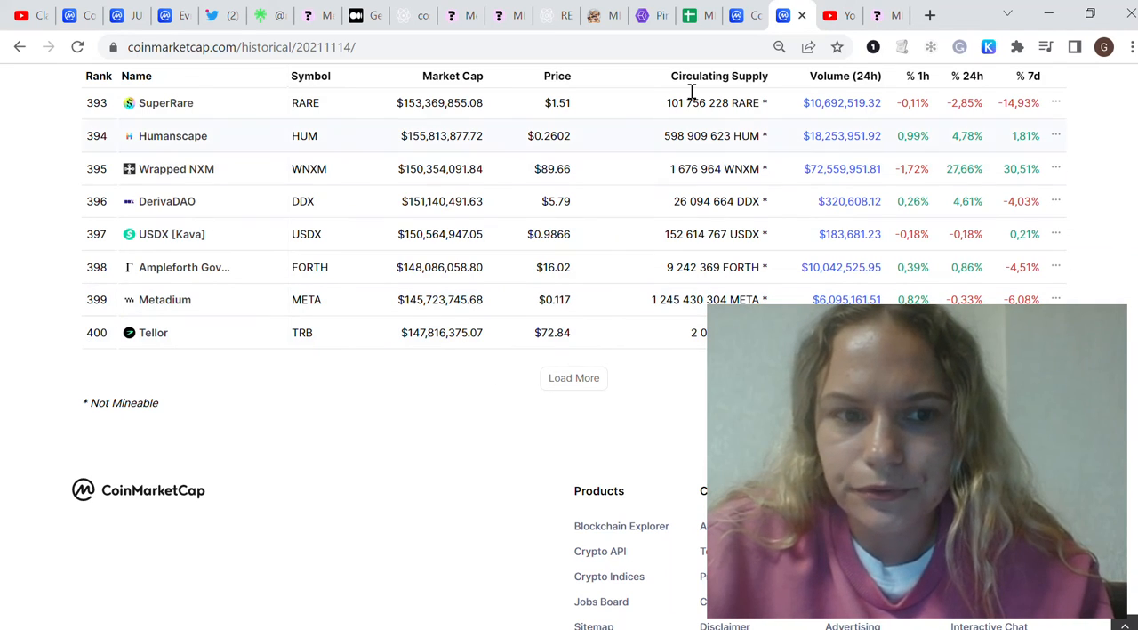
Return to the MEME Network spreadsheet with the $1,088,340.00 market cap calculation.
click(679, 14)
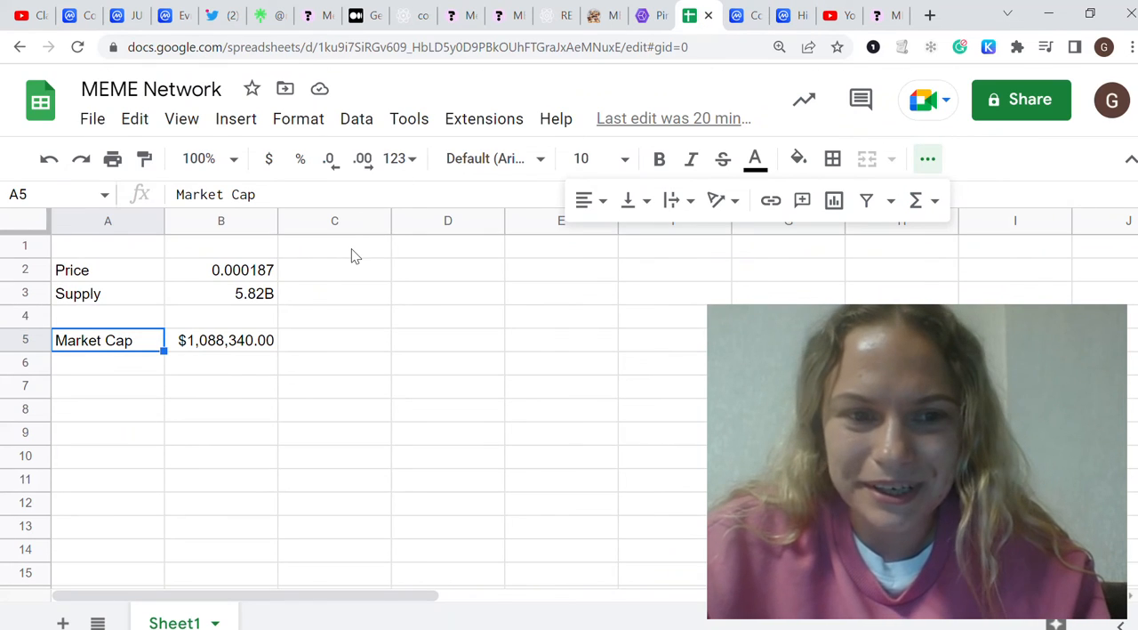
mouse_move(327, 274)
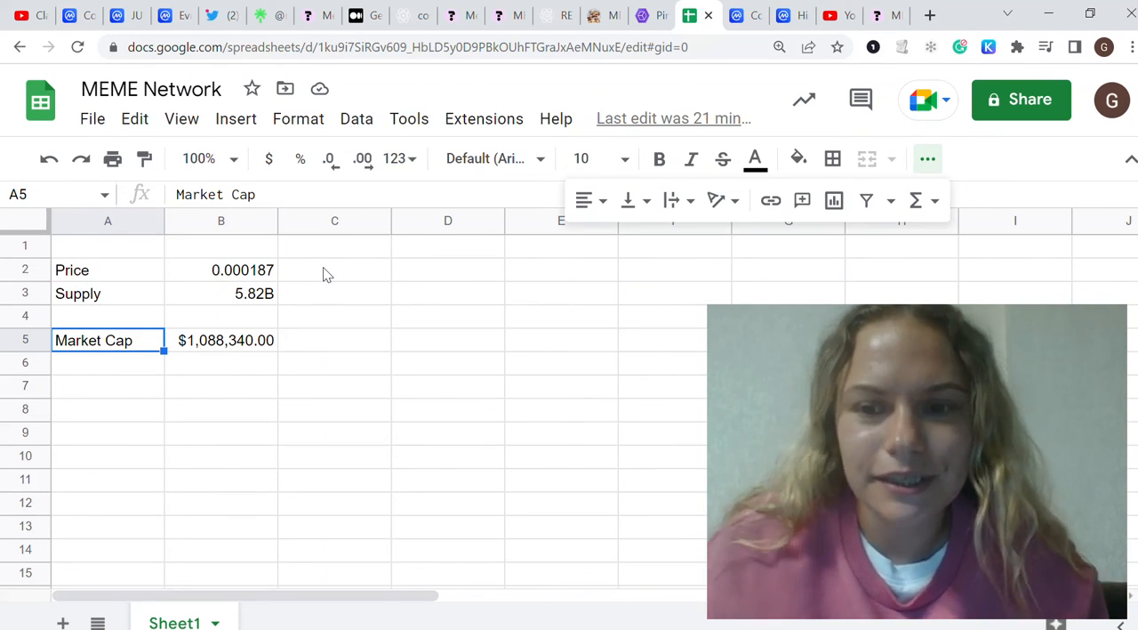
mouse_move(206, 345)
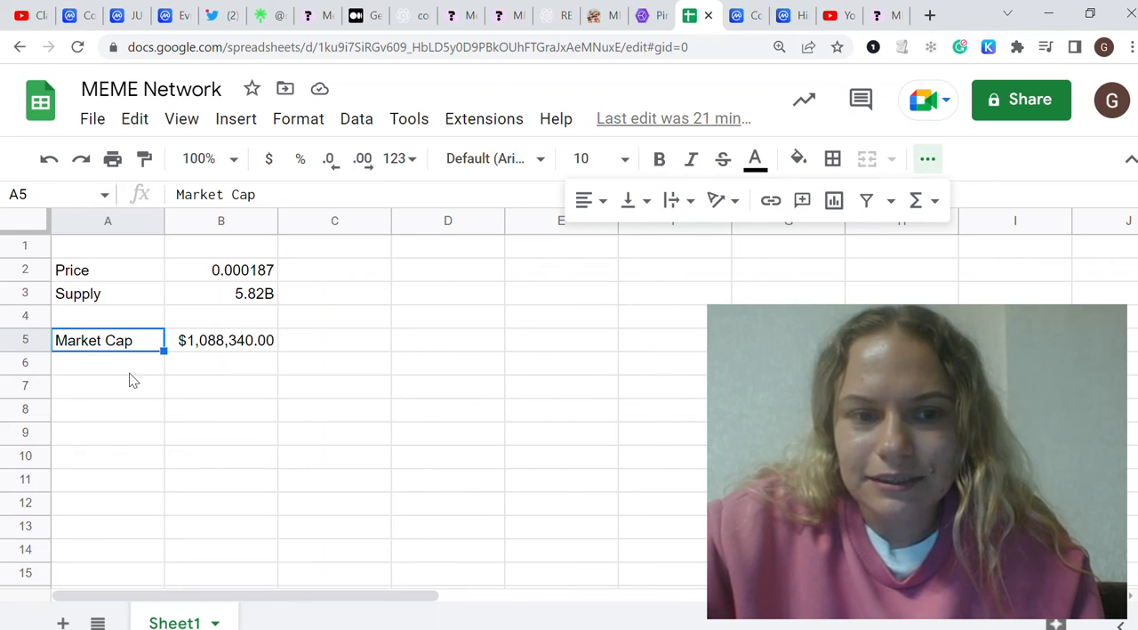
mouse_move(188, 349)
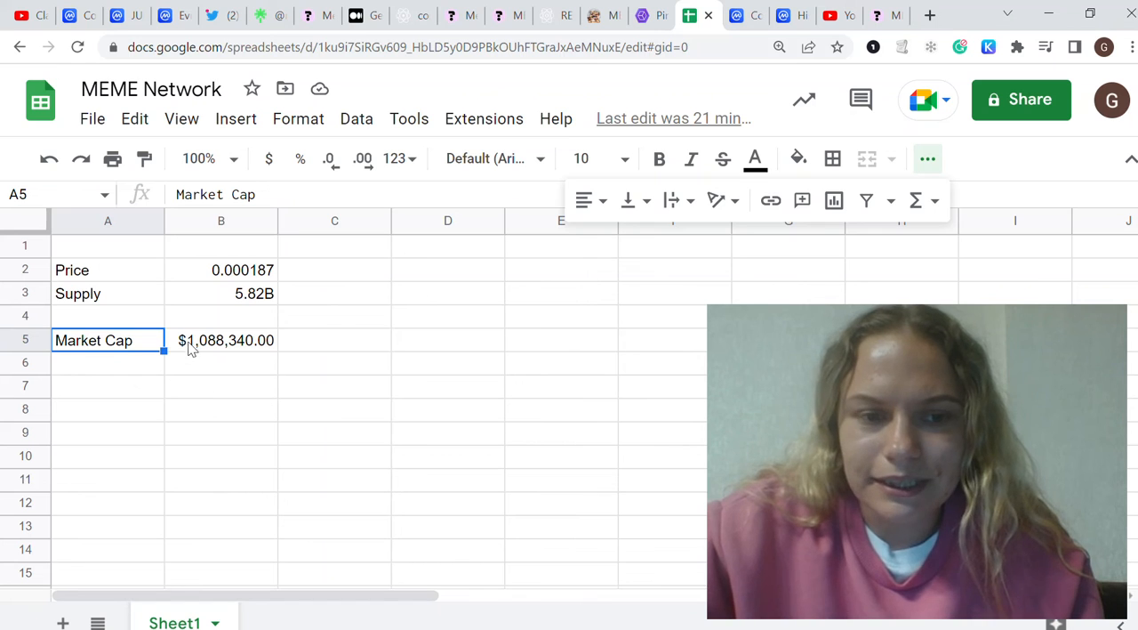
mouse_move(150, 374)
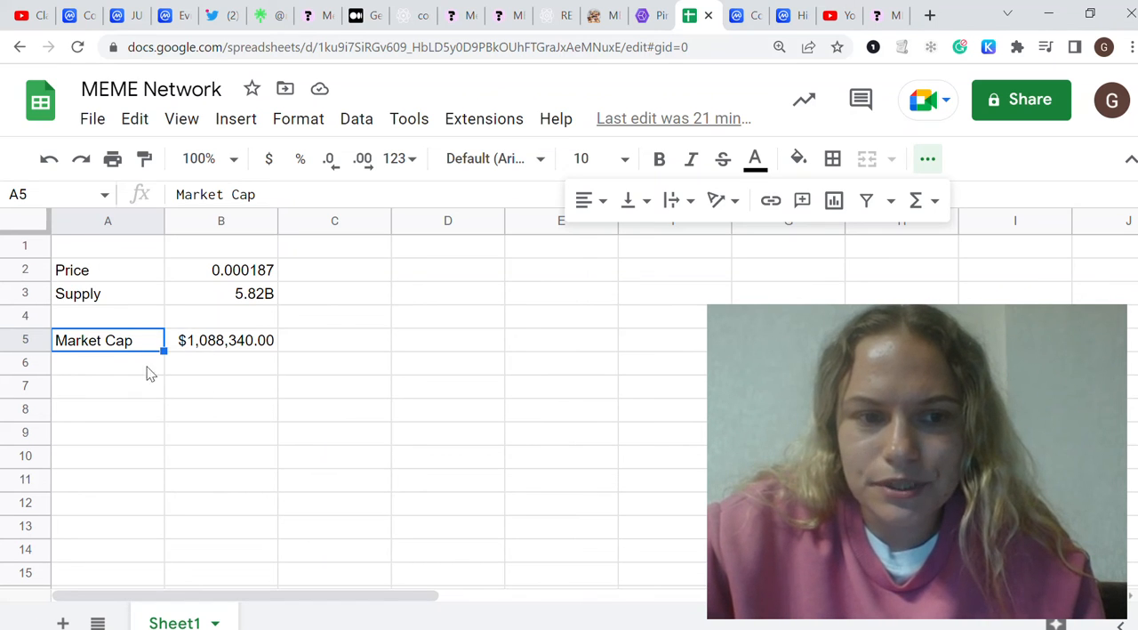
Return to the Meme Network website at meme.sx showing its platform features.
click(106, 362)
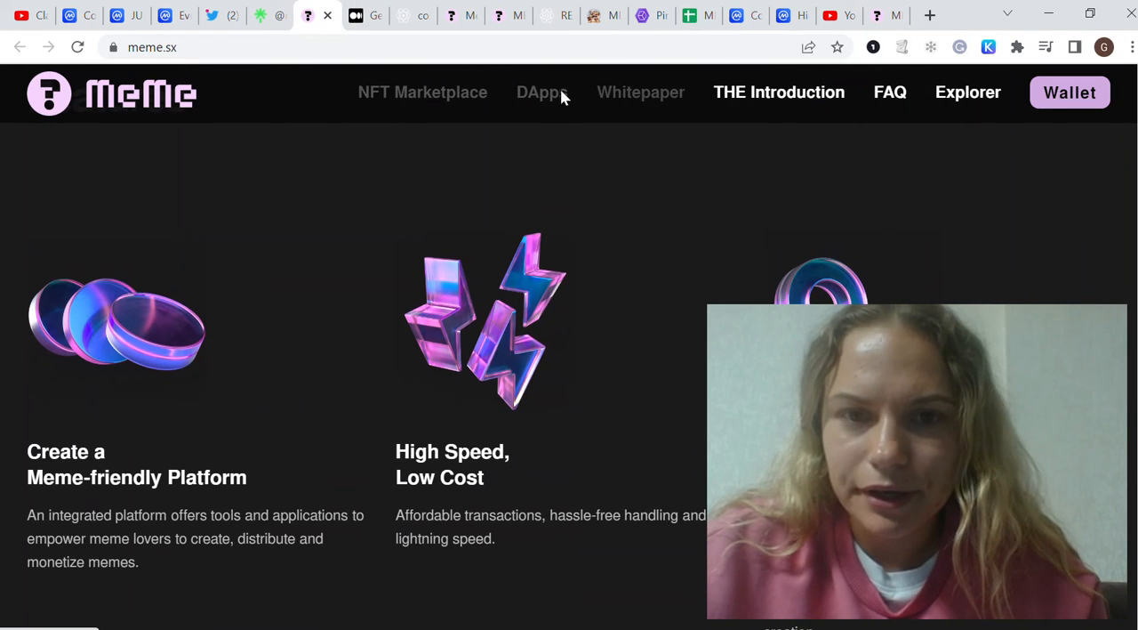
mouse_move(544, 107)
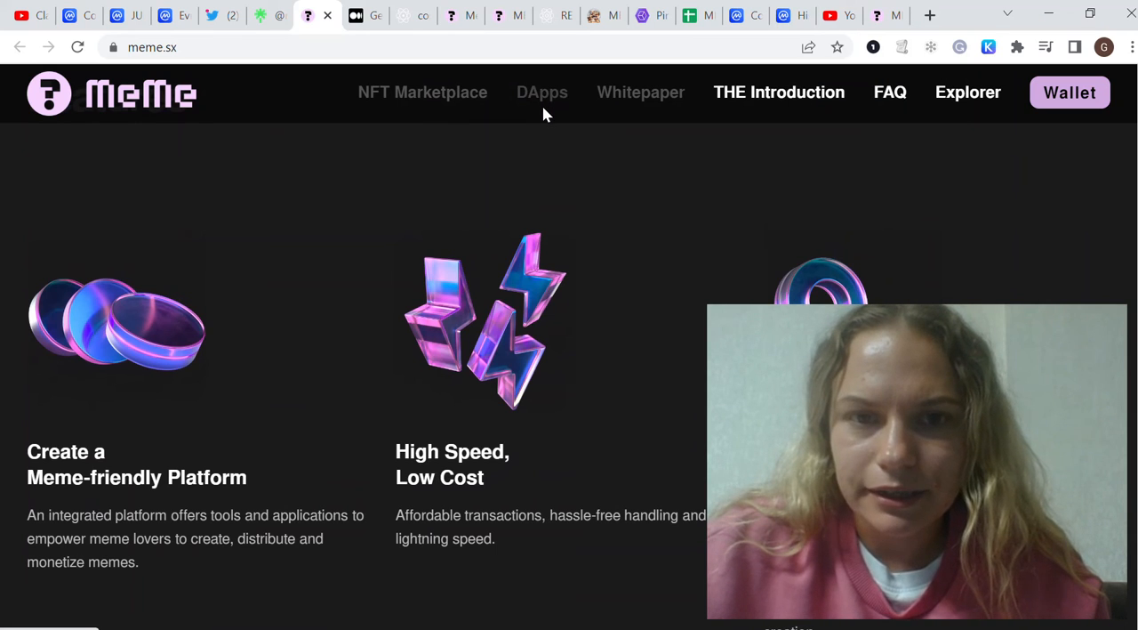
mouse_move(535, 114)
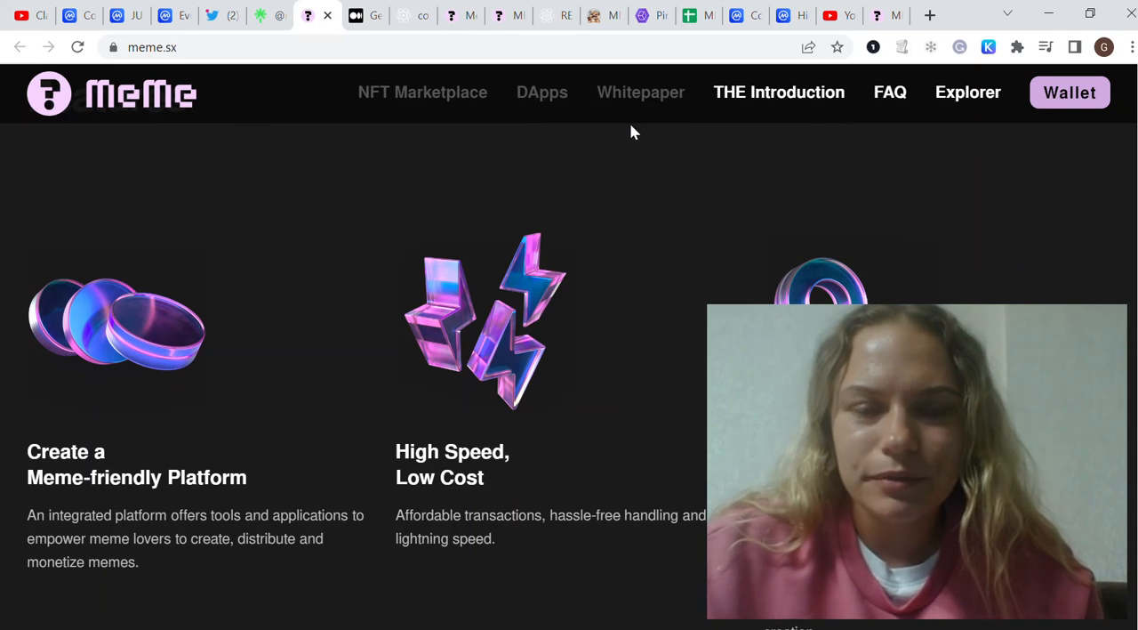
mouse_move(519, 187)
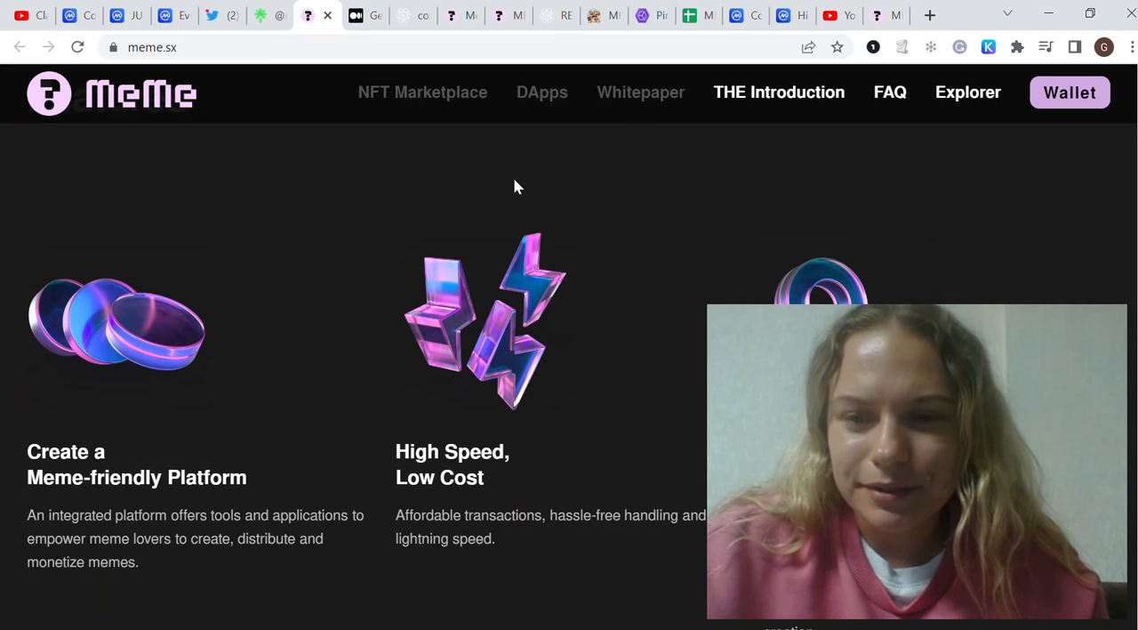
mouse_move(607, 64)
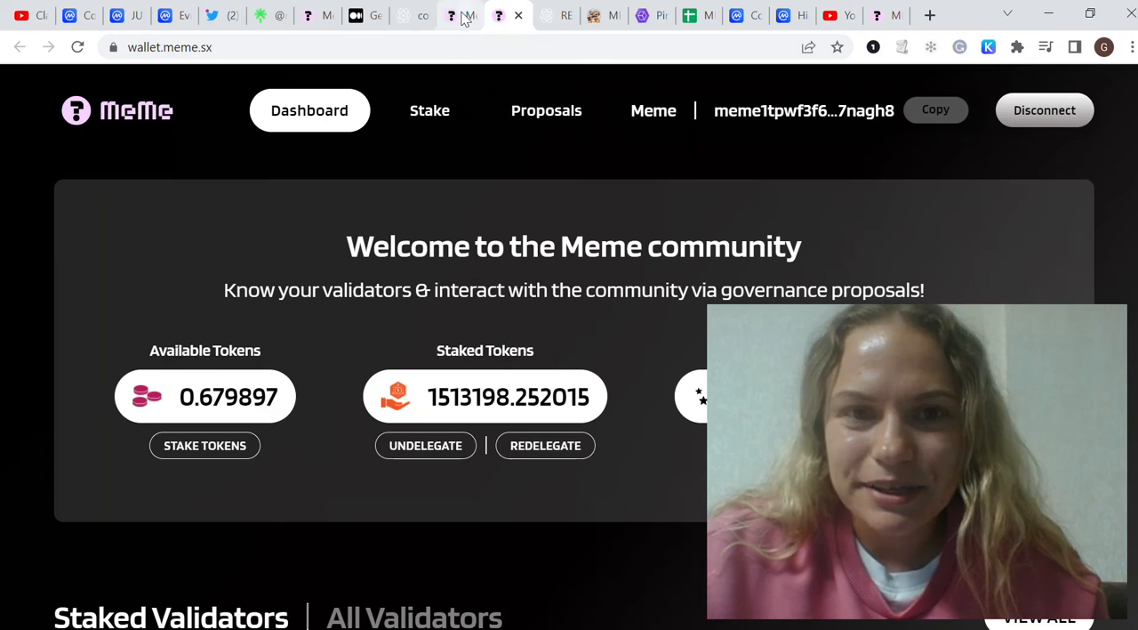
View the Cosmos Pug MEME price chart at about $0.000198.
click(595, 14)
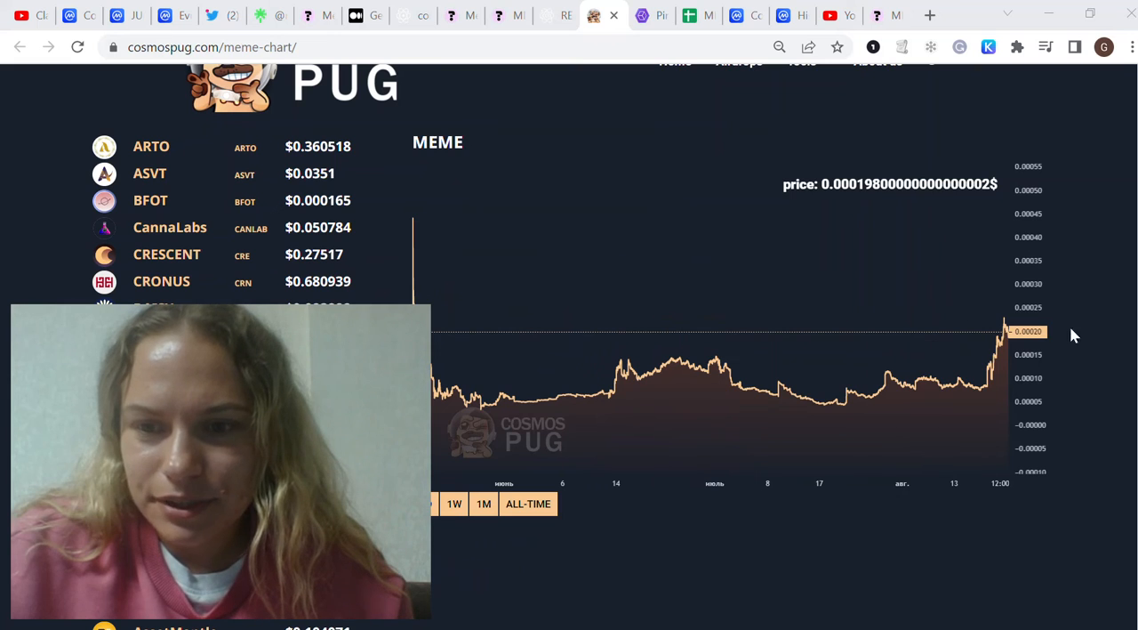
mouse_move(878, 399)
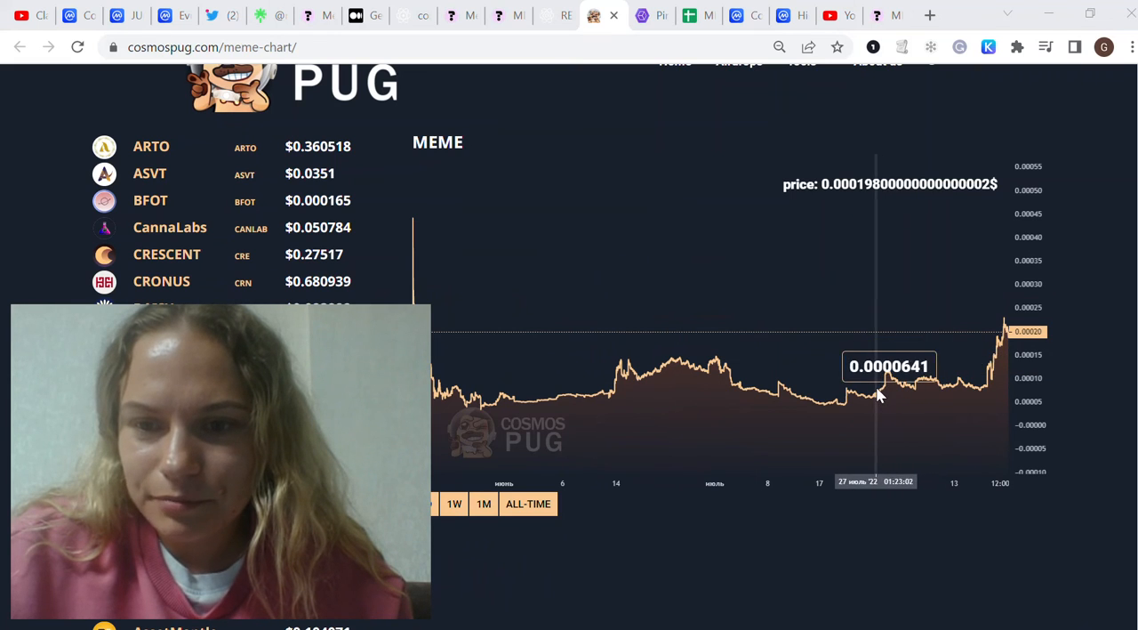
mouse_move(882, 395)
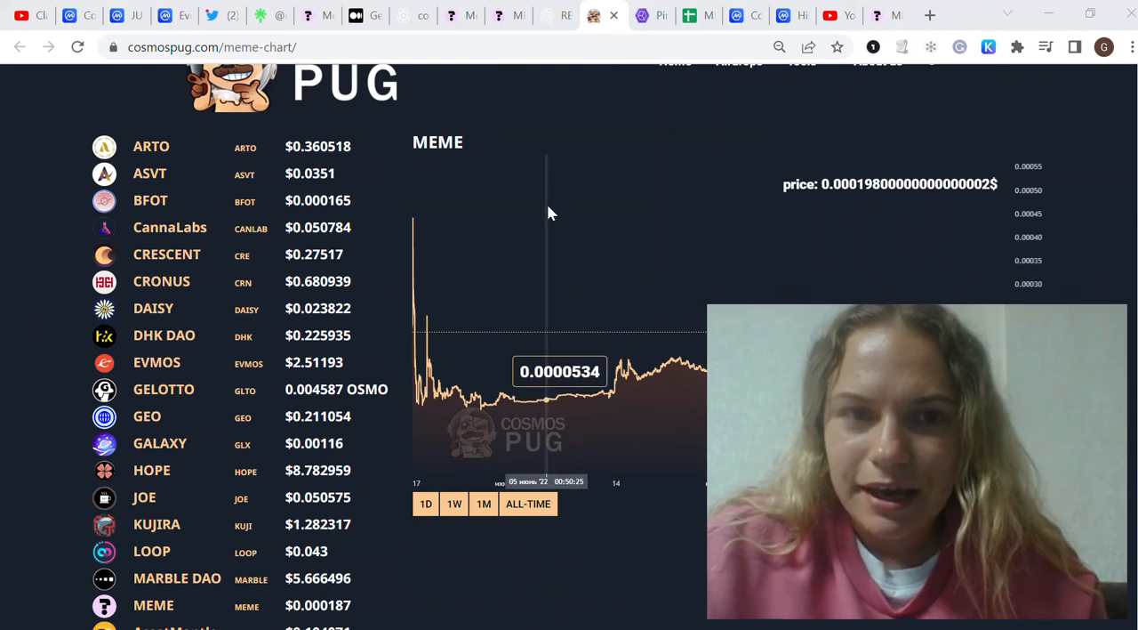
click(548, 14)
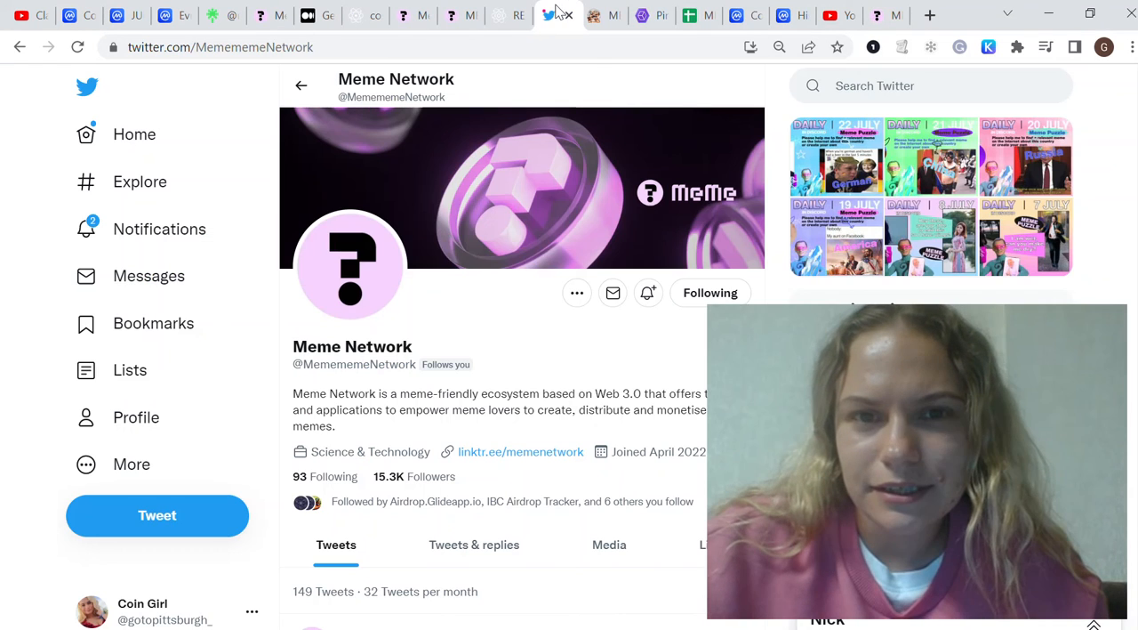
scroll(down, 3)
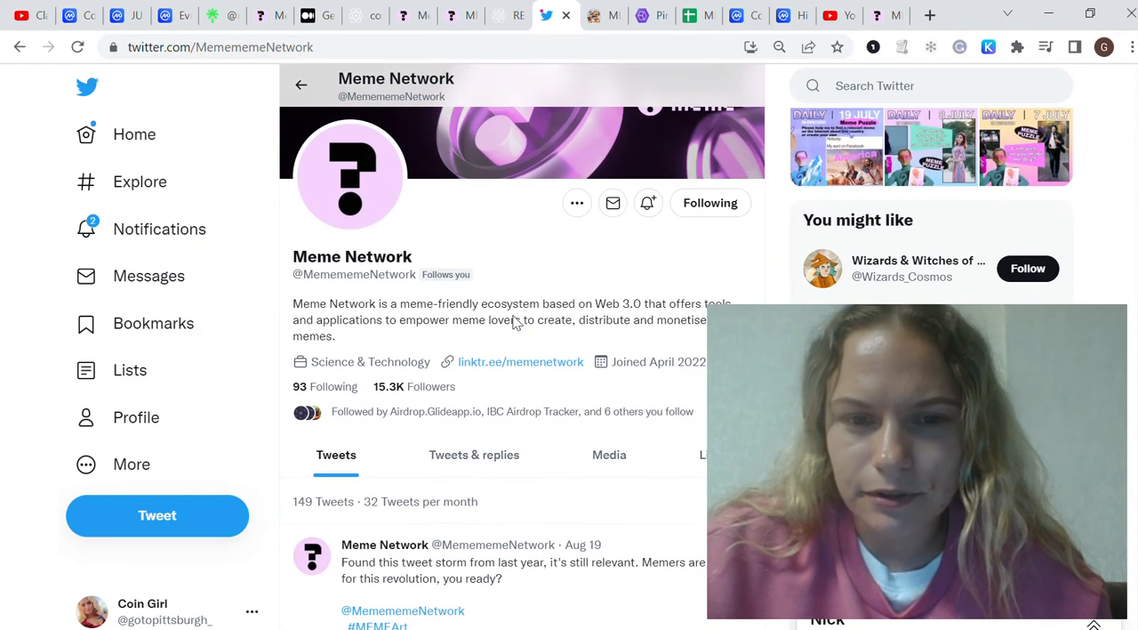
mouse_move(376, 399)
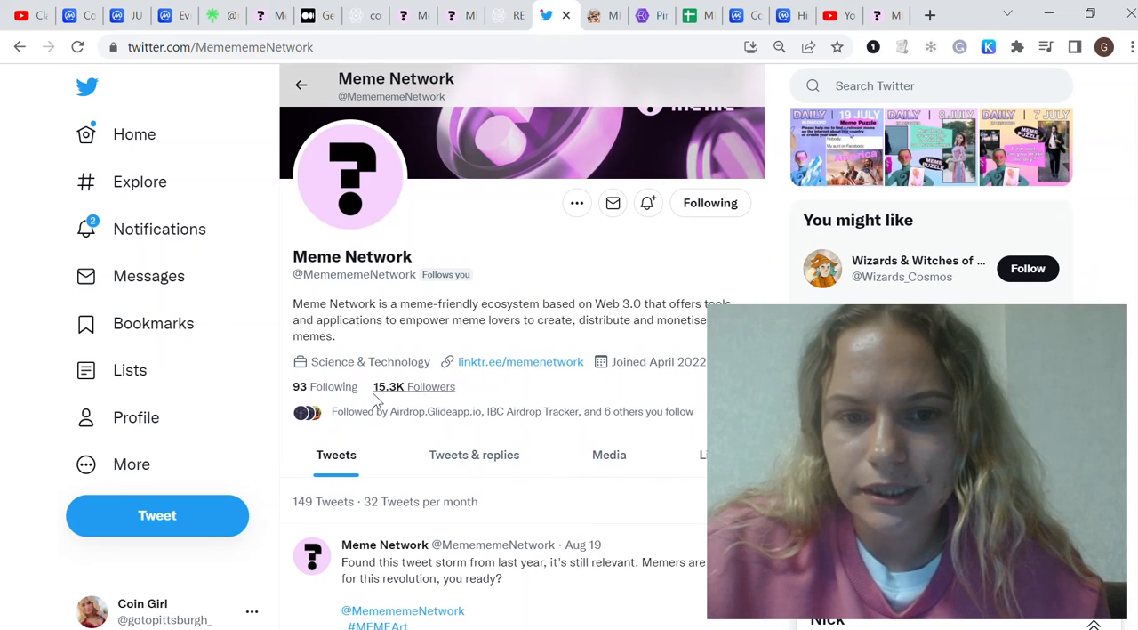
mouse_move(651, 361)
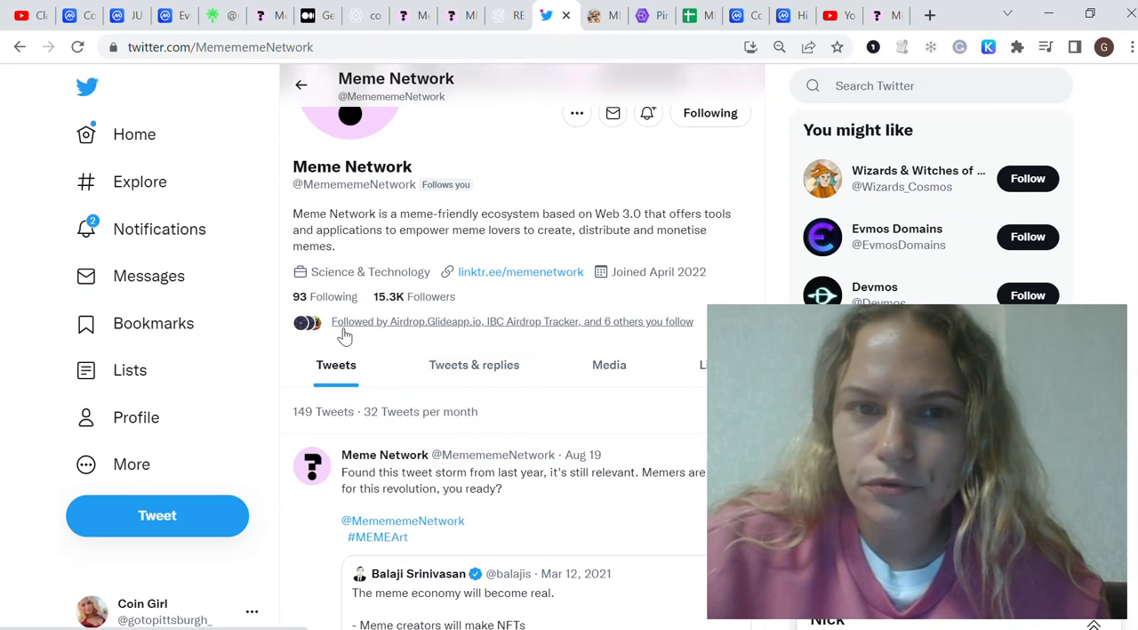
mouse_move(347, 85)
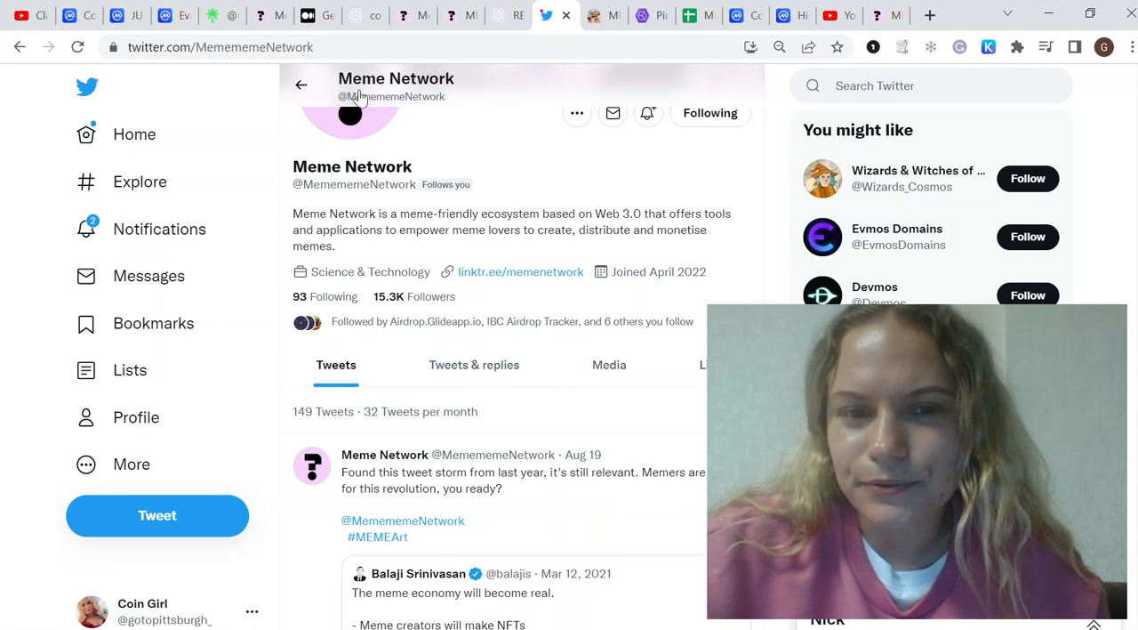
mouse_move(453, 270)
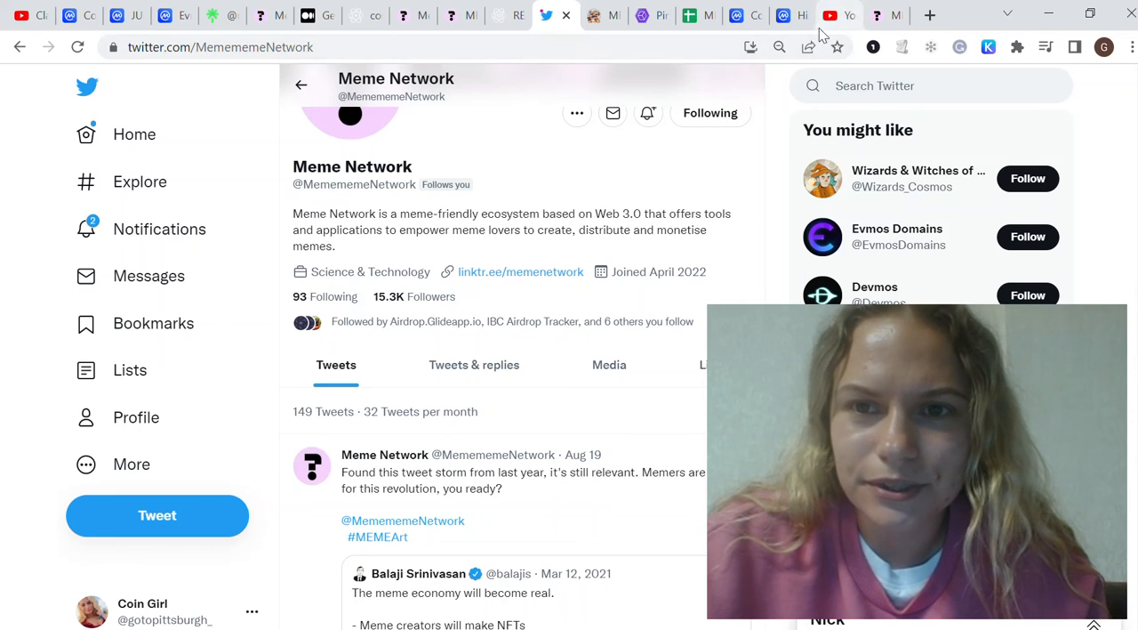
View the 'Claim COSMOS Airdrops ($MEME, $GLTO)' YouTube video's description and comments.
click(836, 14)
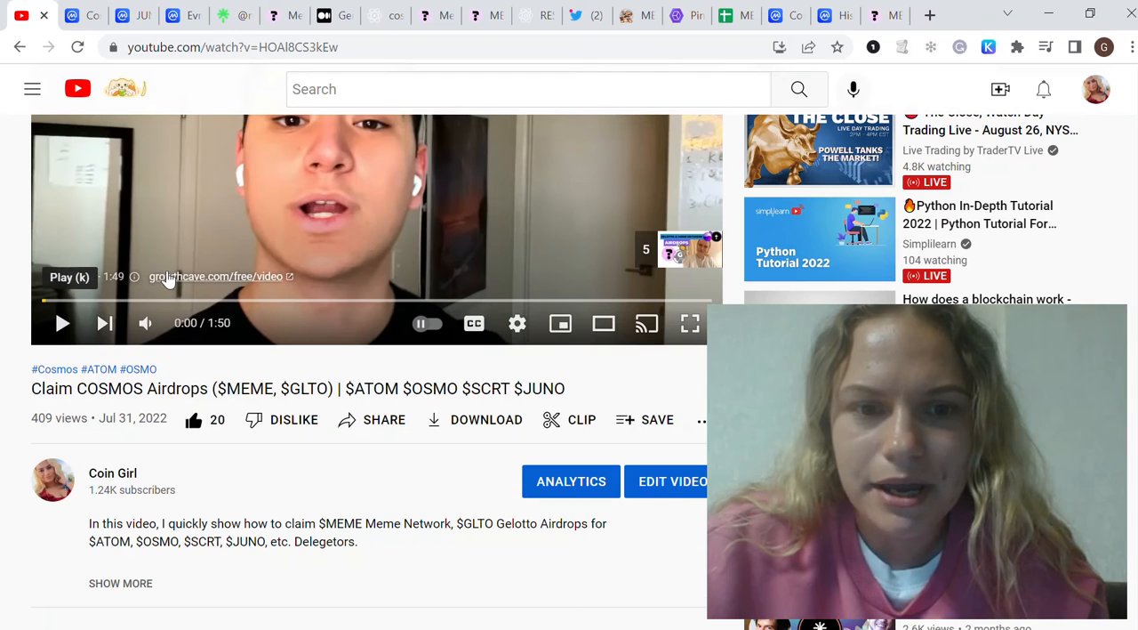
scroll(down, 3)
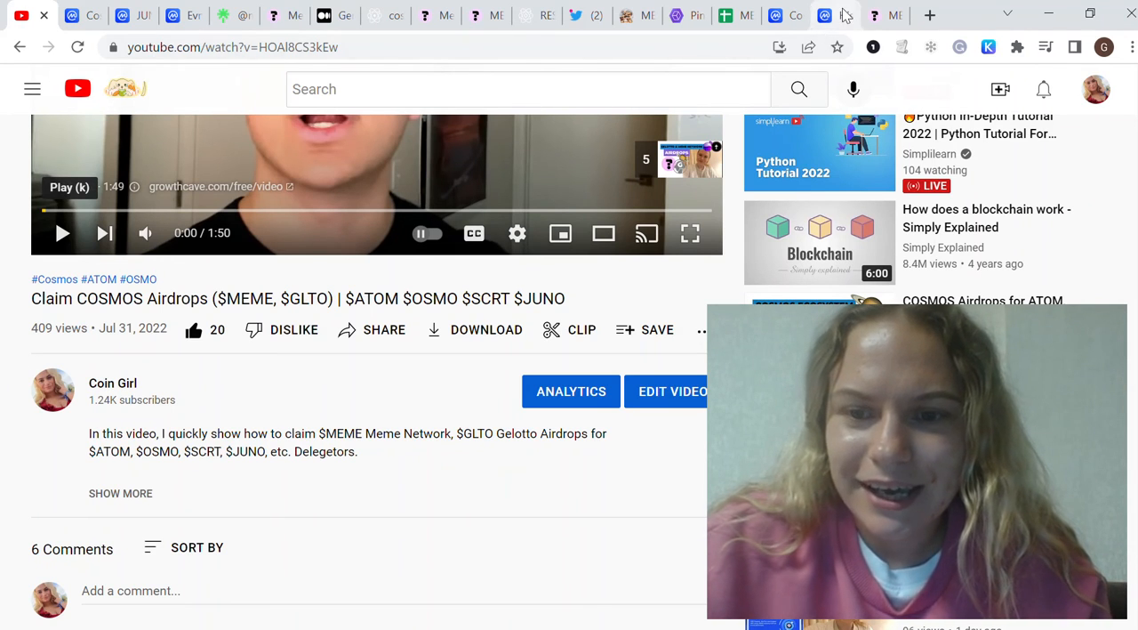
Check the wallet.meme.sx dashboard showing 0 available and 0 staked tokens.
click(886, 14)
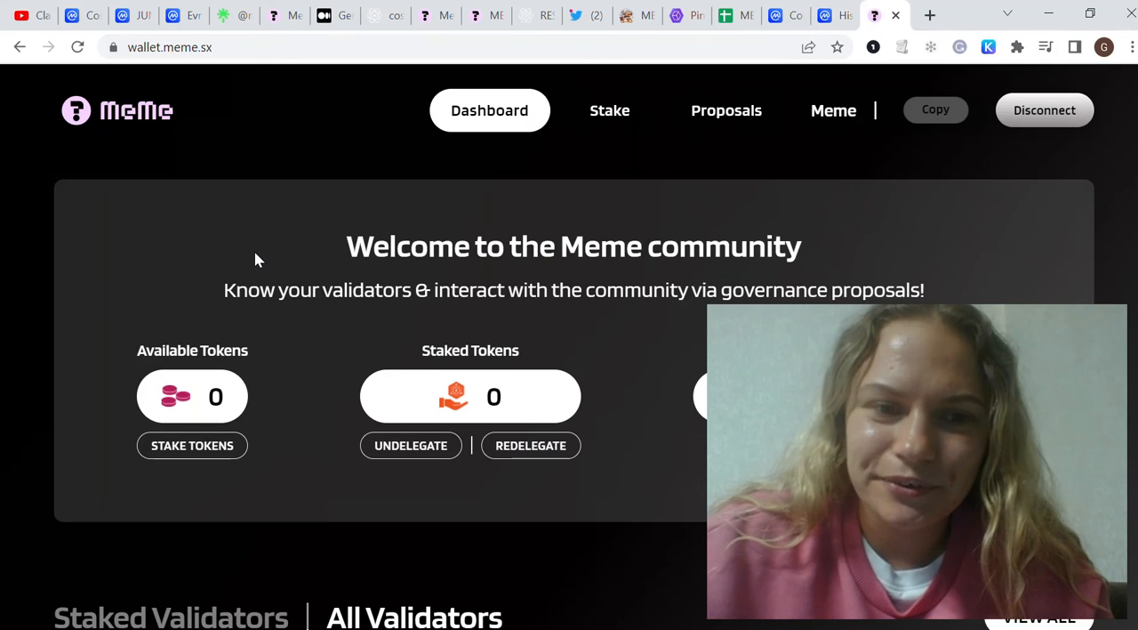
scroll(down, 3)
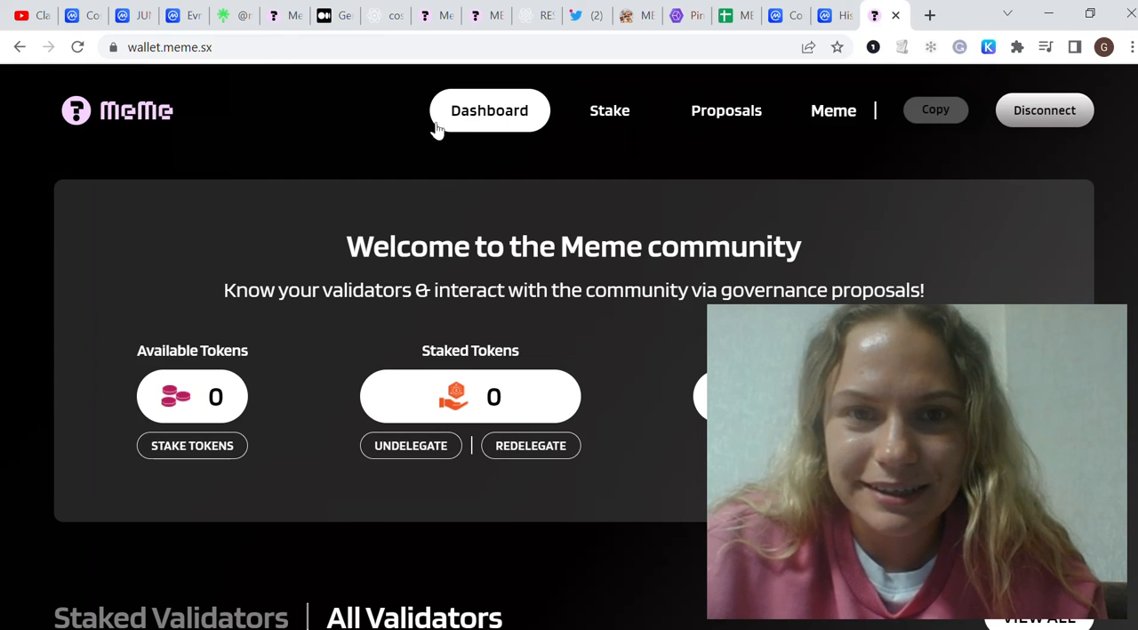
mouse_move(164, 89)
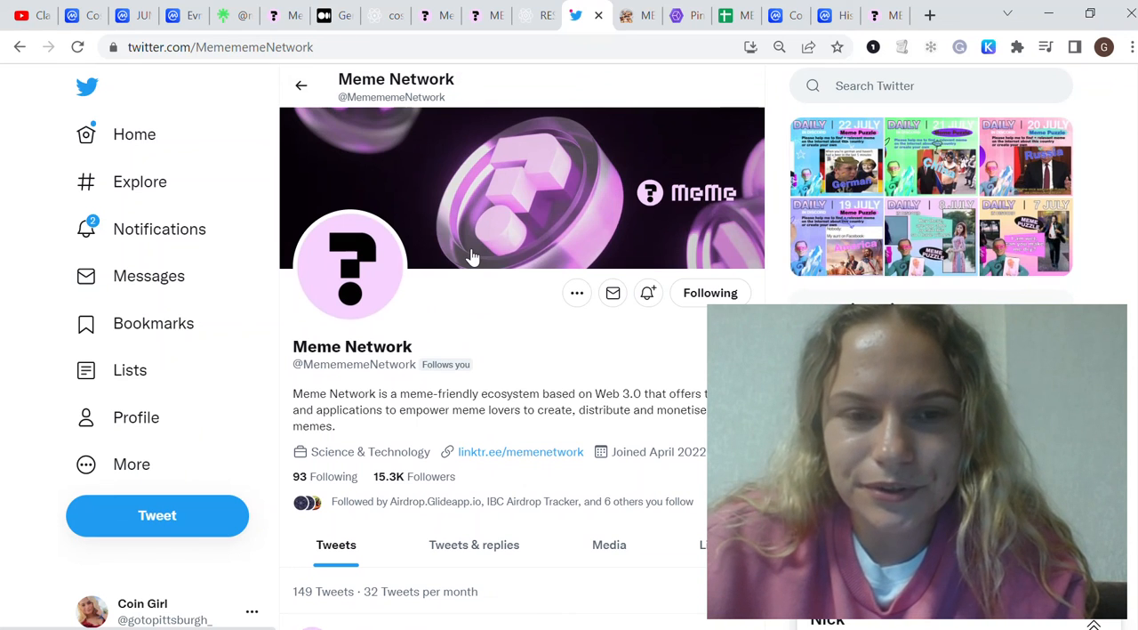
scroll(down, 3)
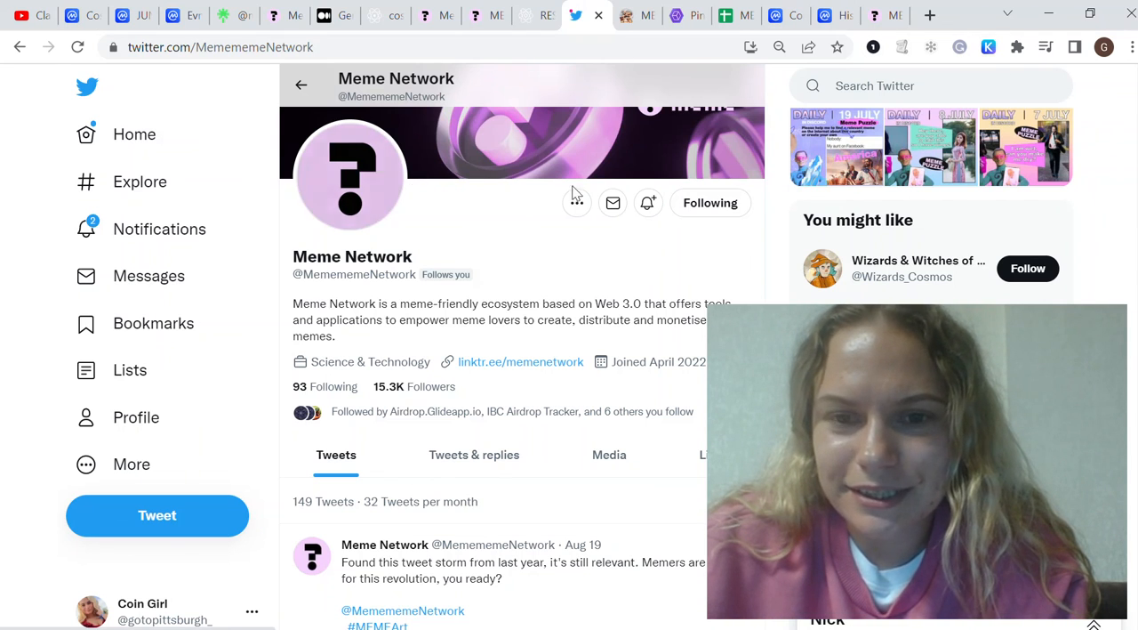
mouse_move(551, 231)
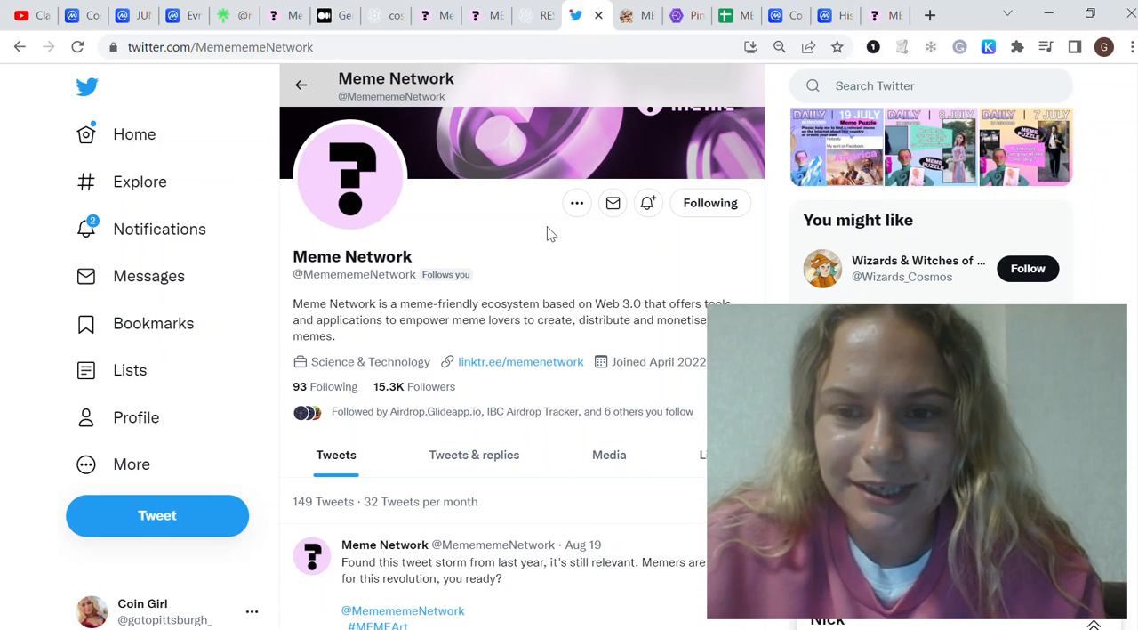
mouse_move(530, 227)
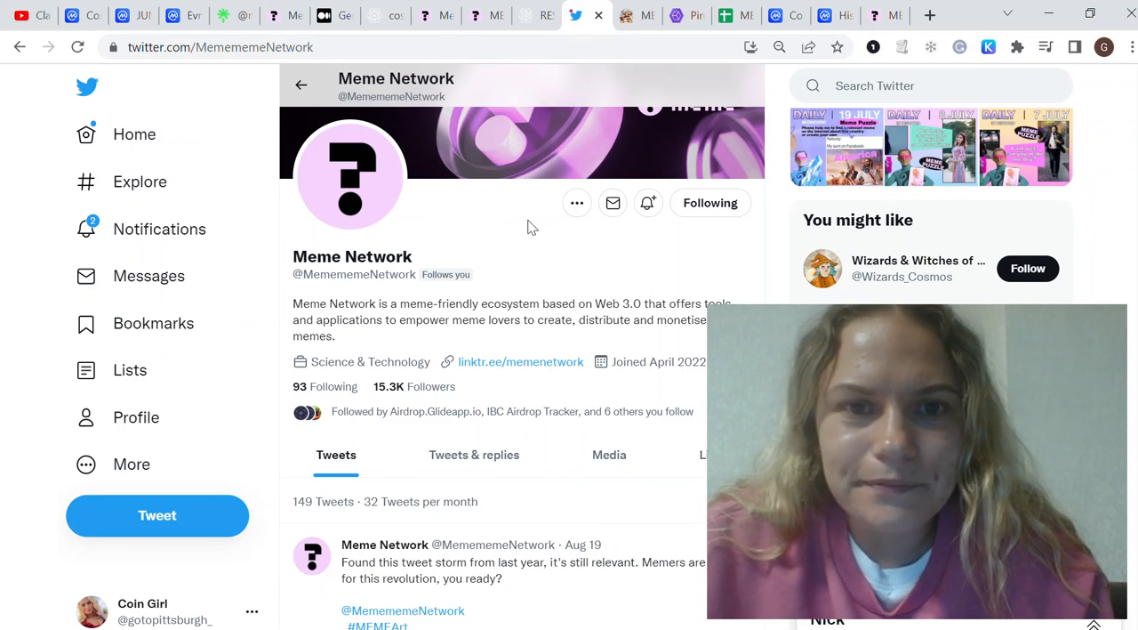